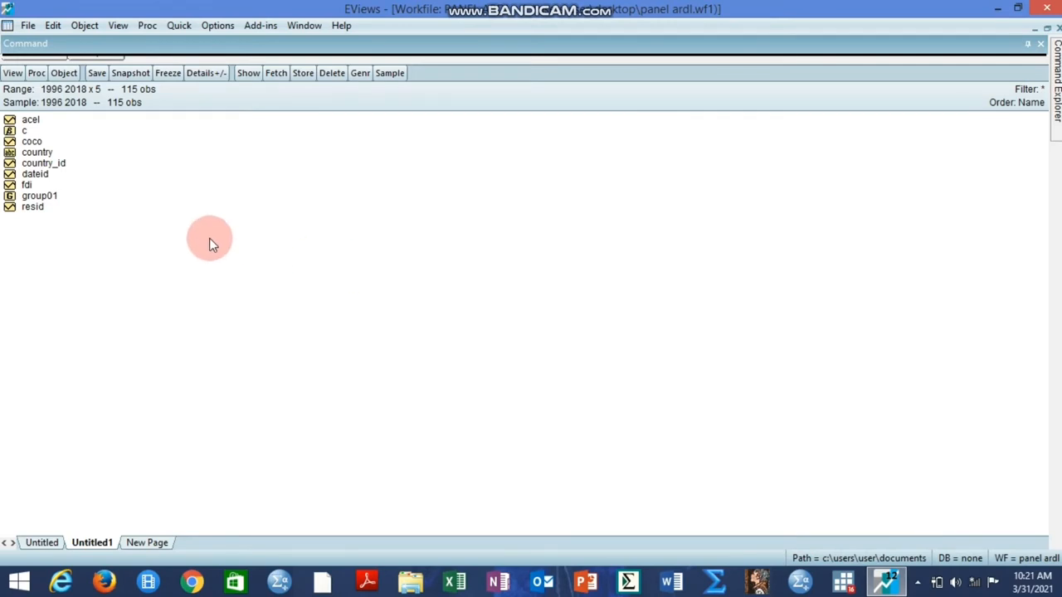
{"action": "mouse_move", "coordinate": [136, 229]}
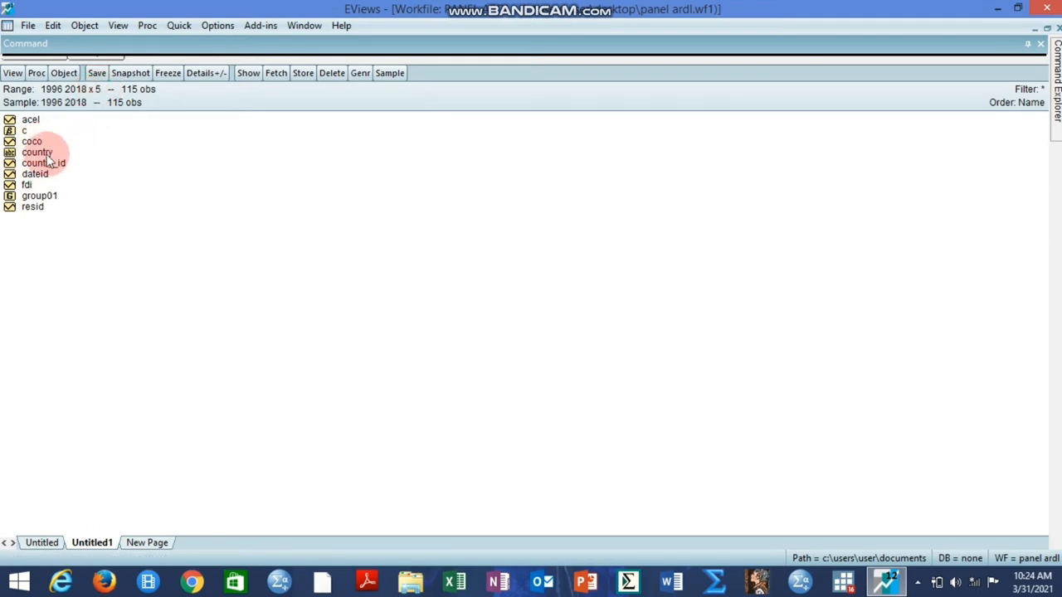
View the ACEL series spreadsheet, scrolling through the yearly values for Nigeria and Ghana
{"action": "double_click", "coordinate": [36, 153]}
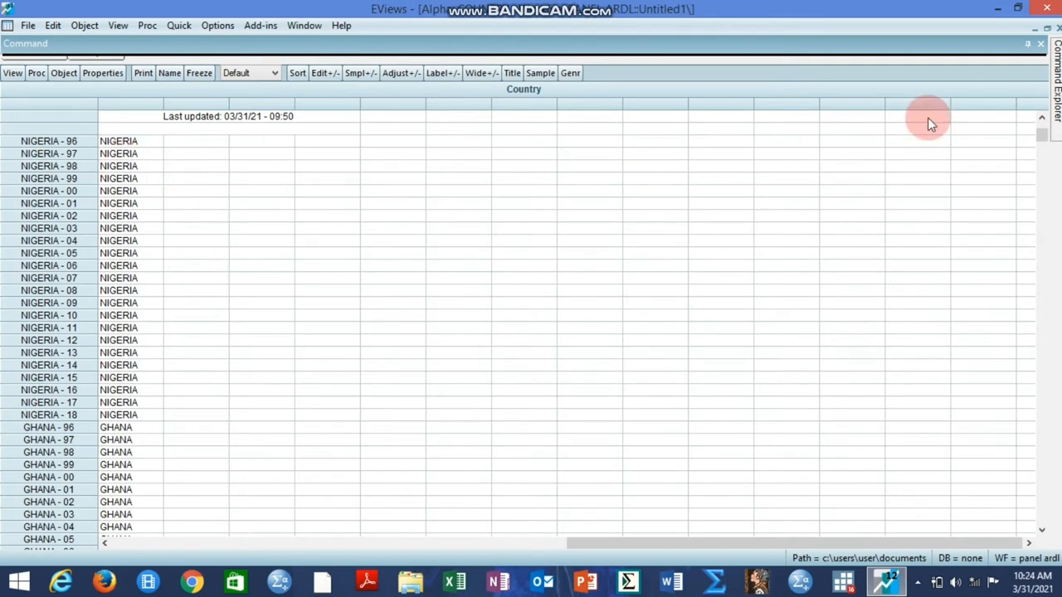
{"action": "scroll", "scroll_direction": "down", "scroll_amount": 3}
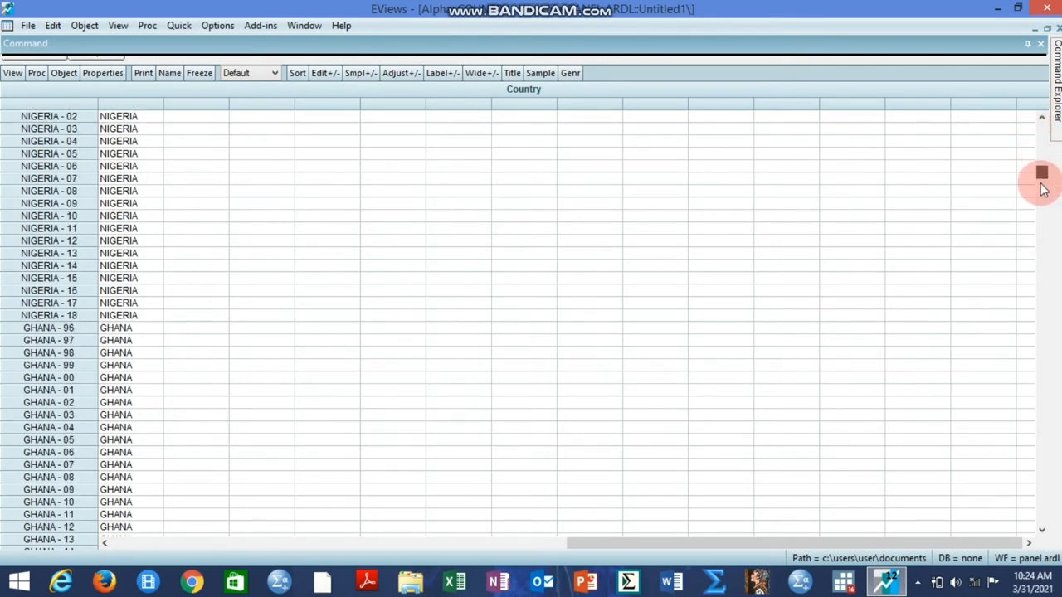
{"action": "scroll", "scroll_direction": "down", "scroll_amount": 3}
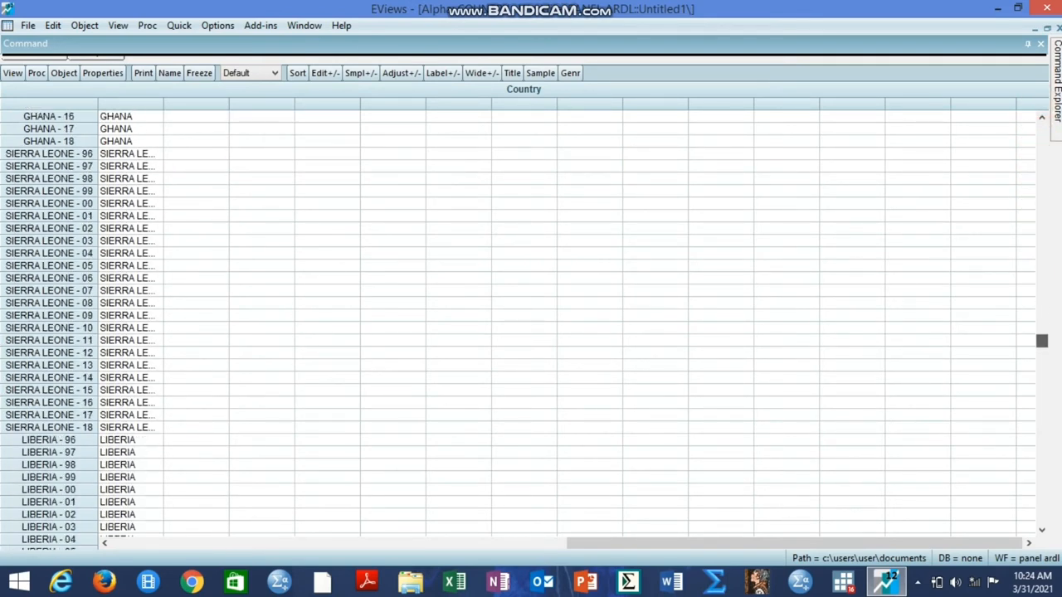
{"action": "scroll", "scroll_direction": "down", "scroll_amount": 3}
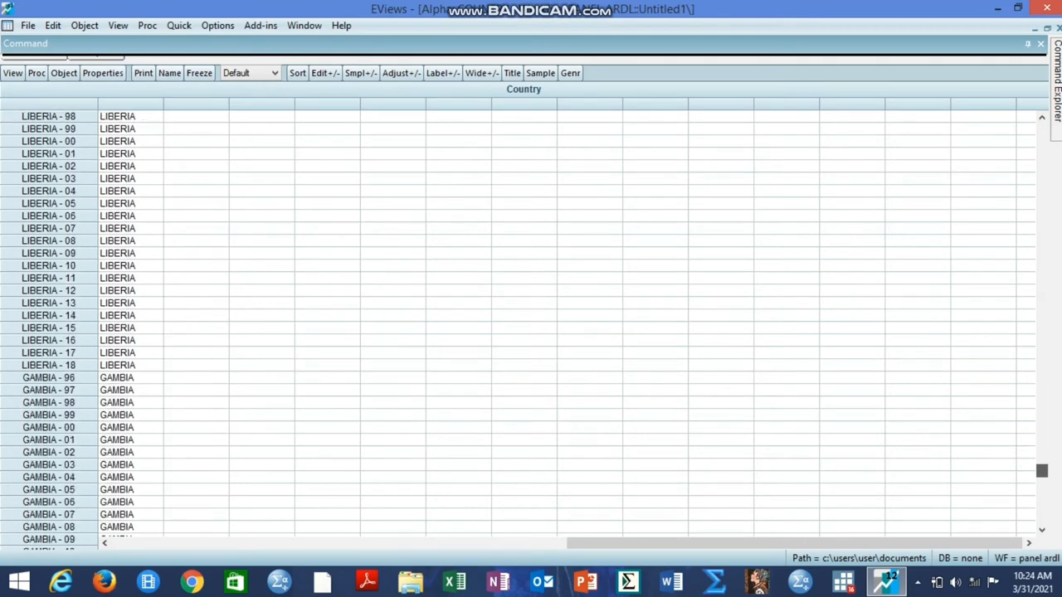
{"action": "scroll", "scroll_direction": "down", "scroll_amount": 3}
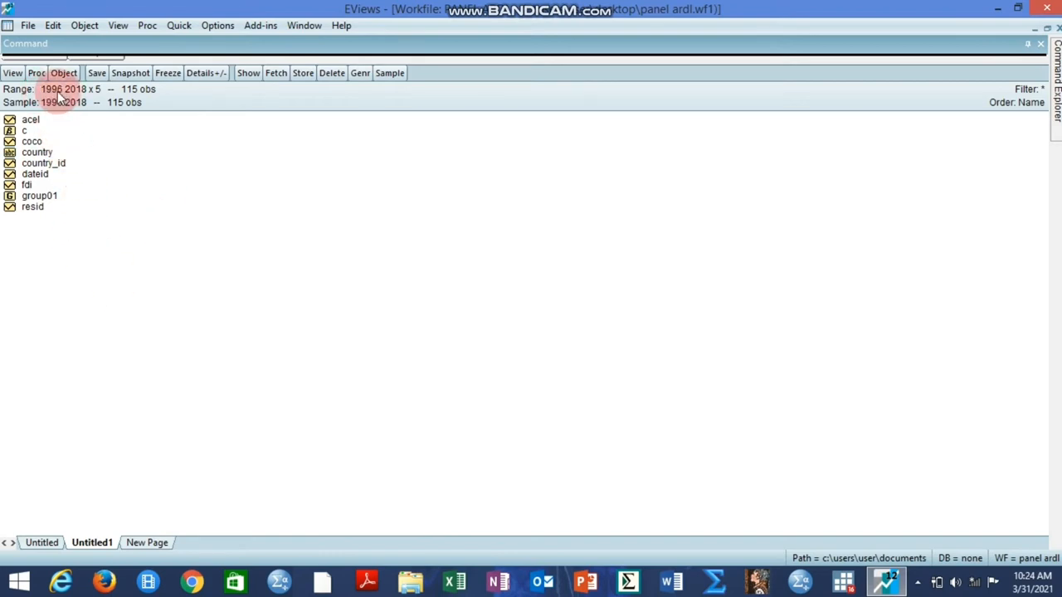
{"action": "mouse_move", "coordinate": [158, 123]}
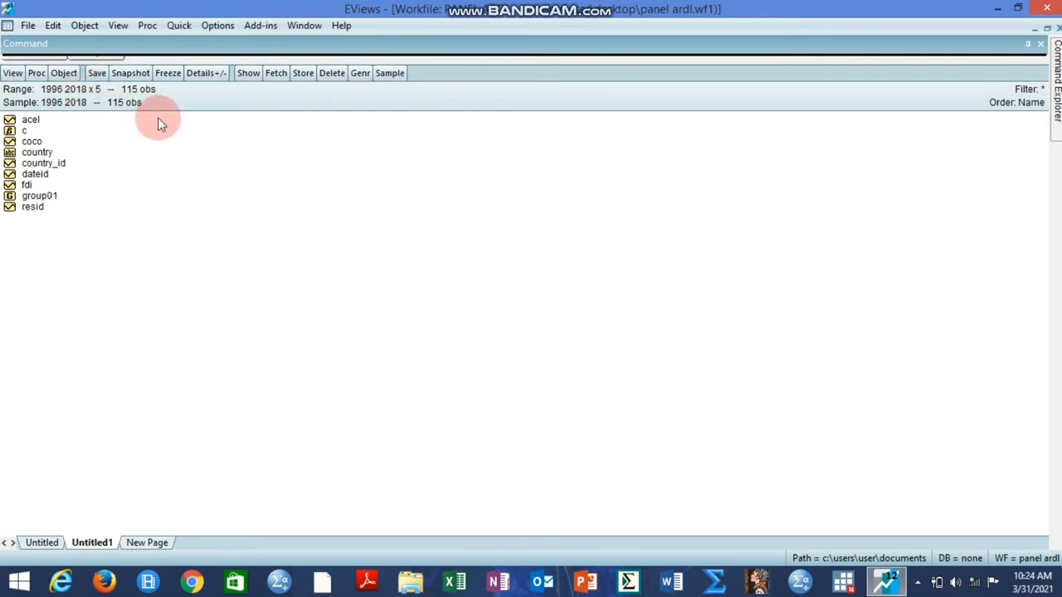
{"action": "mouse_move", "coordinate": [100, 208]}
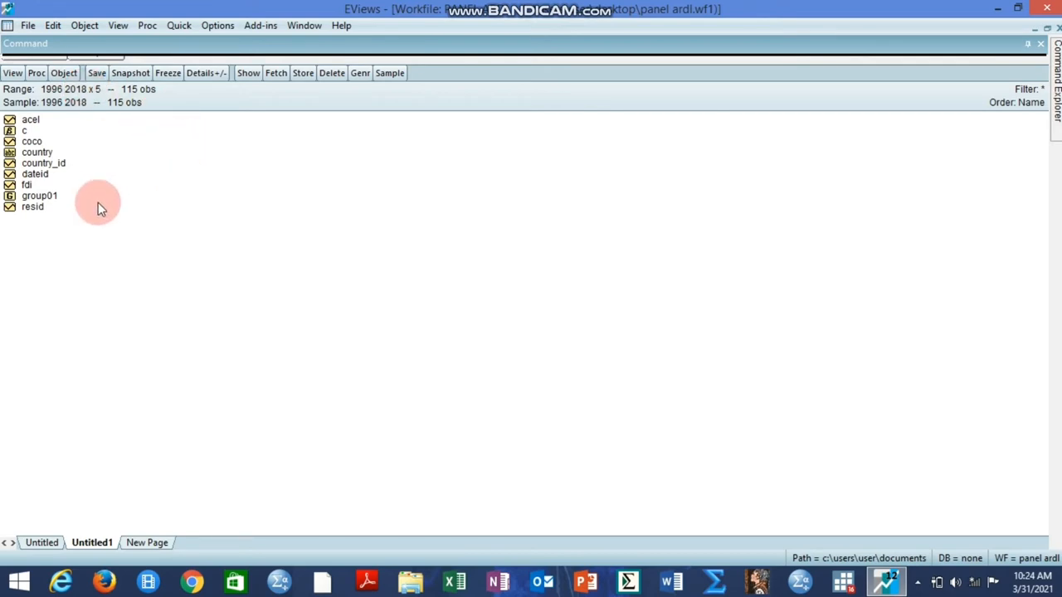
{"action": "mouse_move", "coordinate": [70, 229]}
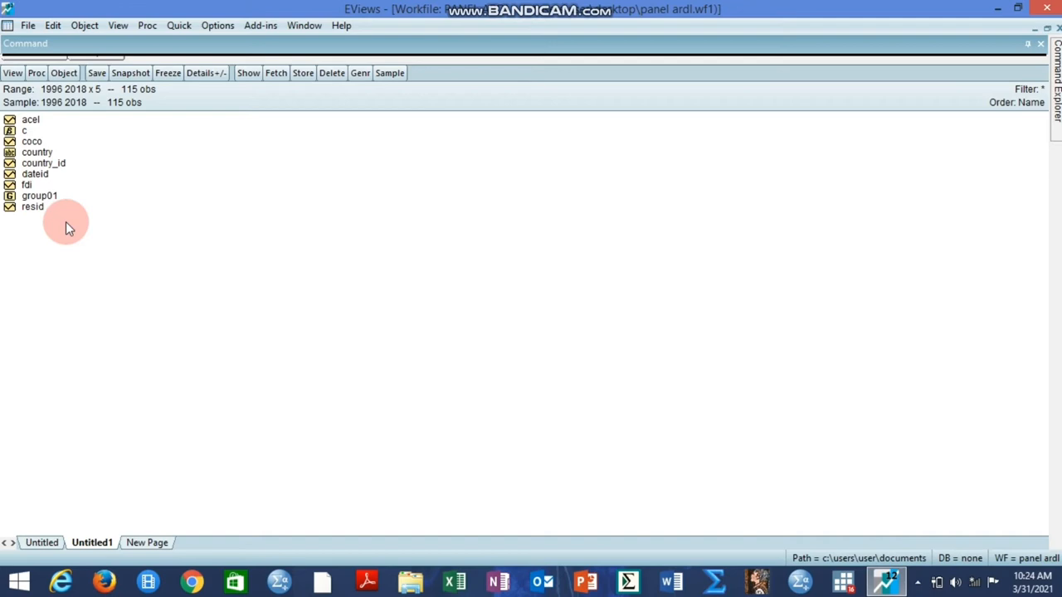
{"action": "mouse_move", "coordinate": [52, 224]}
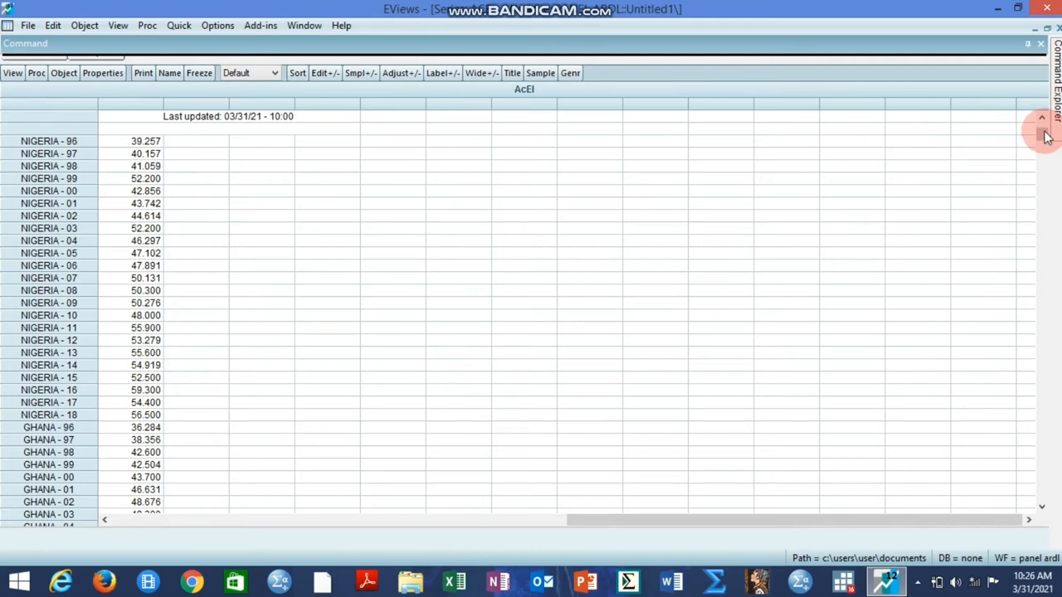
Start a cross-sectionally independent panel unit root test on the ACEL series
{"action": "left_click", "coordinate": [1044, 157]}
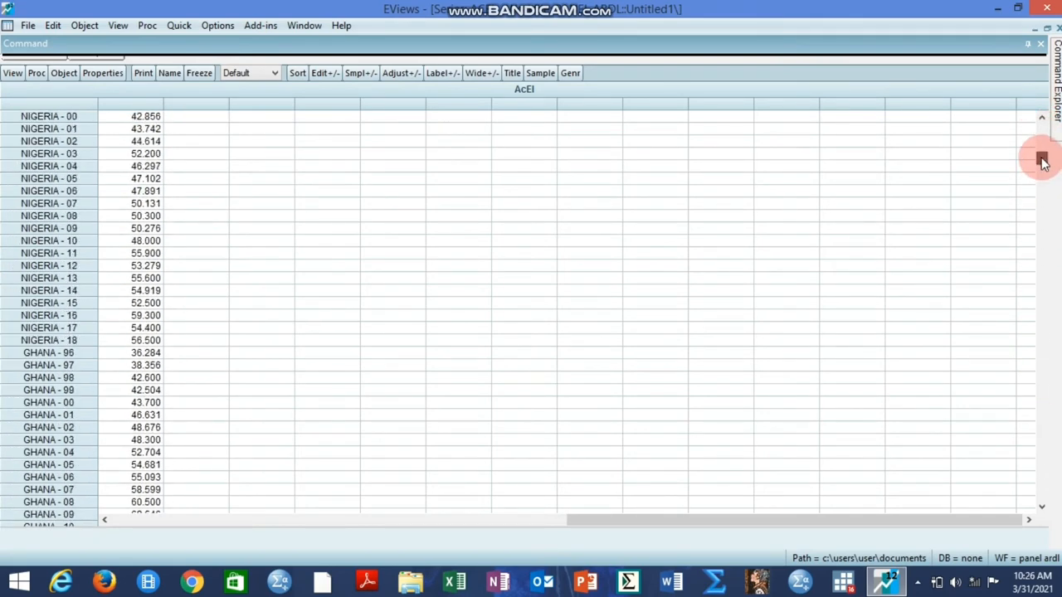
{"action": "left_click", "coordinate": [27, 25]}
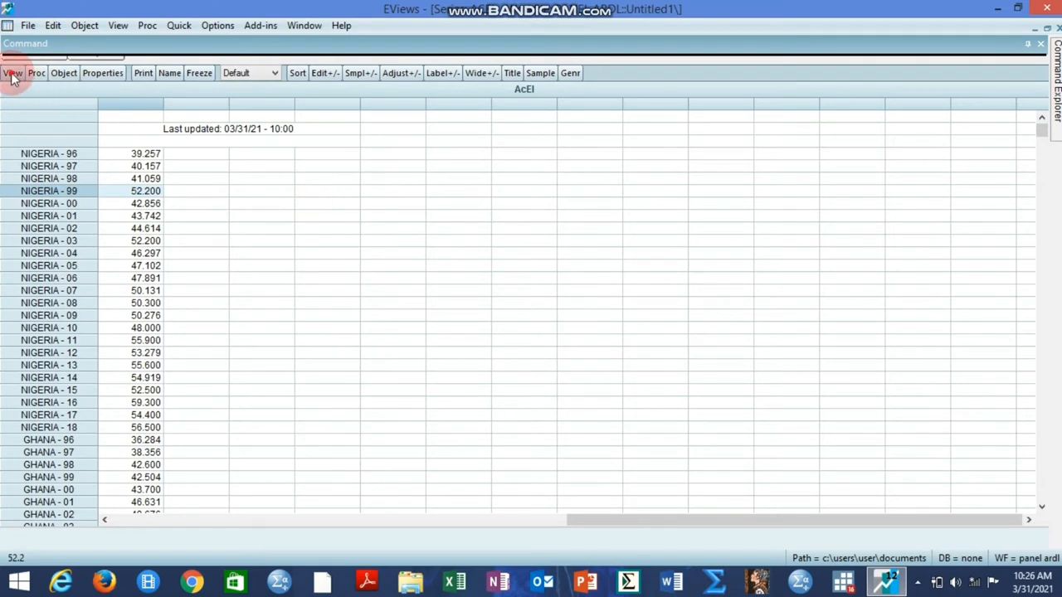
{"action": "left_click", "coordinate": [14, 73]}
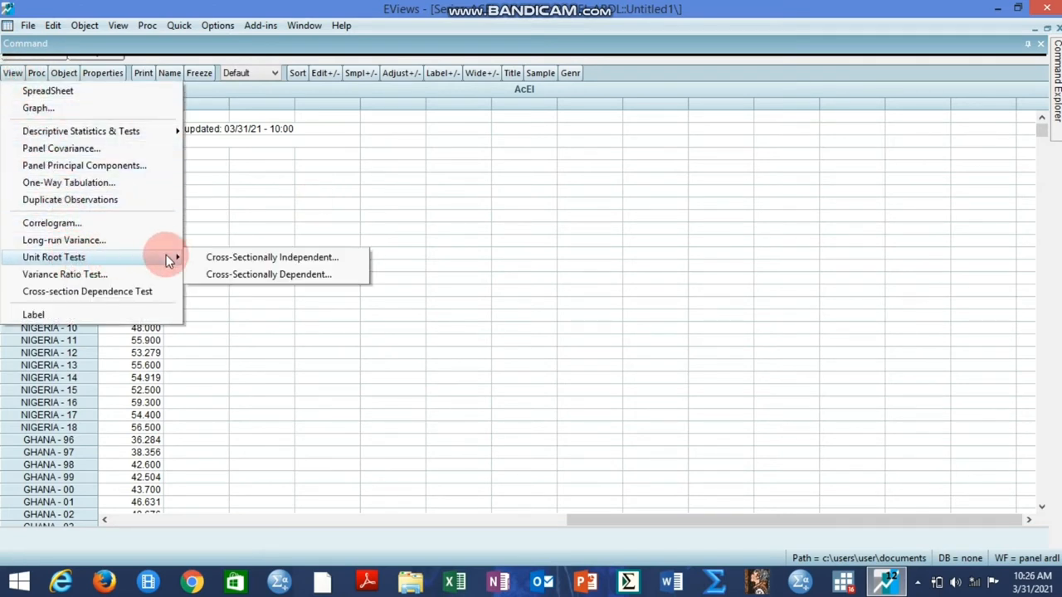
{"action": "mouse_move", "coordinate": [272, 257]}
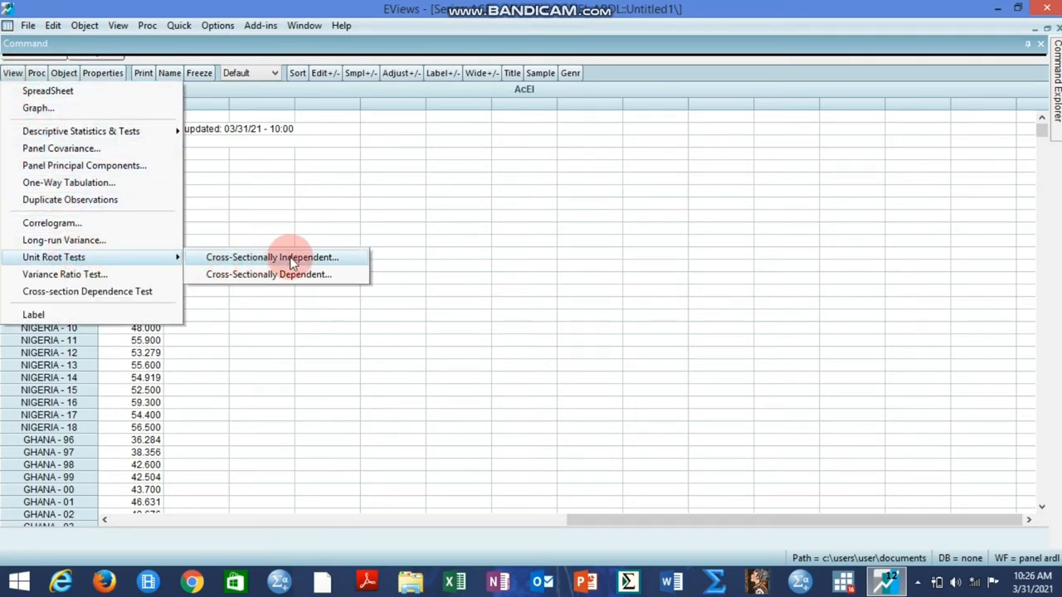
{"action": "mouse_move", "coordinate": [300, 264]}
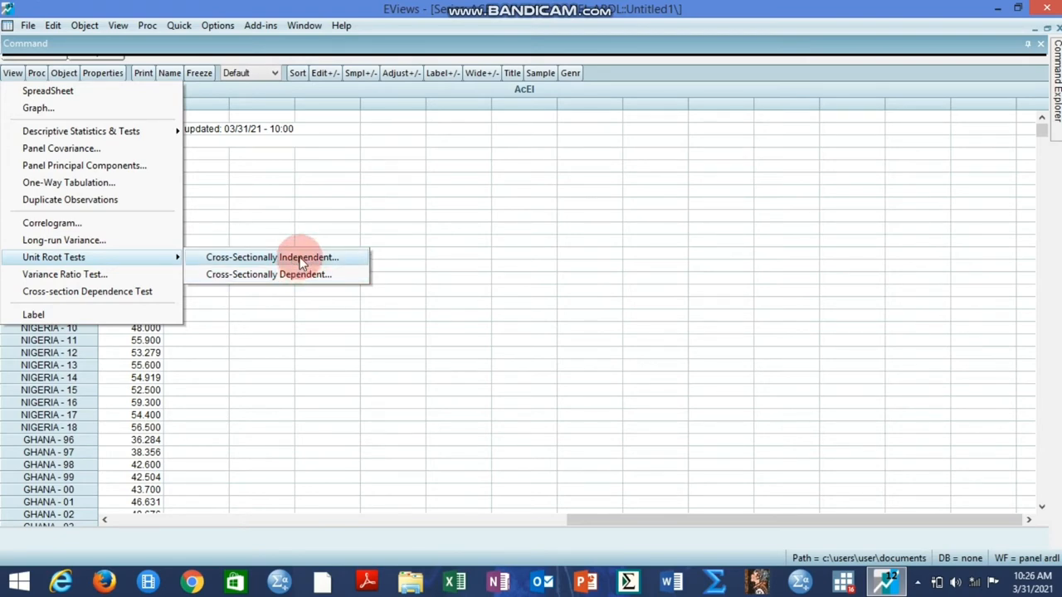
{"action": "left_click", "coordinate": [272, 257]}
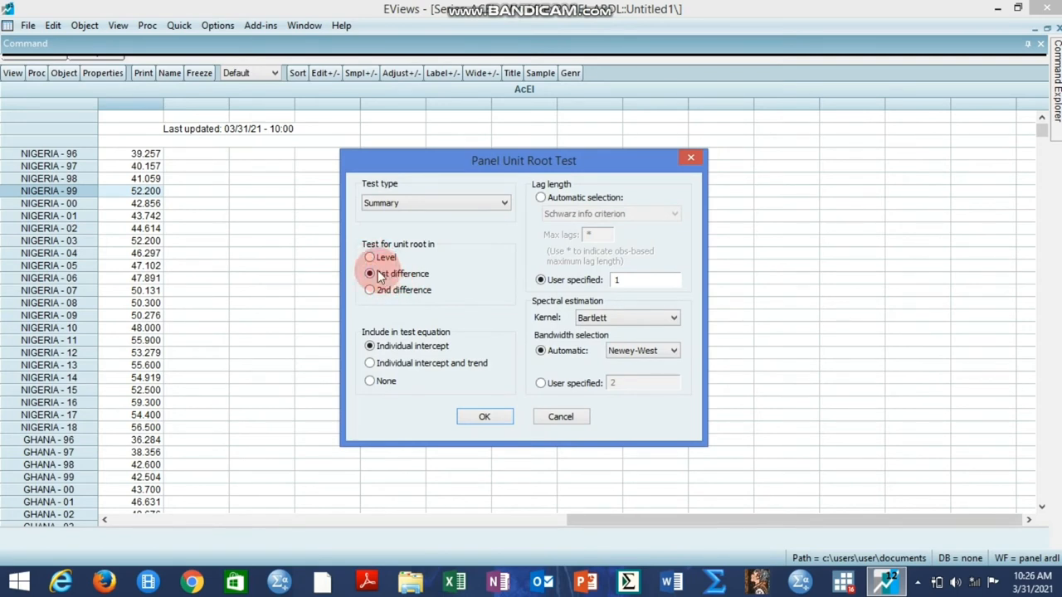
Run the ACEL unit root test at level with individual intercept and lag 1, showing LLC, IPS, ADF and PP results
{"action": "left_click", "coordinate": [370, 258]}
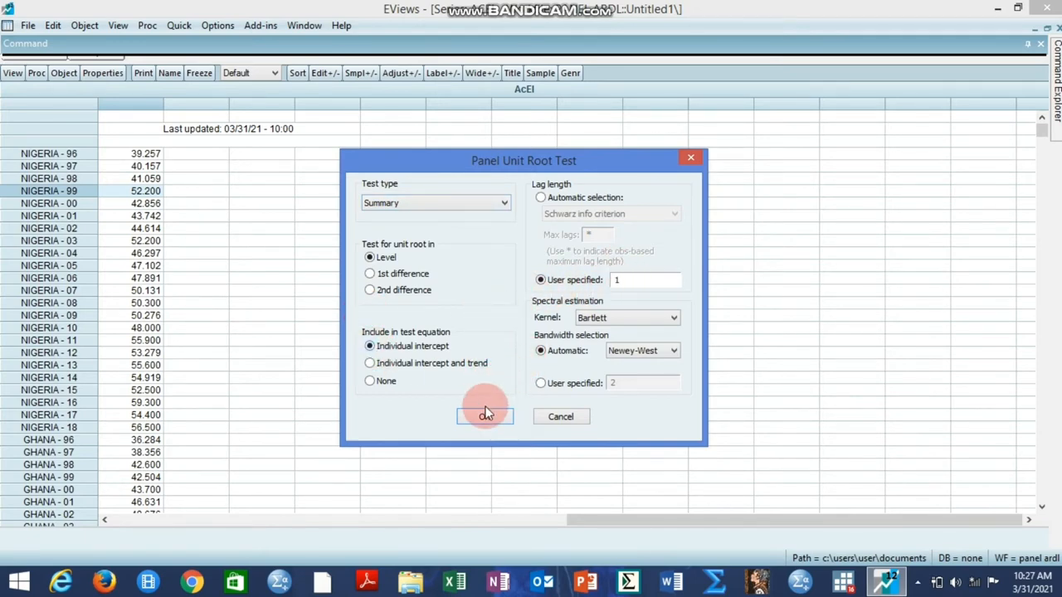
{"action": "left_click", "coordinate": [484, 415]}
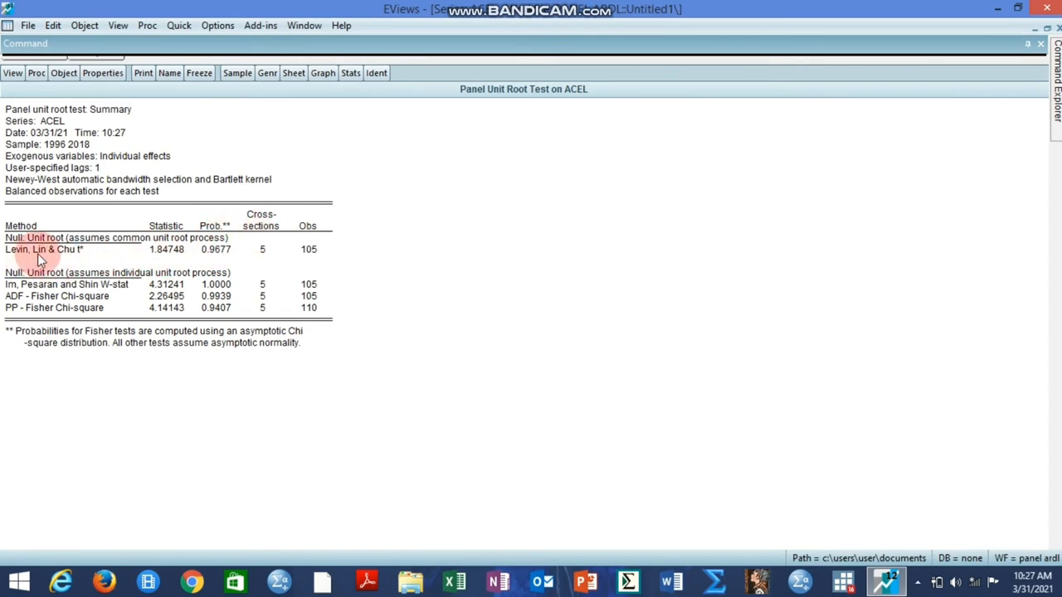
{"action": "mouse_move", "coordinate": [199, 253]}
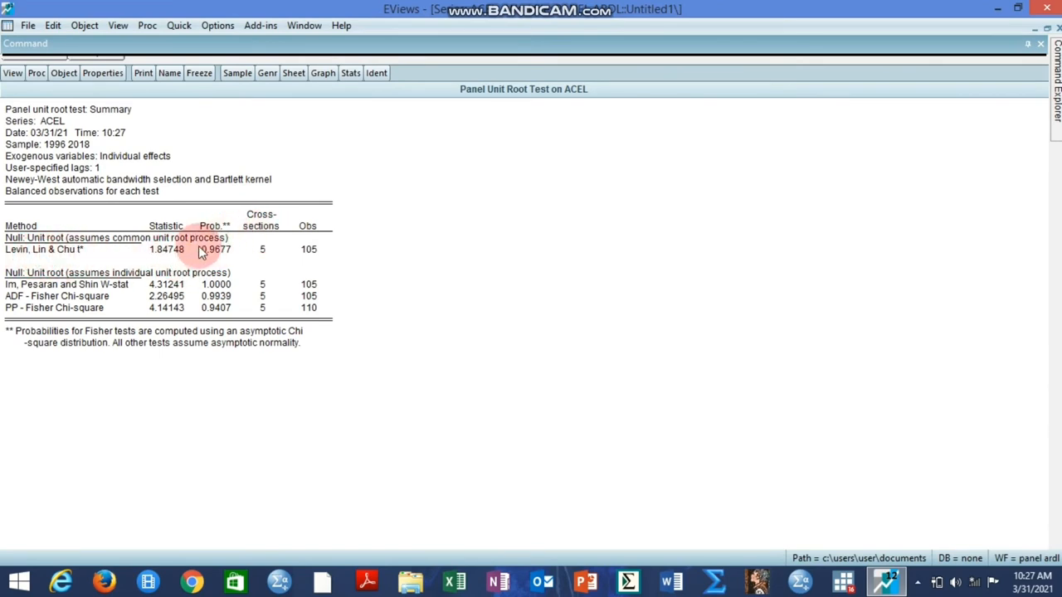
{"action": "mouse_move", "coordinate": [170, 285]}
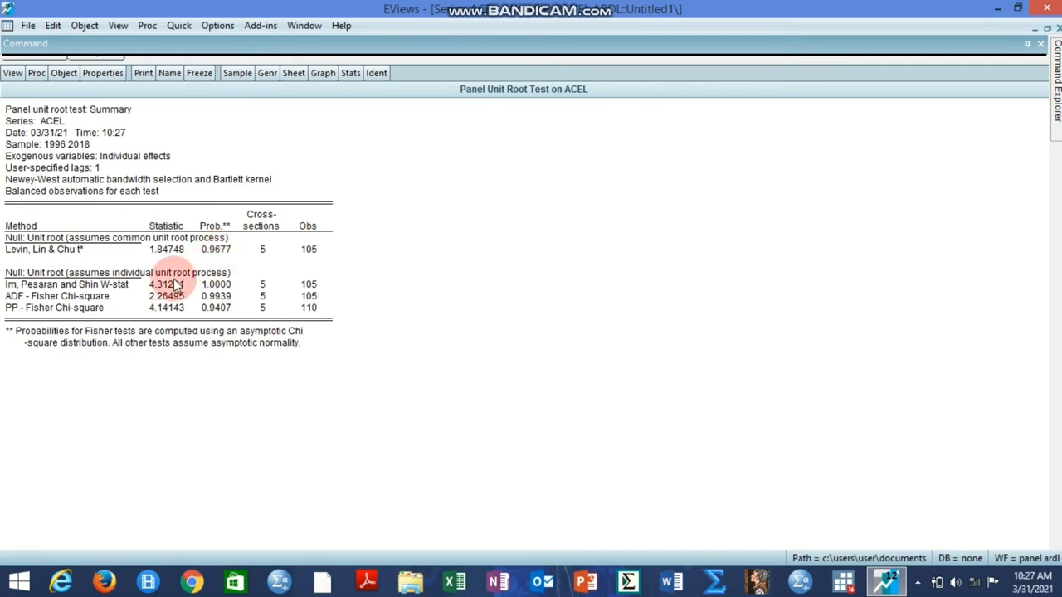
{"action": "mouse_move", "coordinate": [223, 324]}
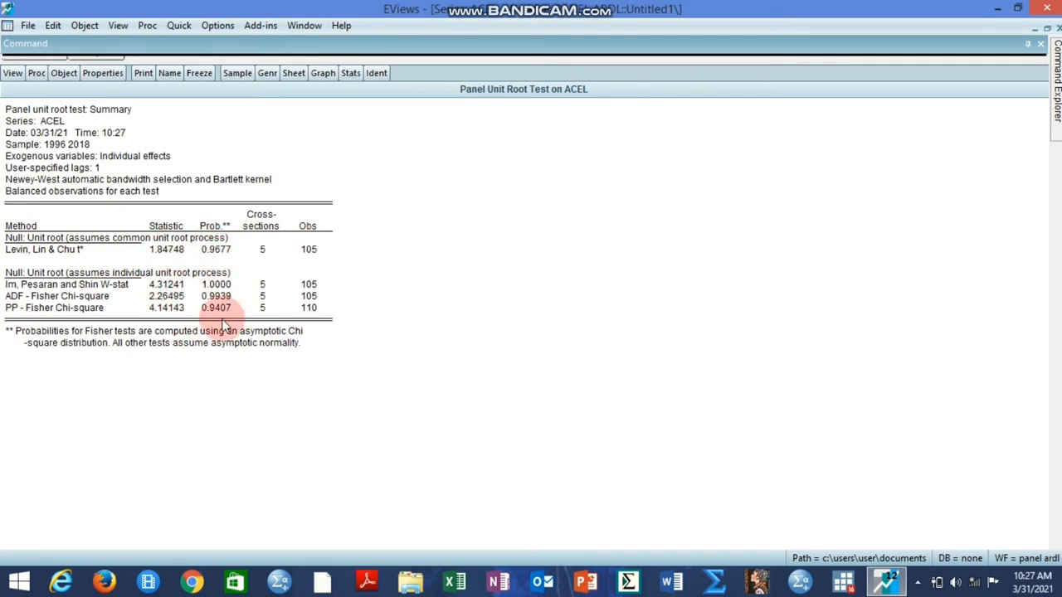
{"action": "mouse_move", "coordinate": [224, 252]}
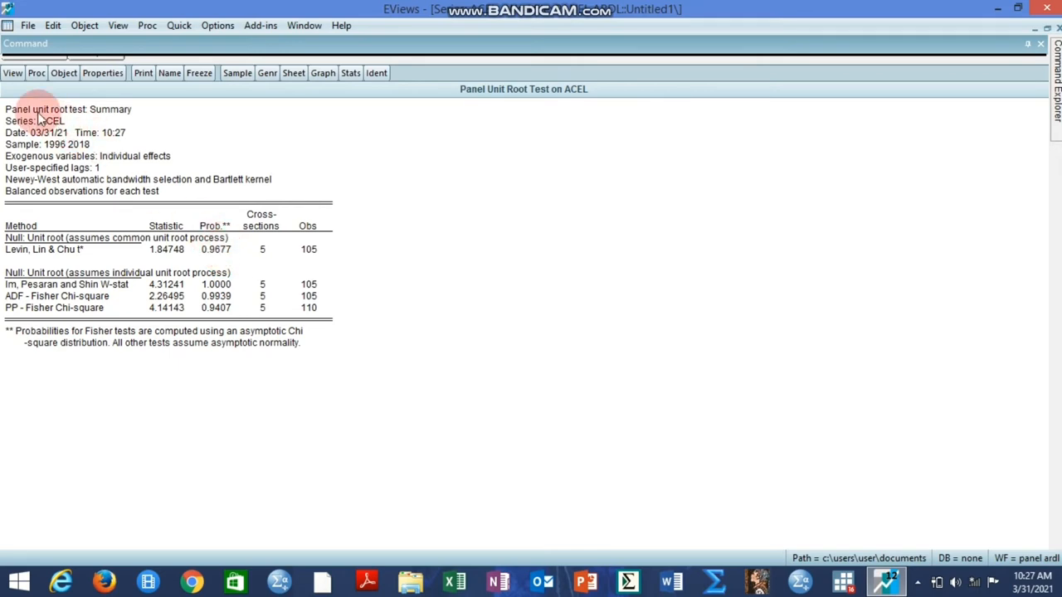
Run the ACEL unit root test at first difference, giving probabilities 0.0240 and 0.0000
{"action": "left_click", "coordinate": [13, 73]}
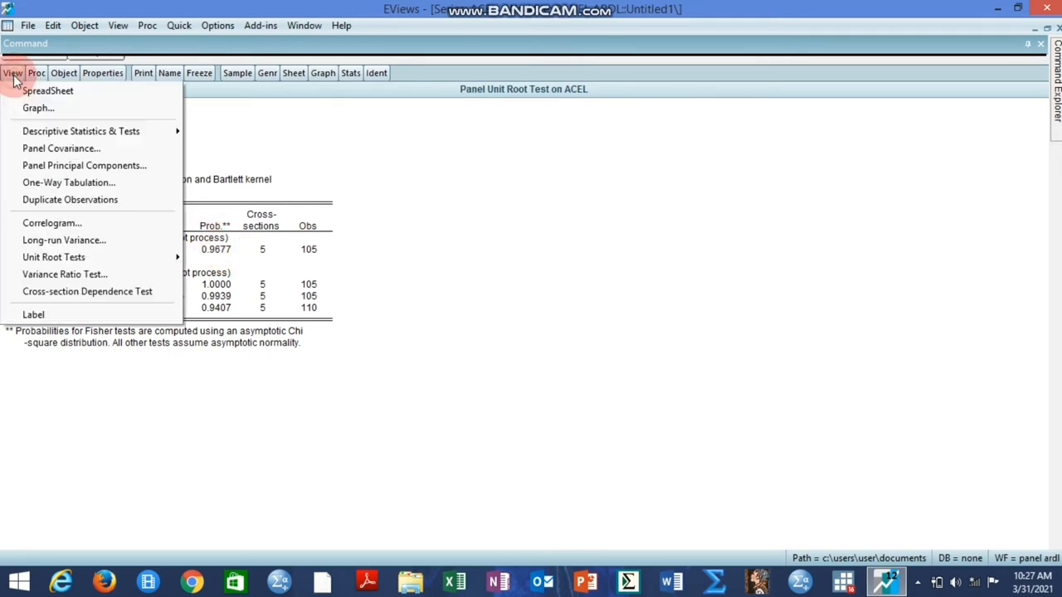
{"action": "mouse_move", "coordinate": [53, 255]}
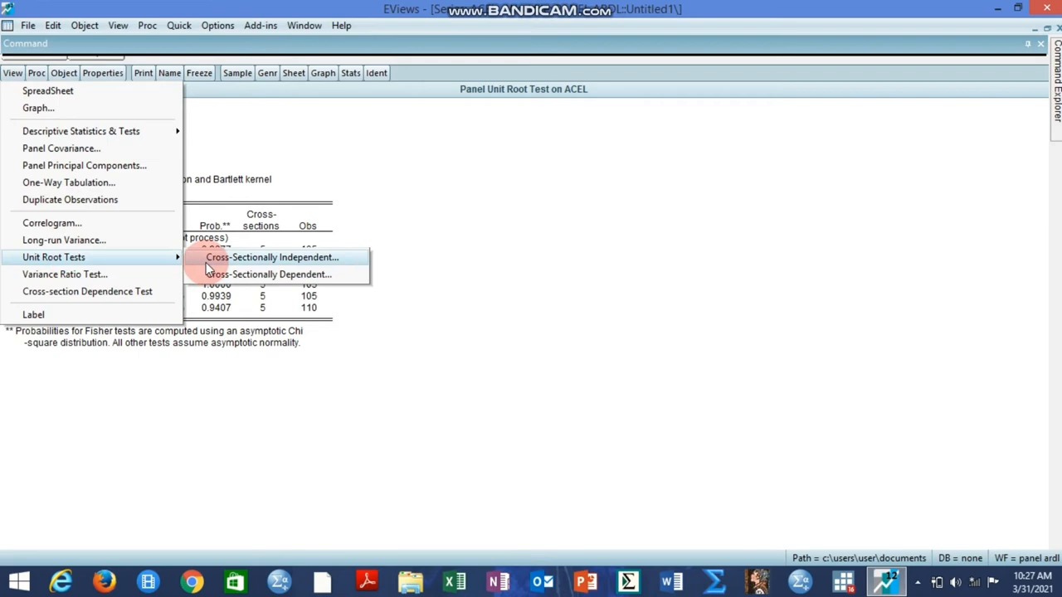
{"action": "left_click", "coordinate": [273, 257]}
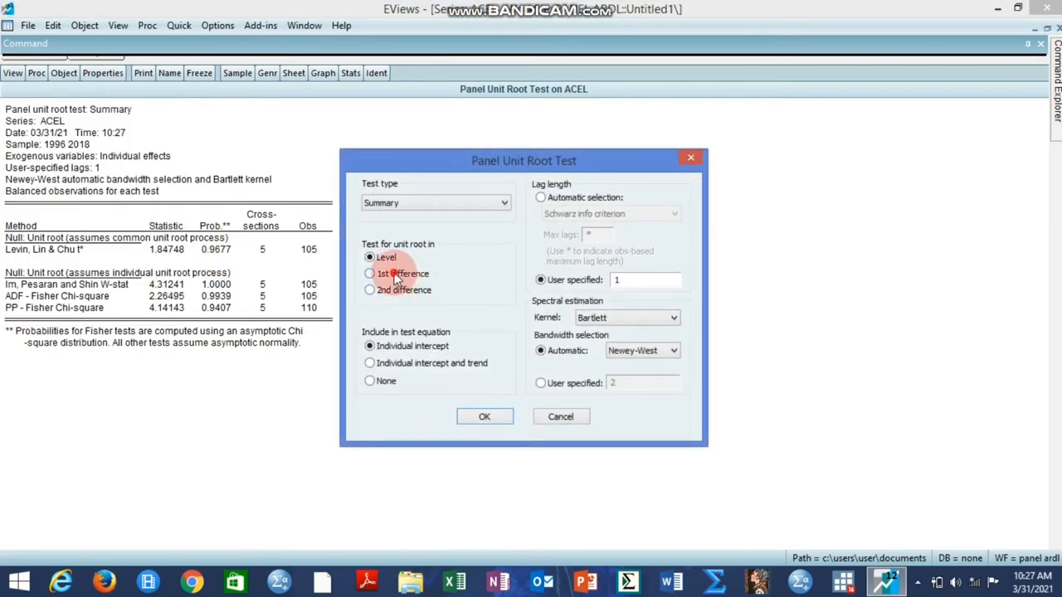
{"action": "left_click", "coordinate": [484, 415]}
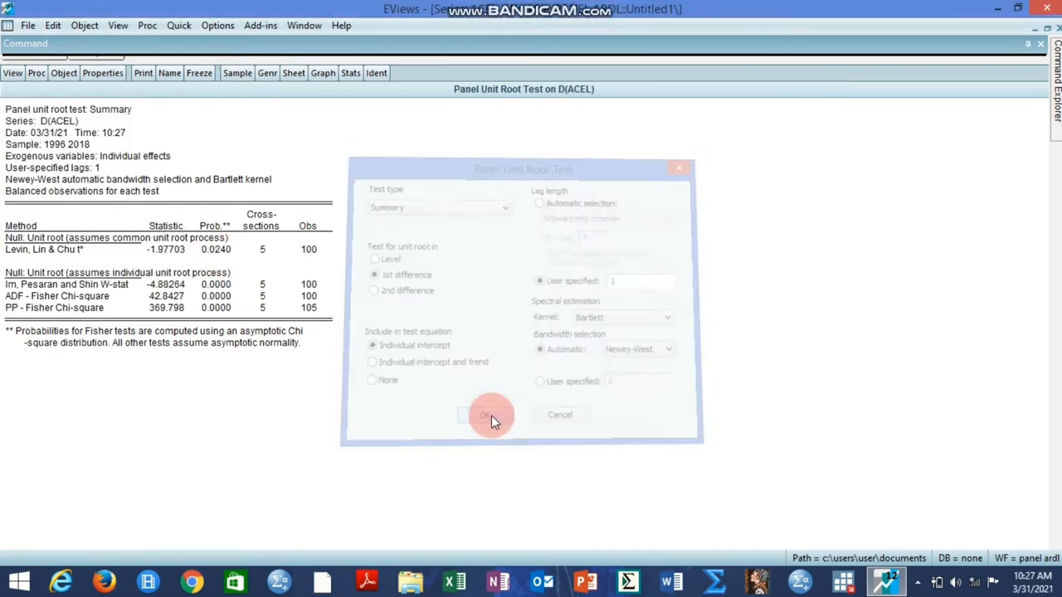
{"action": "left_click", "coordinate": [490, 415]}
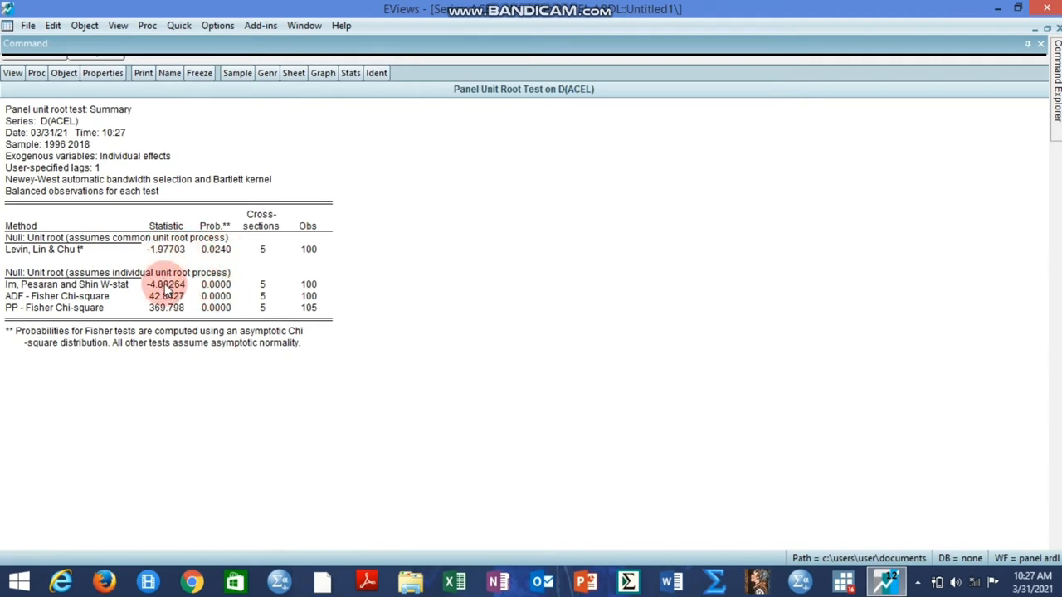
{"action": "mouse_move", "coordinate": [236, 249]}
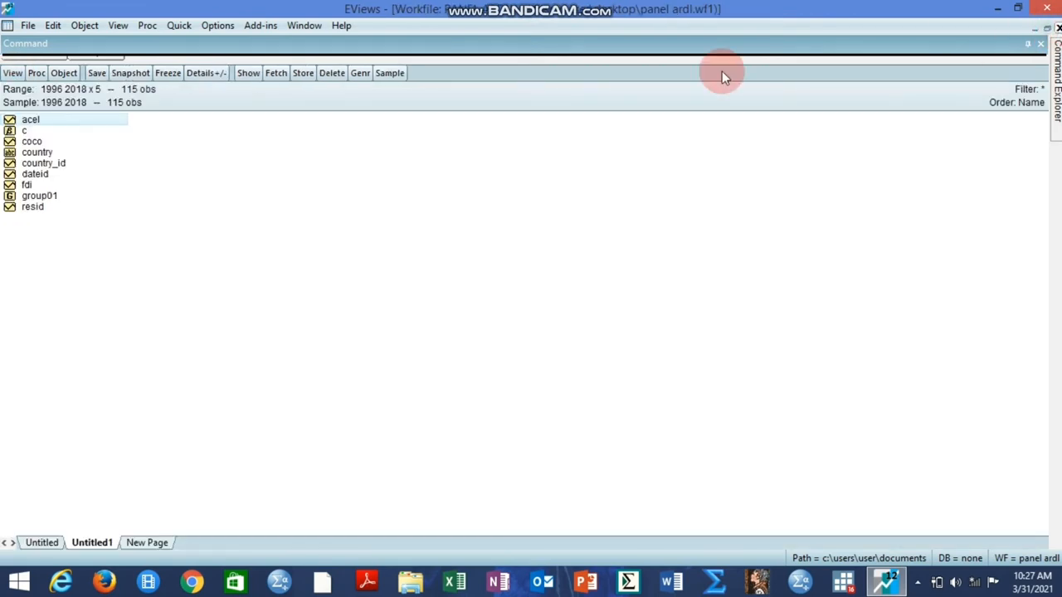
{"action": "double_click", "coordinate": [31, 141]}
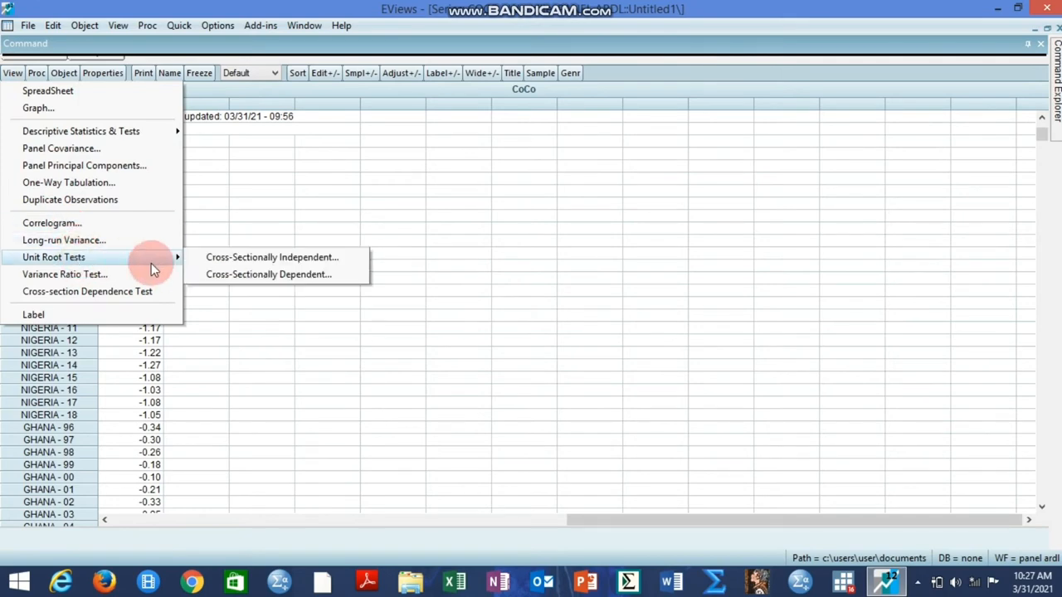
{"action": "left_click", "coordinate": [271, 255]}
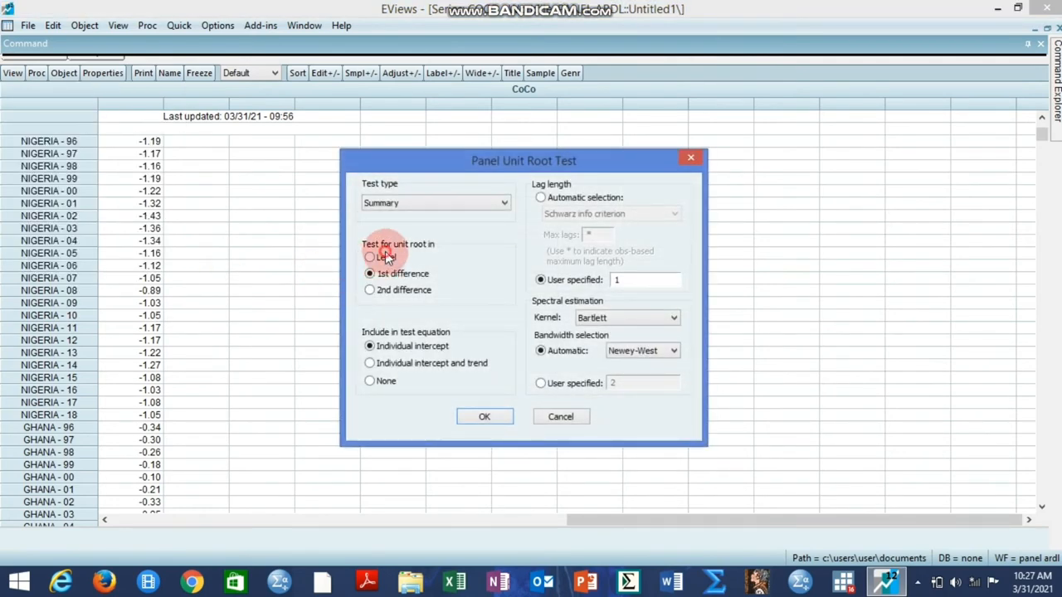
{"action": "left_click", "coordinate": [484, 416]}
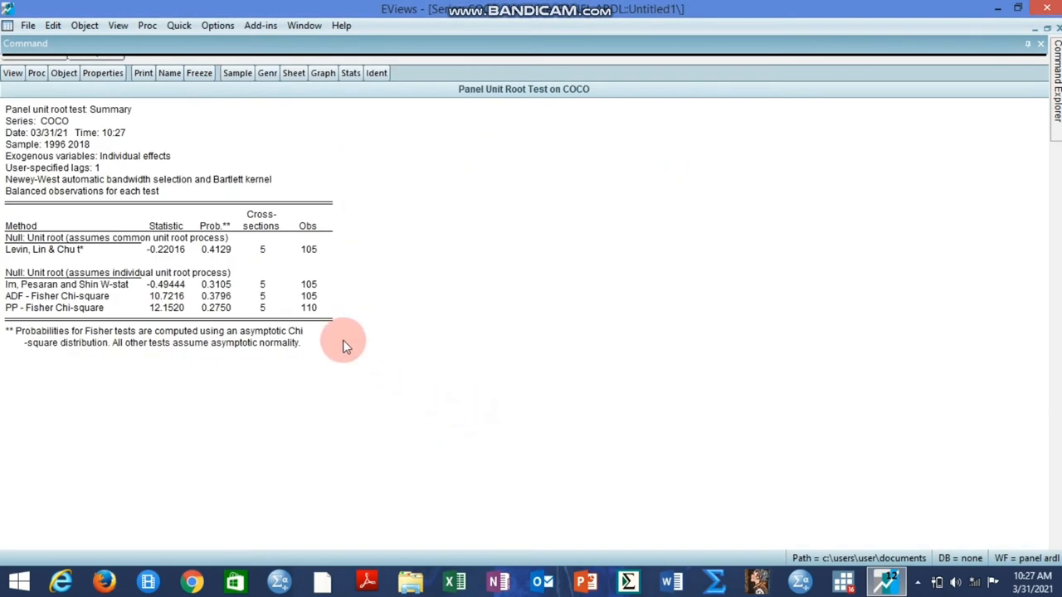
{"action": "mouse_move", "coordinate": [218, 282]}
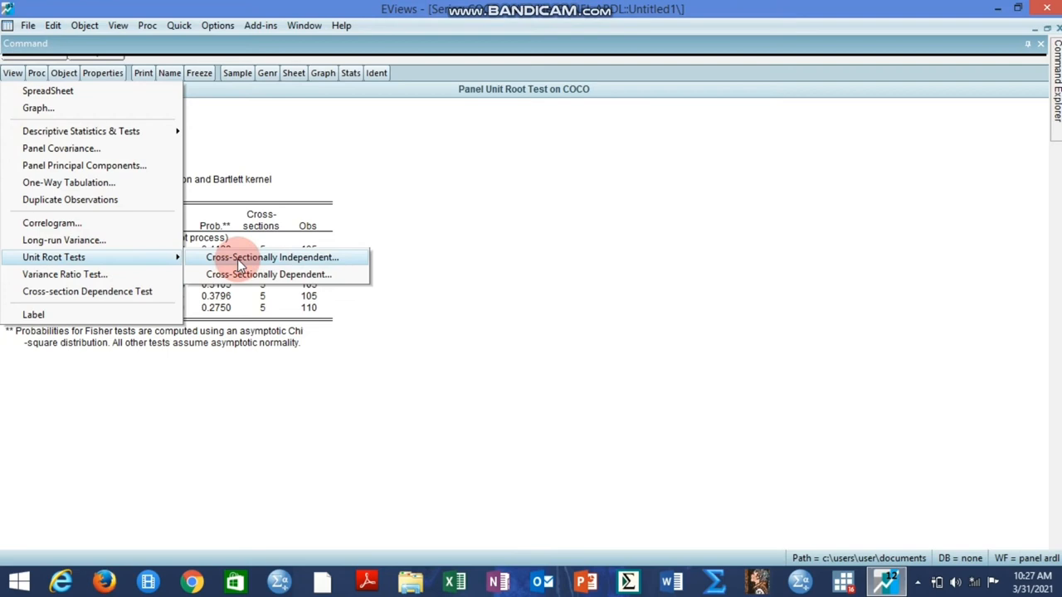
{"action": "left_click", "coordinate": [272, 256]}
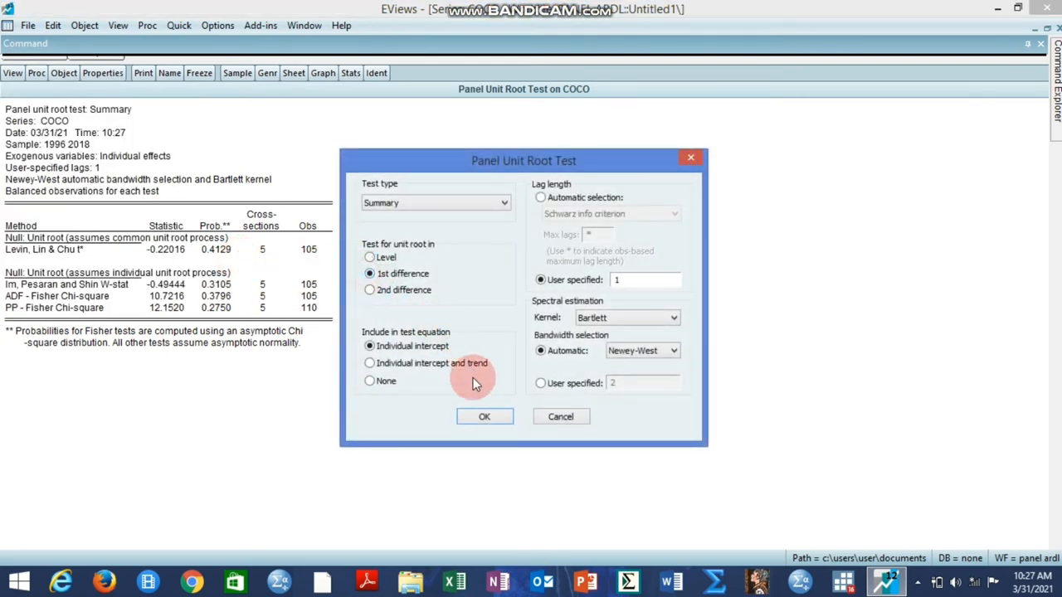
{"action": "left_click", "coordinate": [484, 416]}
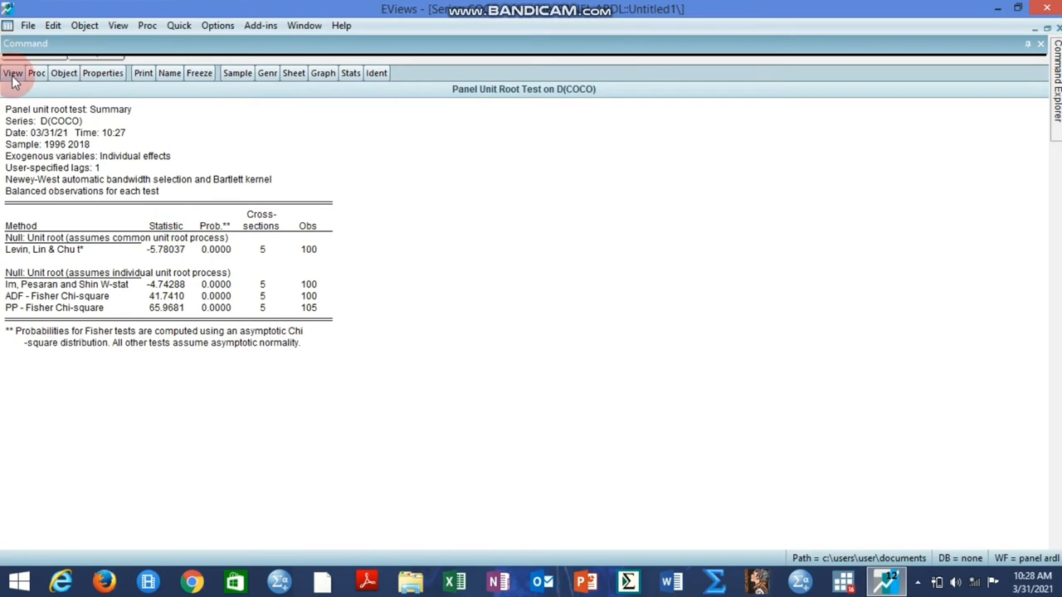
{"action": "left_click", "coordinate": [13, 73]}
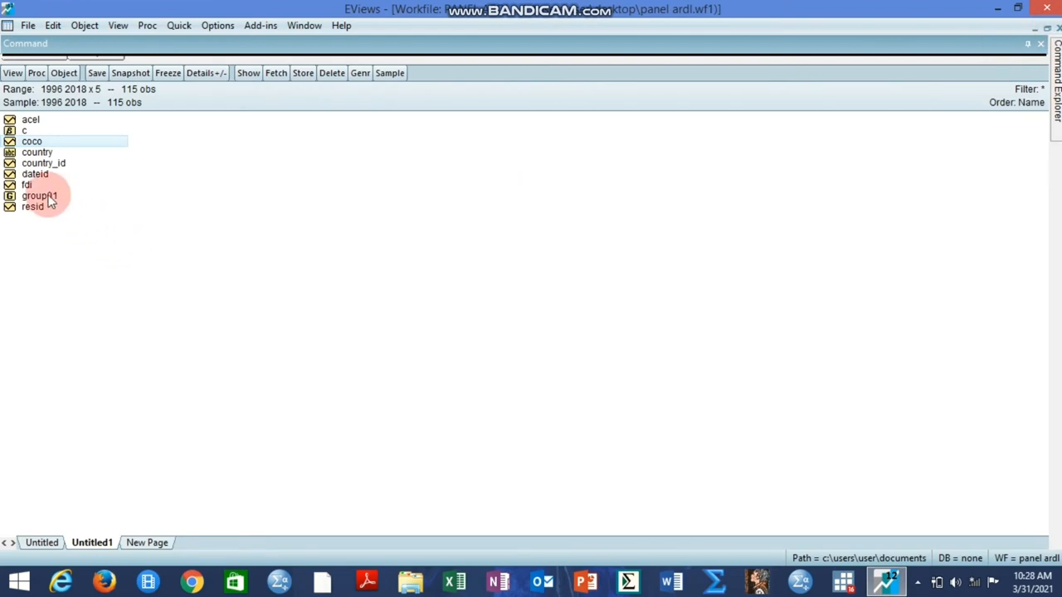
Run the FDI level unit root test and review probabilities 0.4462, 0.0836, 0.1185 and PP 0.0002
{"action": "left_click", "coordinate": [13, 73]}
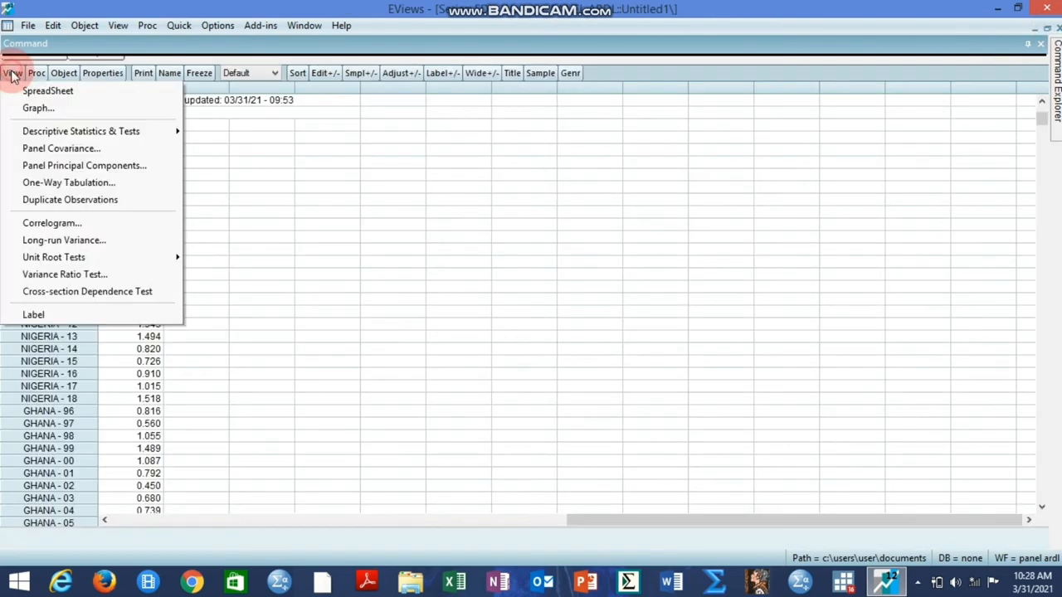
{"action": "mouse_move", "coordinate": [53, 258]}
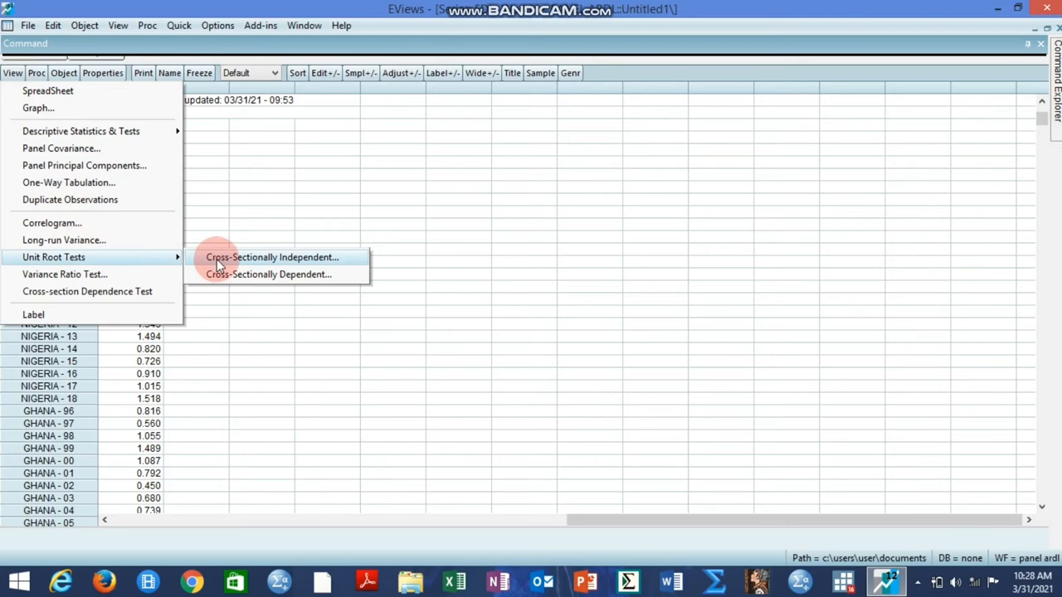
{"action": "left_click", "coordinate": [272, 255]}
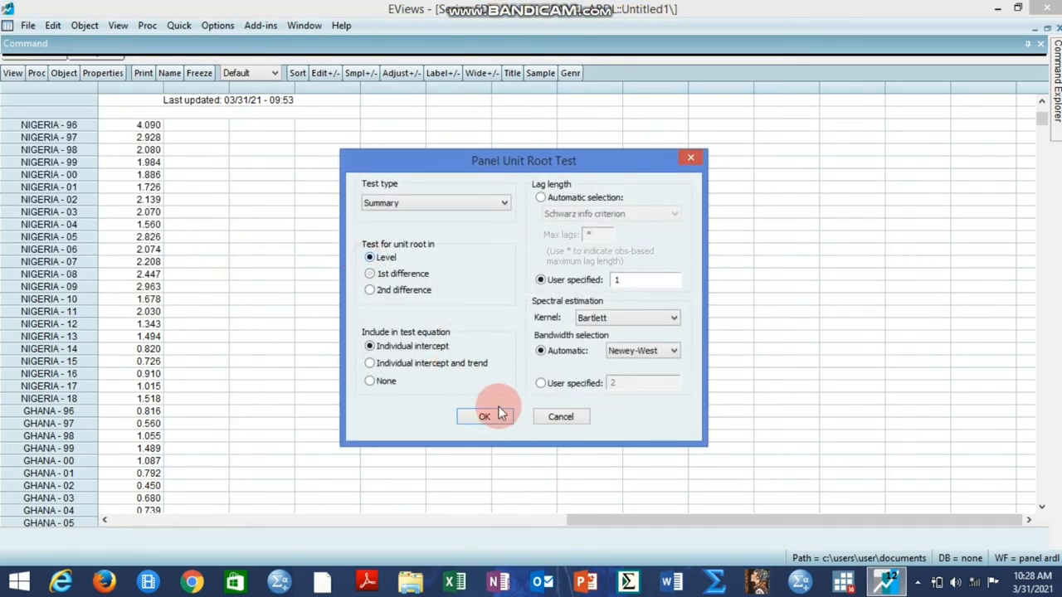
{"action": "left_click", "coordinate": [485, 415]}
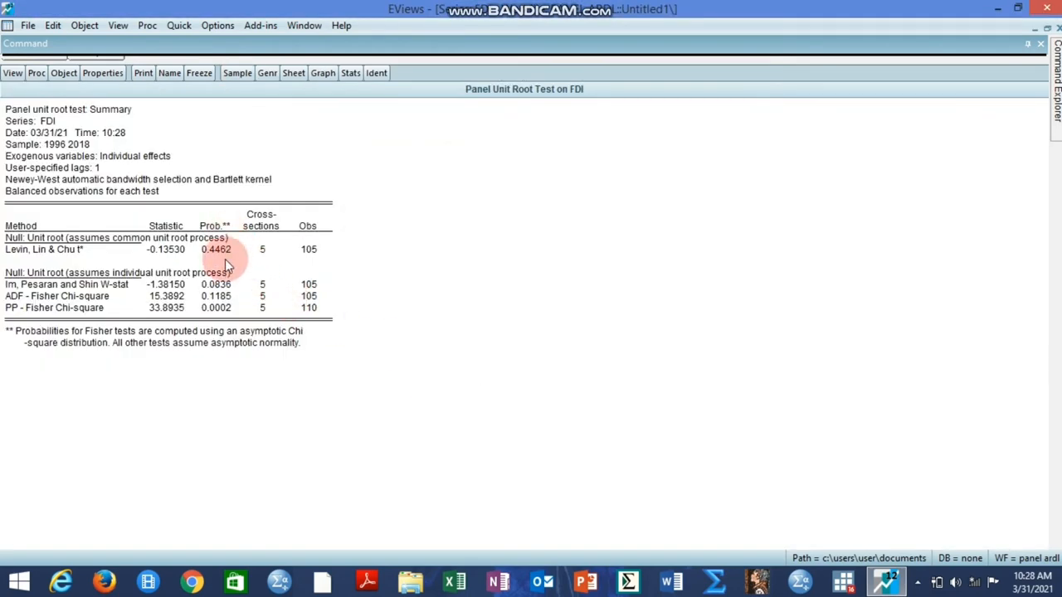
{"action": "mouse_move", "coordinate": [169, 324]}
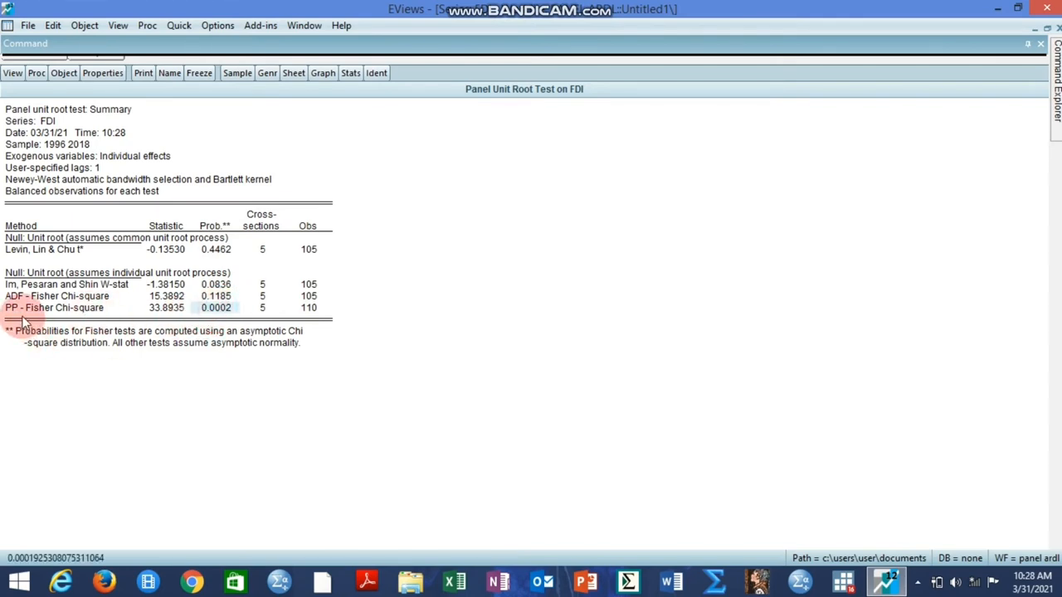
{"action": "left_click", "coordinate": [53, 307]}
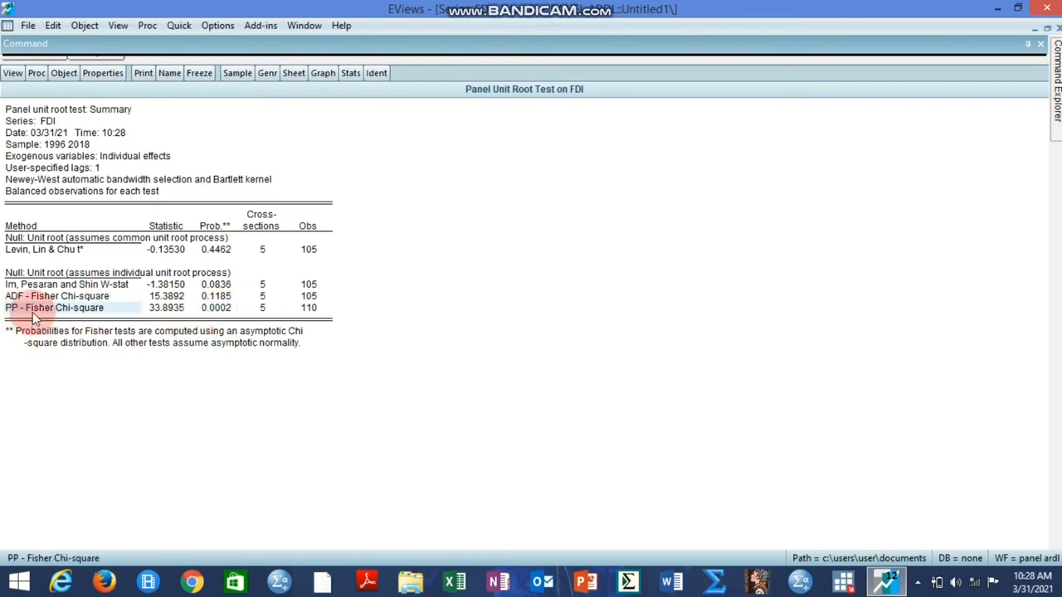
{"action": "mouse_move", "coordinate": [56, 307]}
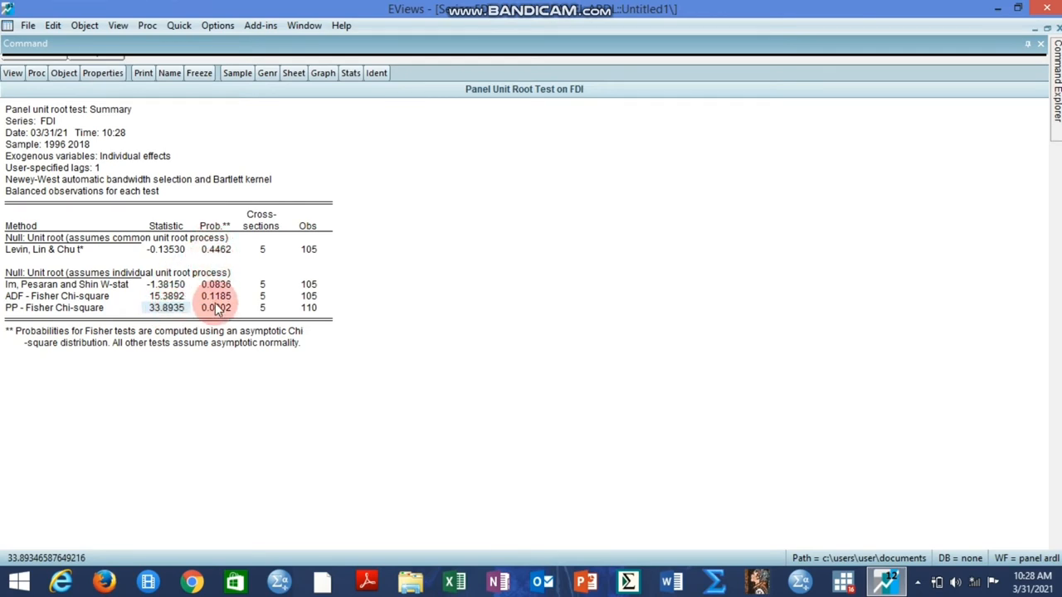
{"action": "mouse_move", "coordinate": [169, 213]}
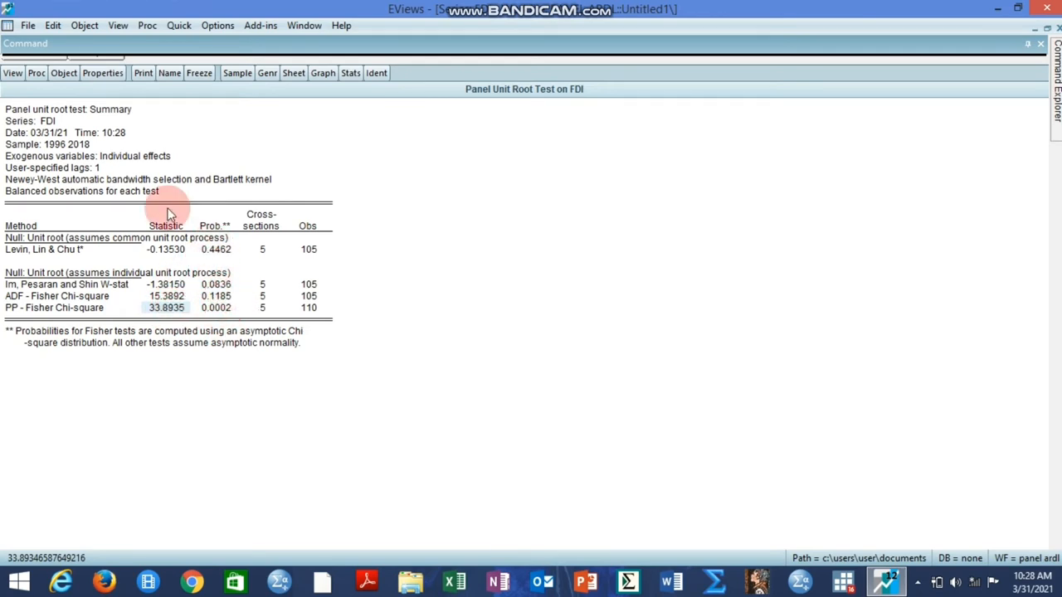
{"action": "left_click", "coordinate": [13, 73]}
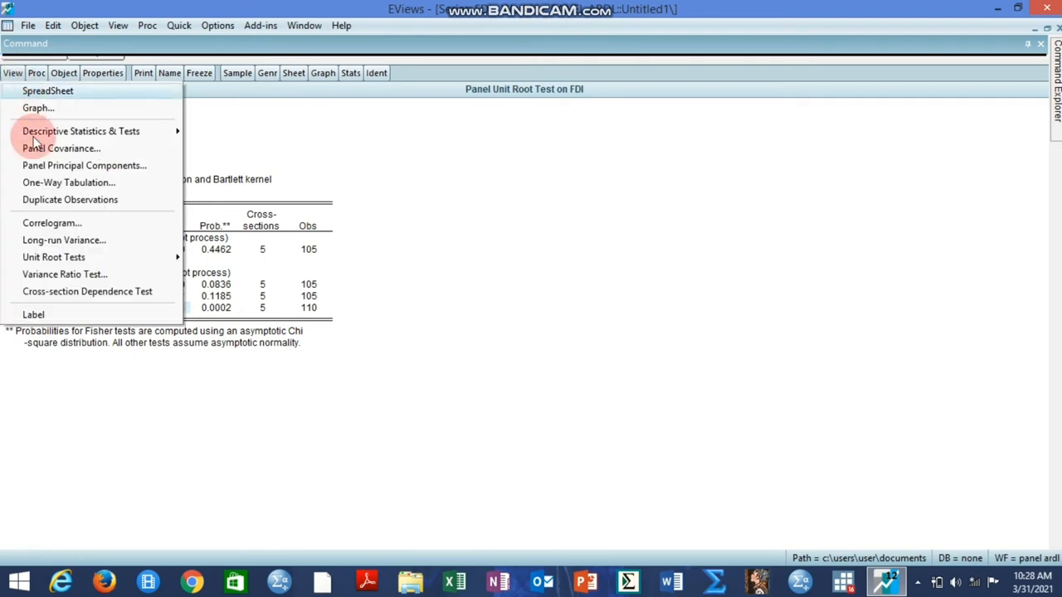
{"action": "mouse_move", "coordinate": [53, 257]}
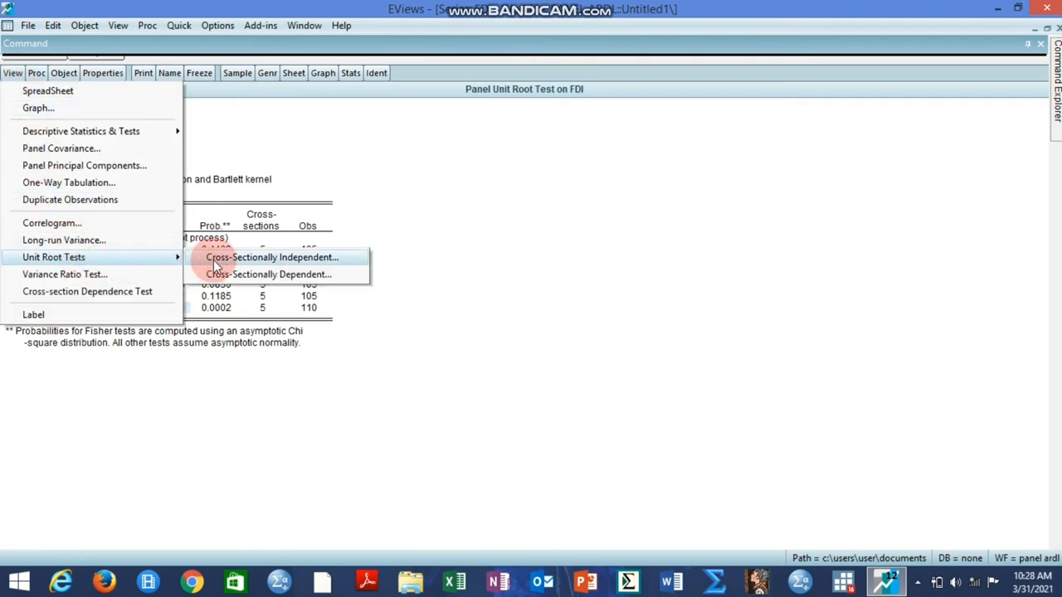
Run the FDI first-difference unit root test, giving LLC 0.1630 and IPS, ADF, PP 0.0000
{"action": "left_click", "coordinate": [272, 255]}
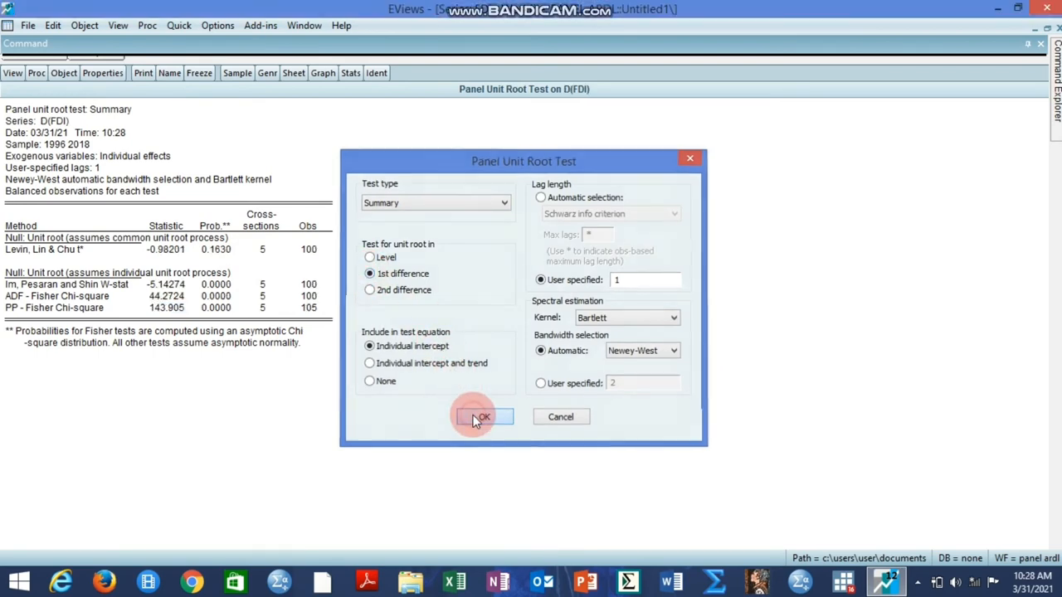
{"action": "left_click", "coordinate": [484, 417]}
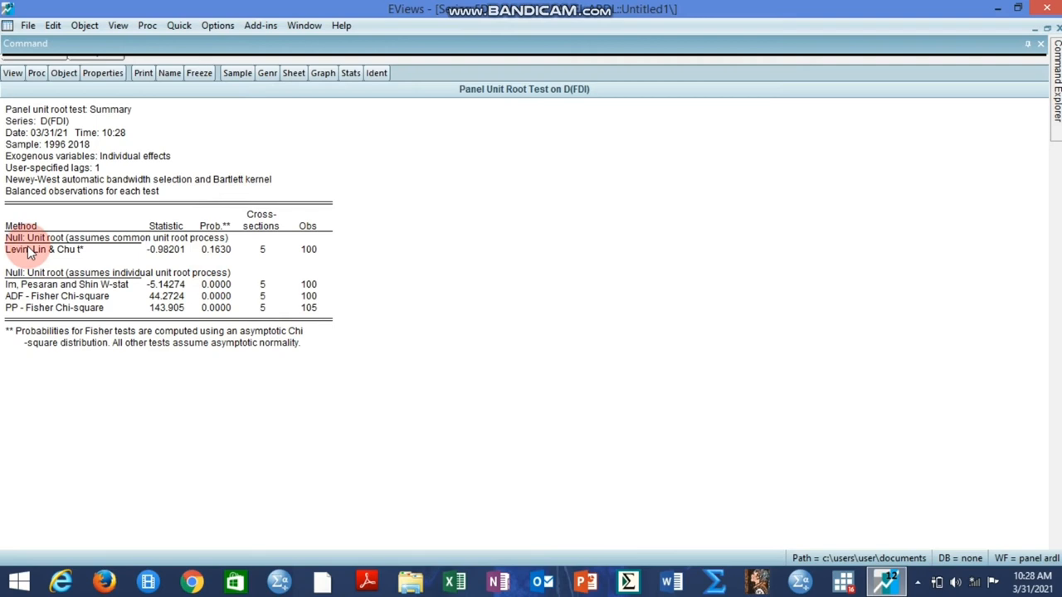
{"action": "mouse_move", "coordinate": [229, 259]}
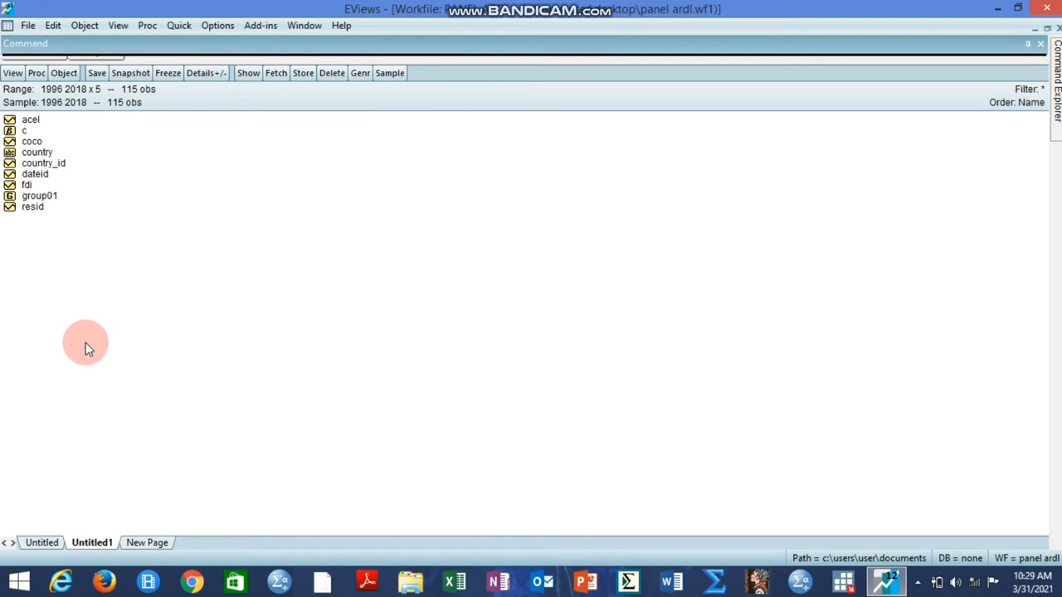
{"action": "mouse_move", "coordinate": [148, 330]}
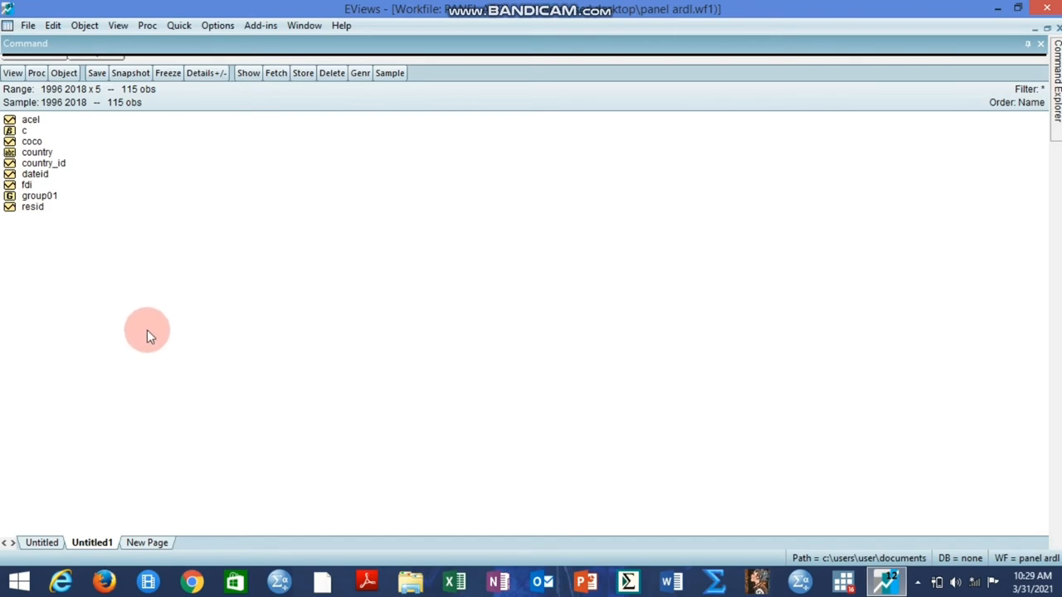
{"action": "mouse_move", "coordinate": [65, 212]}
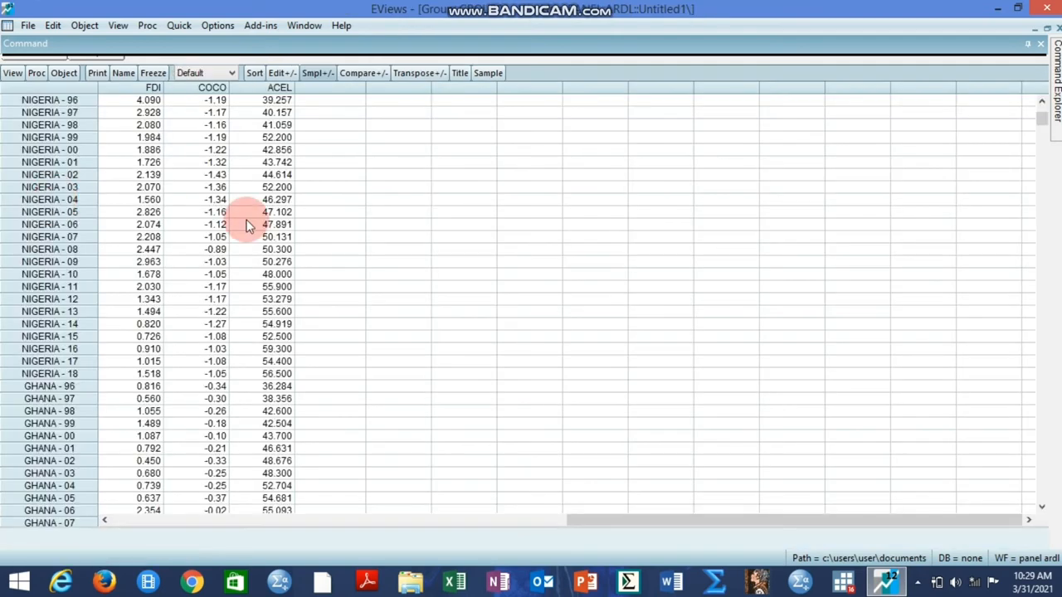
{"action": "mouse_move", "coordinate": [257, 199]}
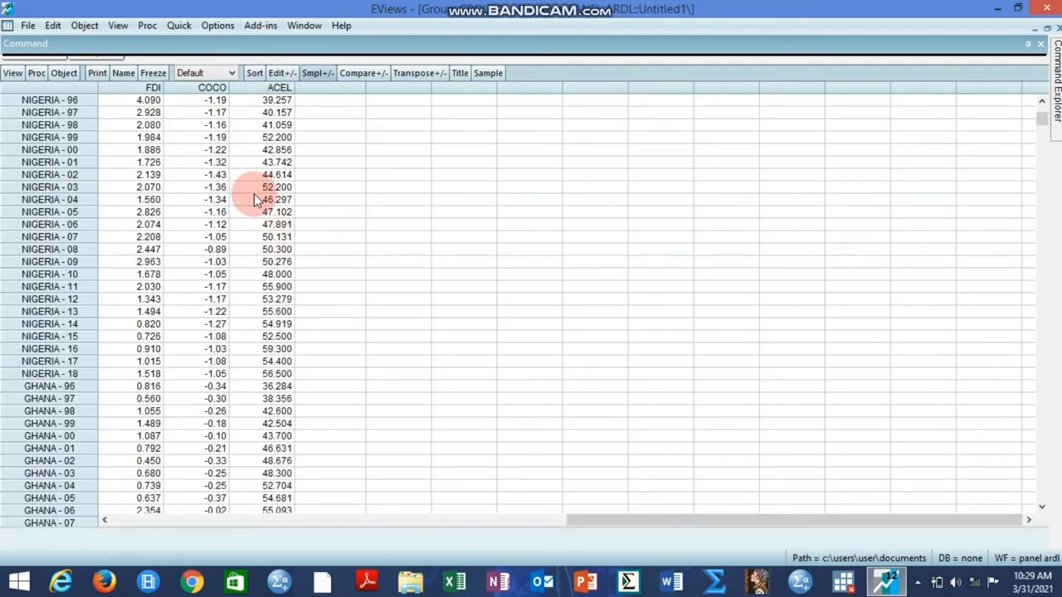
Make an equation from the group's series fdi coco acel c via Proc > Make Equation
{"action": "left_click", "coordinate": [37, 73]}
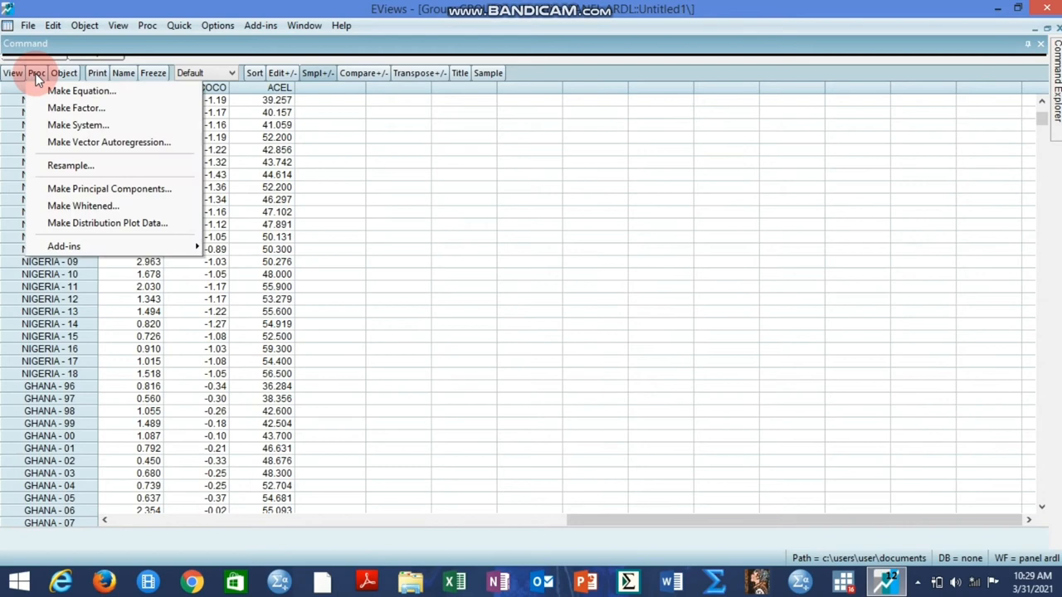
{"action": "left_click", "coordinate": [79, 90]}
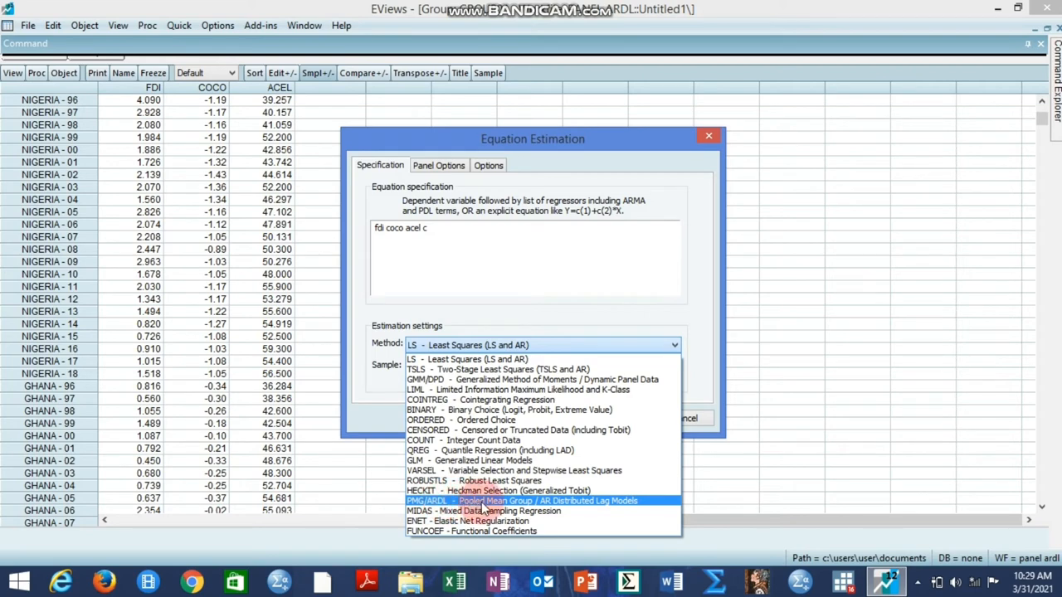
Choose PMG/ARDL estimation with automatic lag selection up to 4 lags for the dependent variable
{"action": "left_click", "coordinate": [521, 501]}
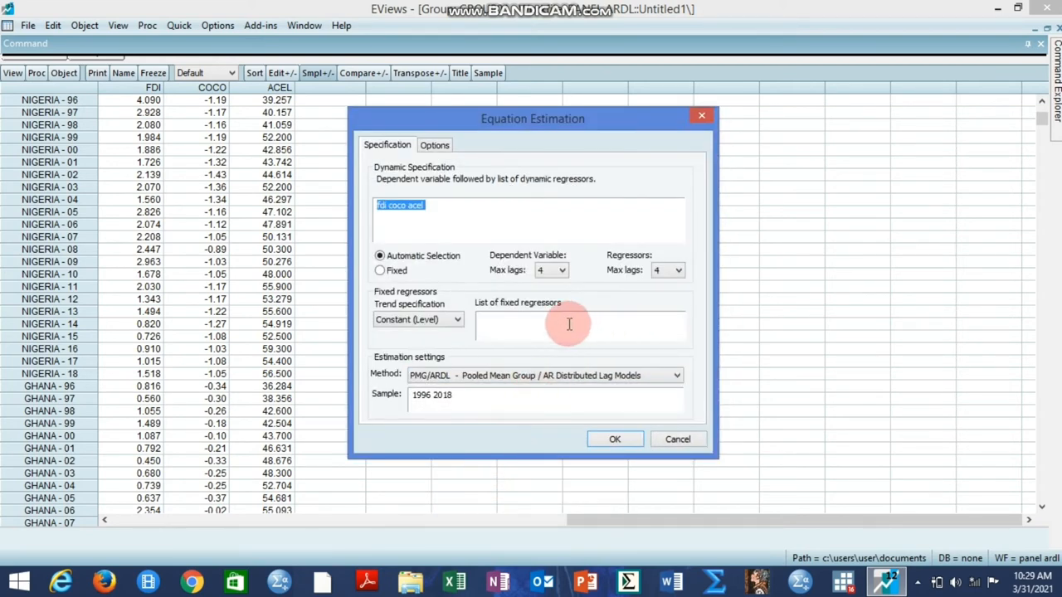
{"action": "mouse_move", "coordinate": [497, 323]}
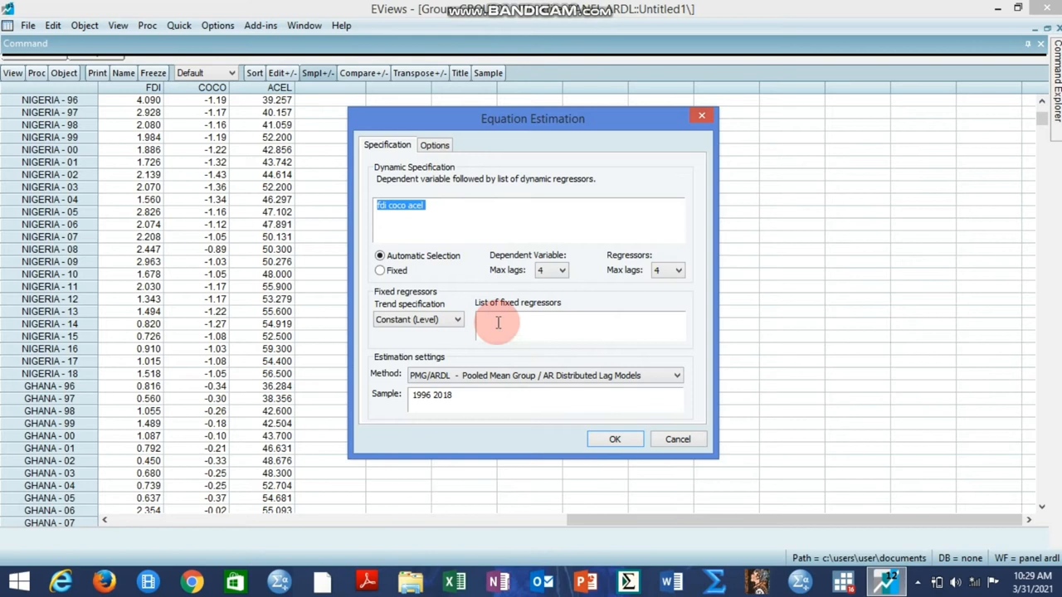
{"action": "mouse_move", "coordinate": [478, 189]}
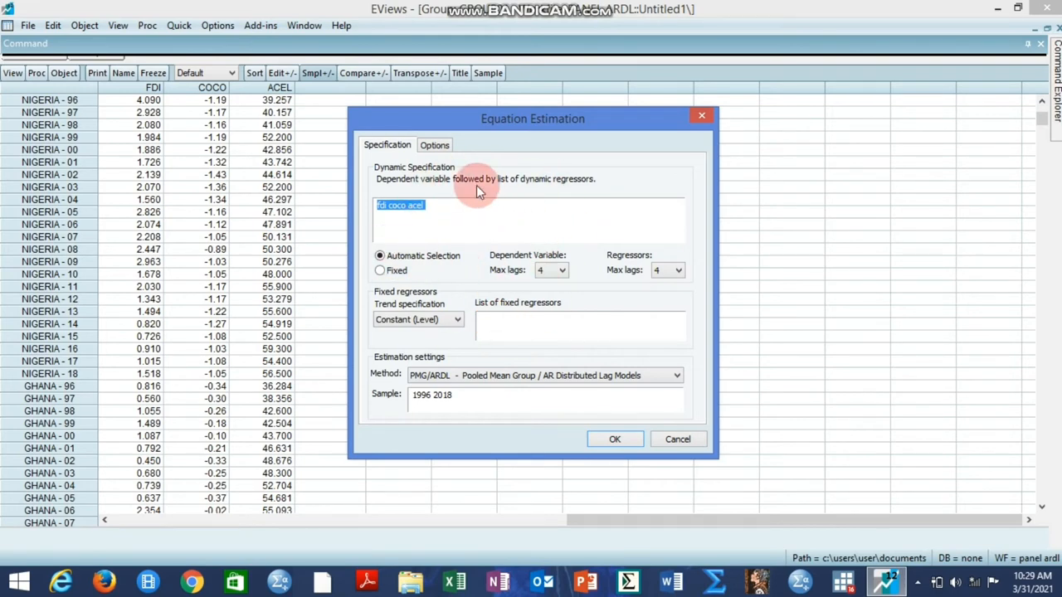
{"action": "mouse_move", "coordinate": [541, 264]}
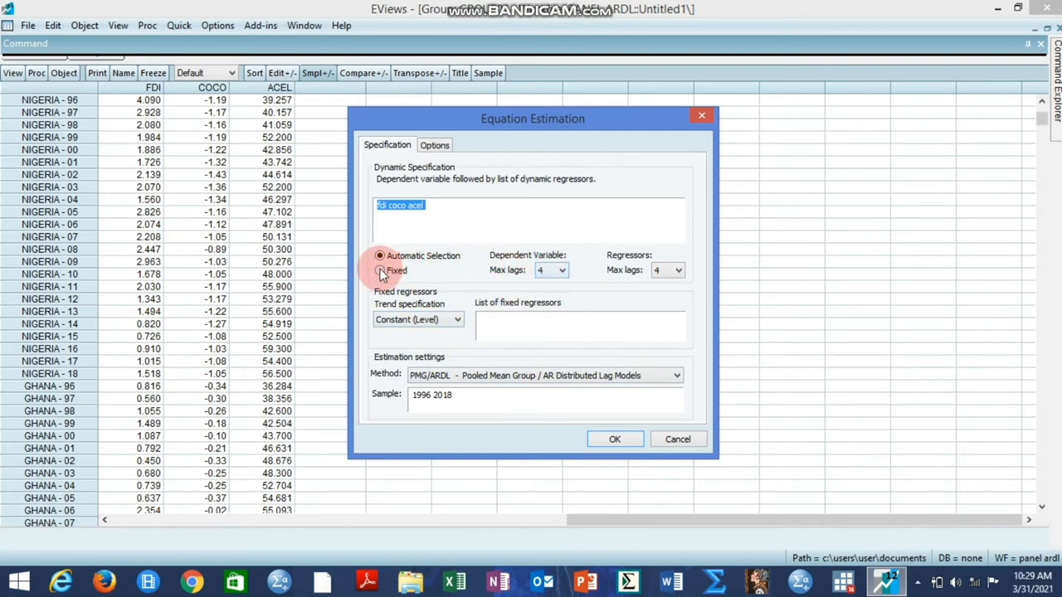
{"action": "left_click", "coordinate": [380, 270]}
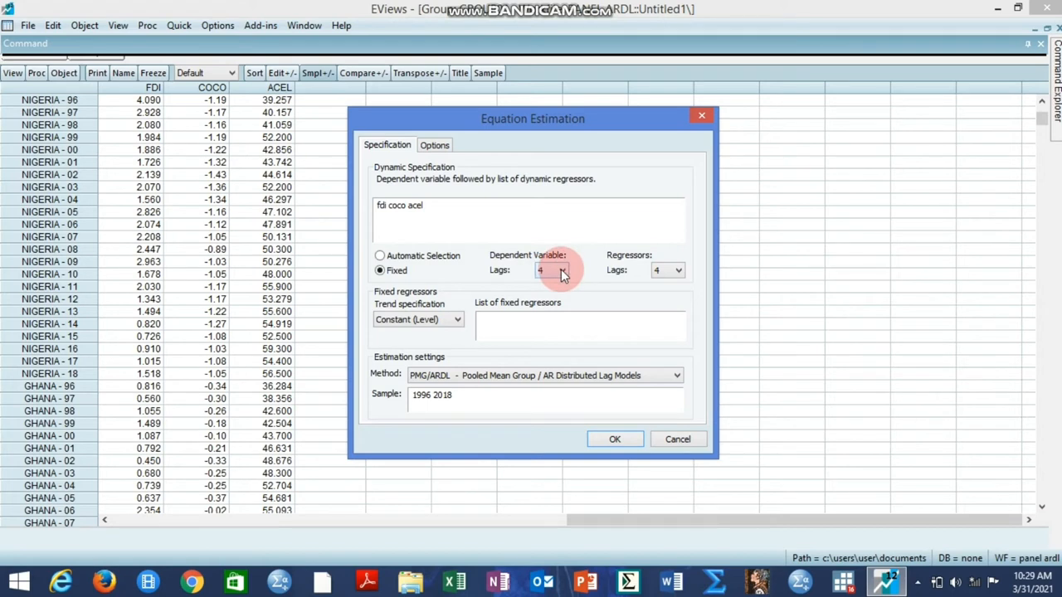
{"action": "left_click", "coordinate": [561, 270]}
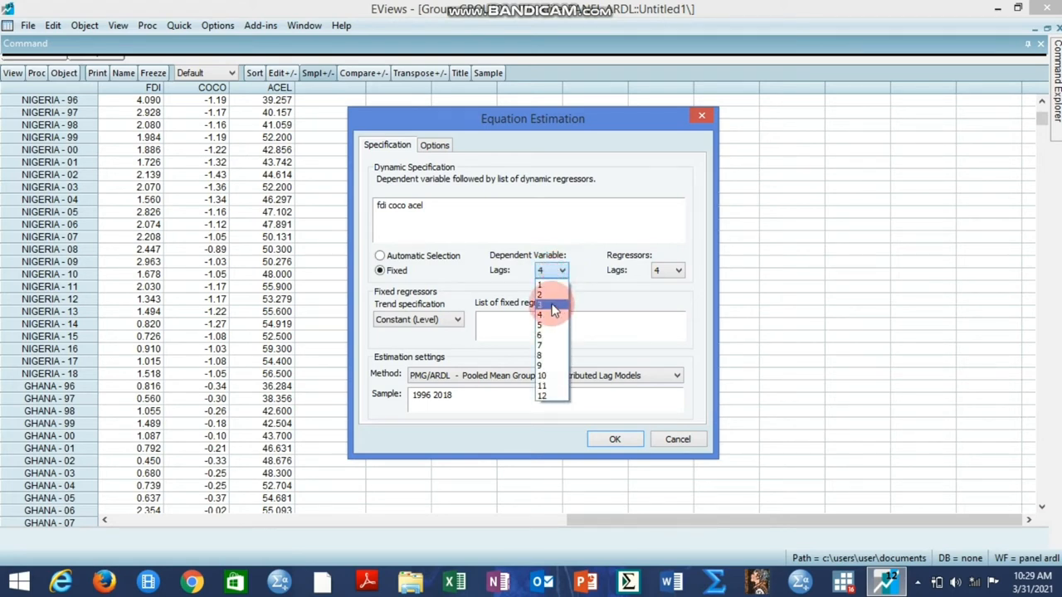
{"action": "left_click", "coordinate": [551, 314]}
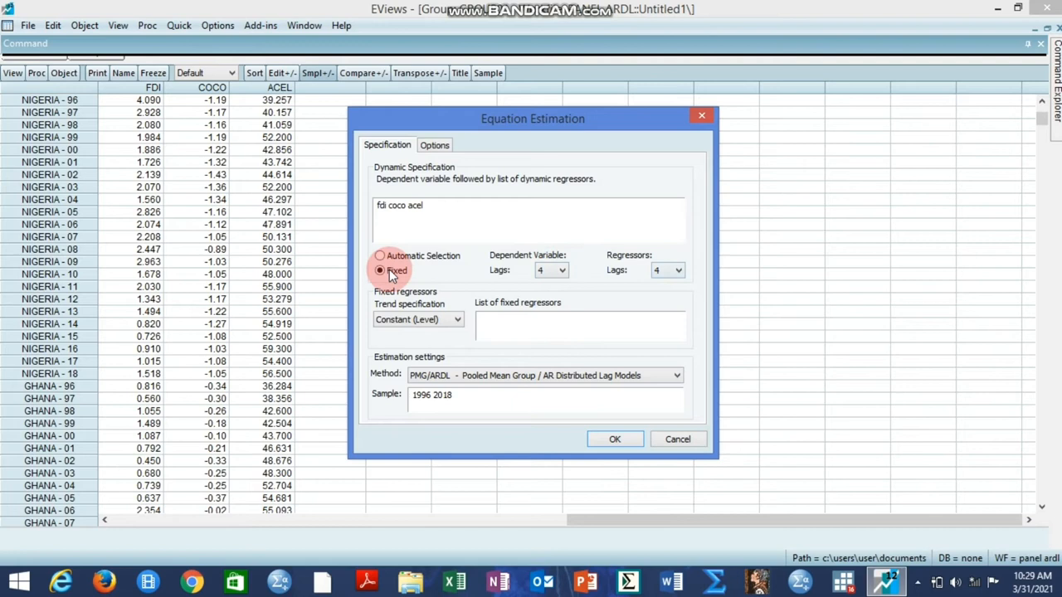
{"action": "left_click", "coordinate": [380, 255]}
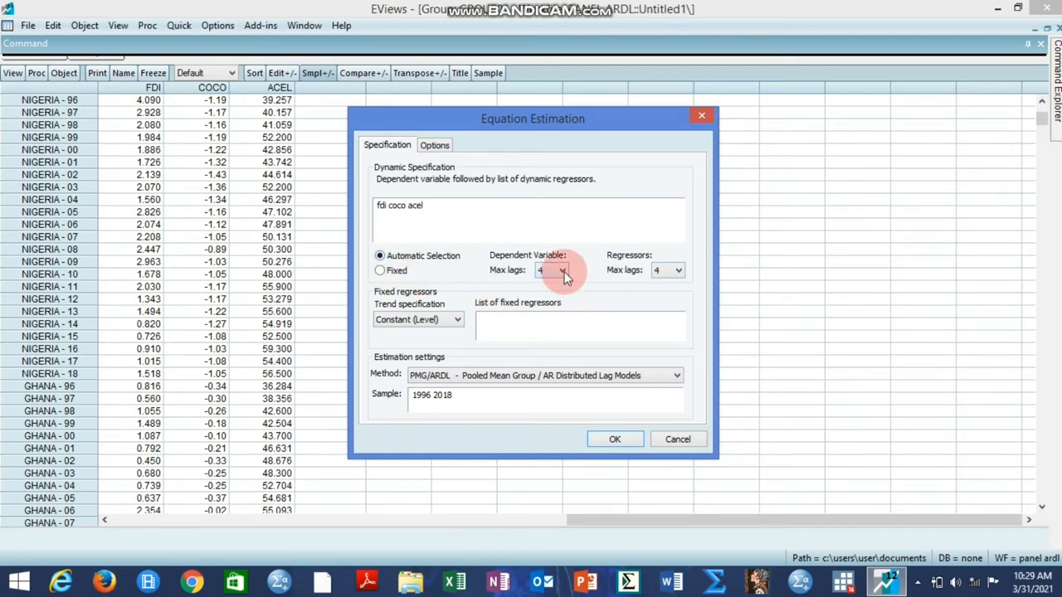
{"action": "mouse_move", "coordinate": [564, 275]}
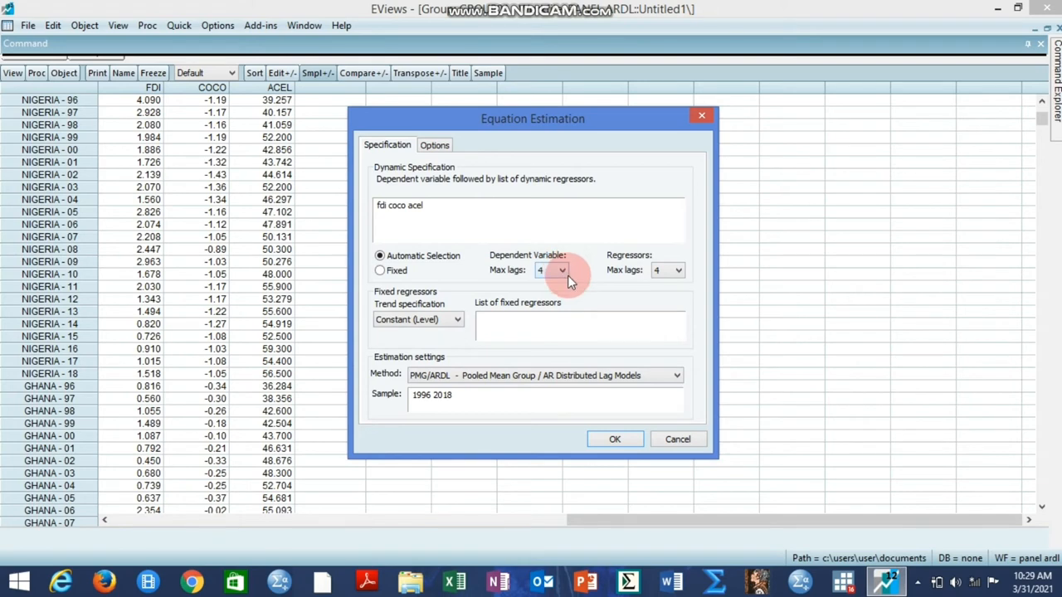
{"action": "mouse_move", "coordinate": [678, 272]}
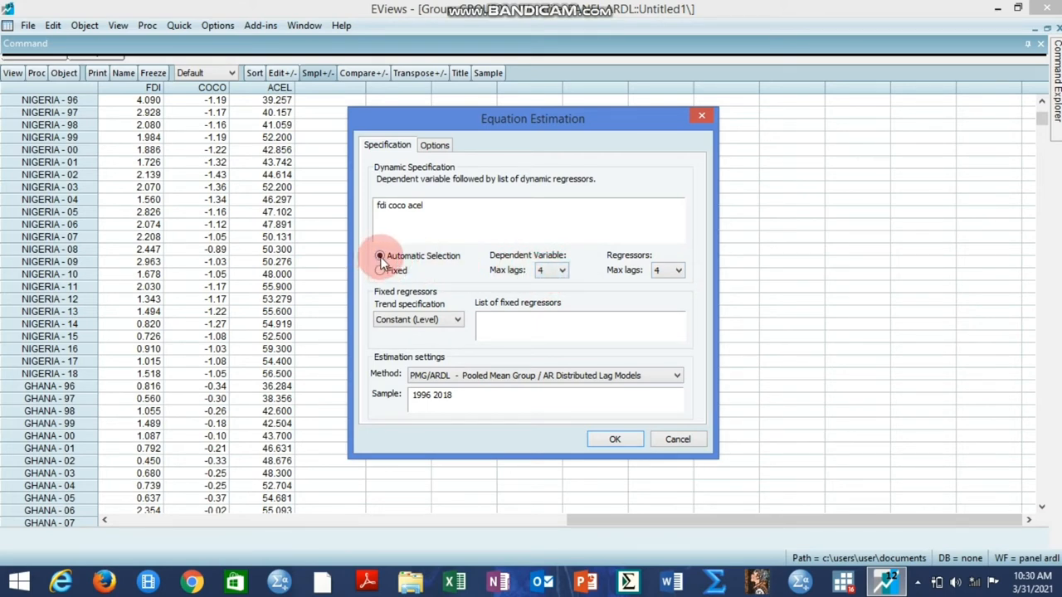
{"action": "left_click", "coordinate": [563, 269]}
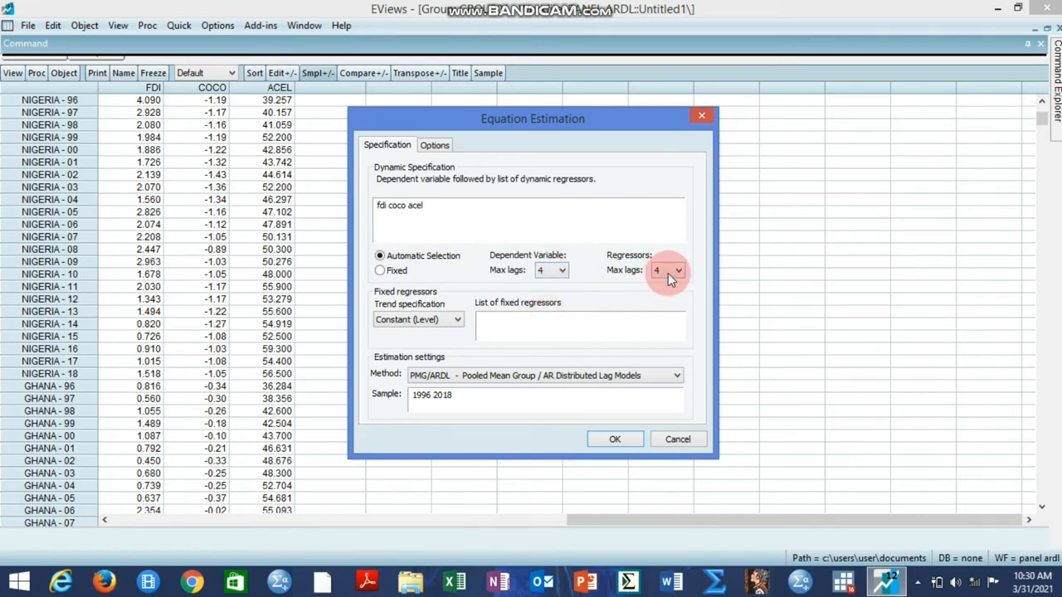
{"action": "mouse_move", "coordinate": [514, 299]}
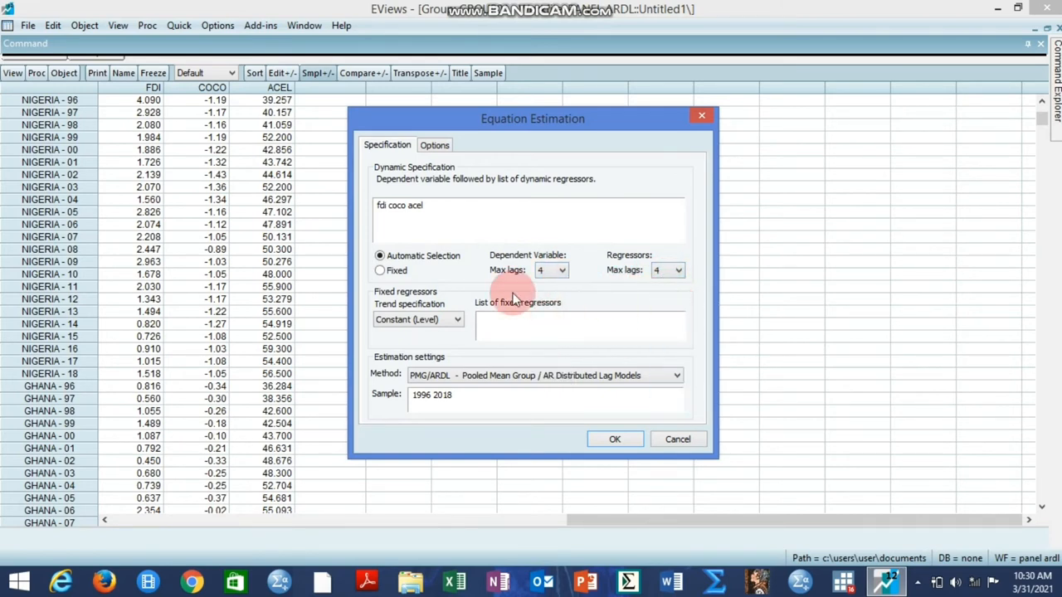
Keep Akaike info criterion and Constant (Level) trend, then estimate the ARDL(1,1,1) model
{"action": "left_click", "coordinate": [435, 144]}
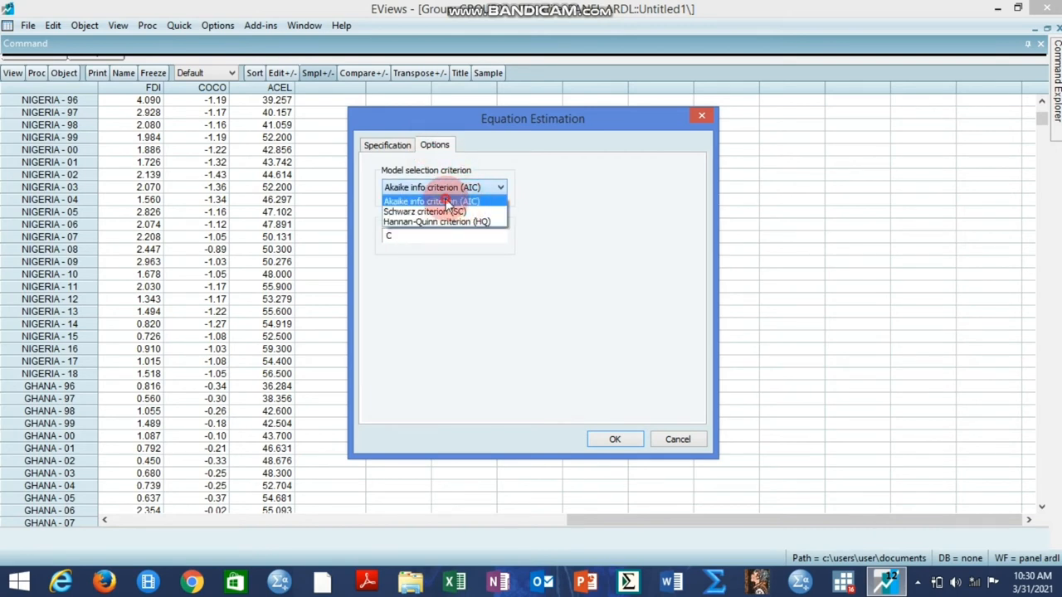
{"action": "left_click", "coordinate": [386, 145]}
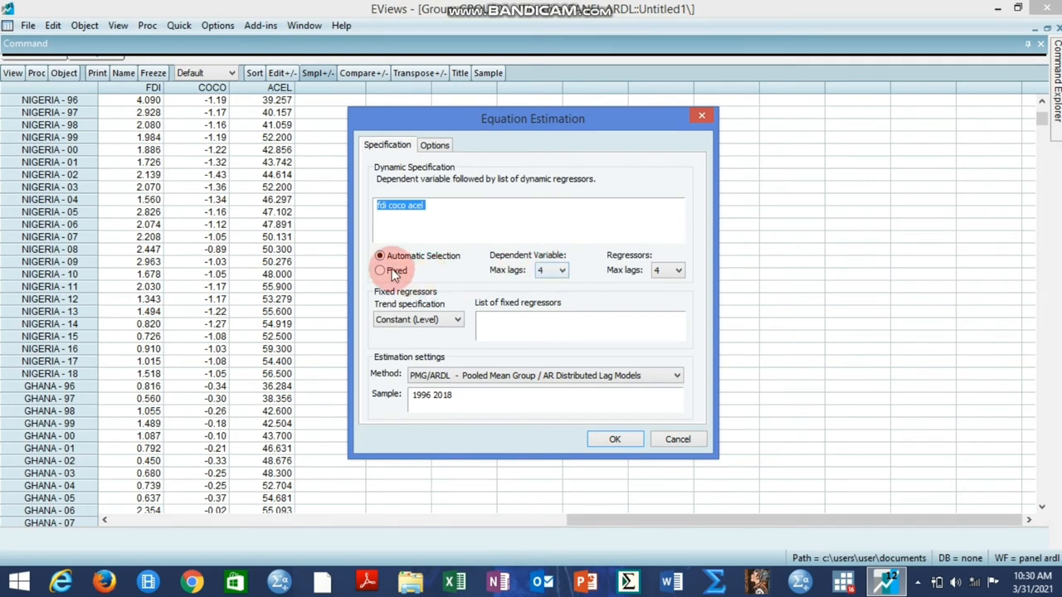
{"action": "mouse_move", "coordinate": [674, 270]}
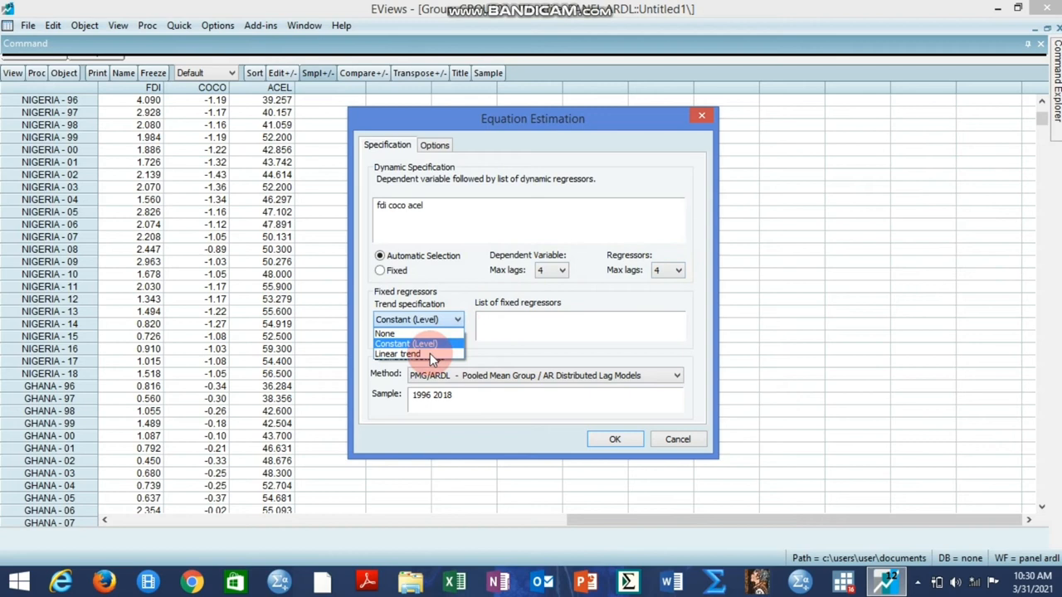
{"action": "left_click", "coordinate": [418, 343]}
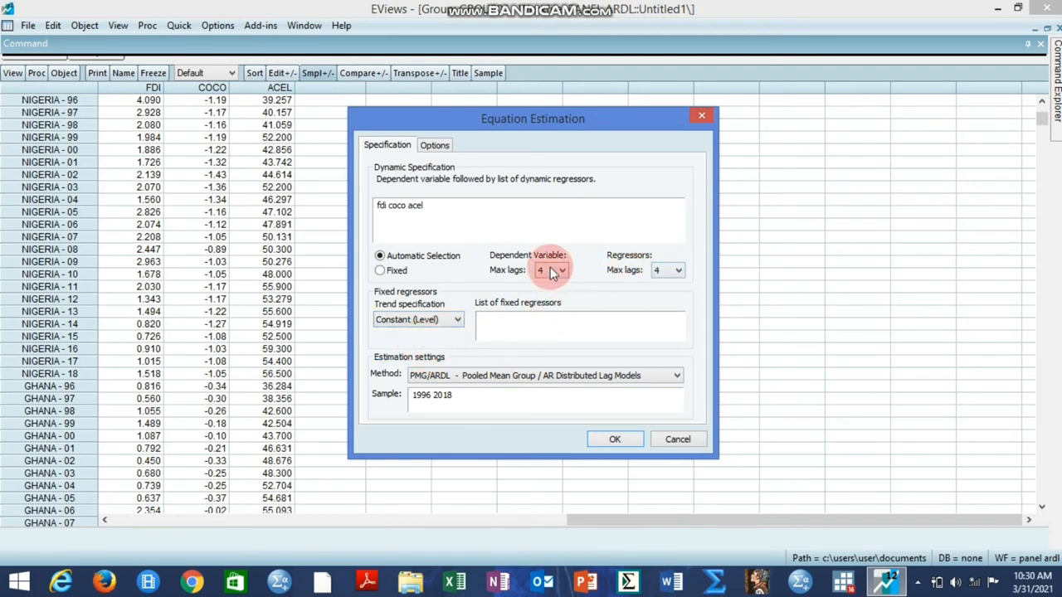
{"action": "mouse_move", "coordinate": [672, 279]}
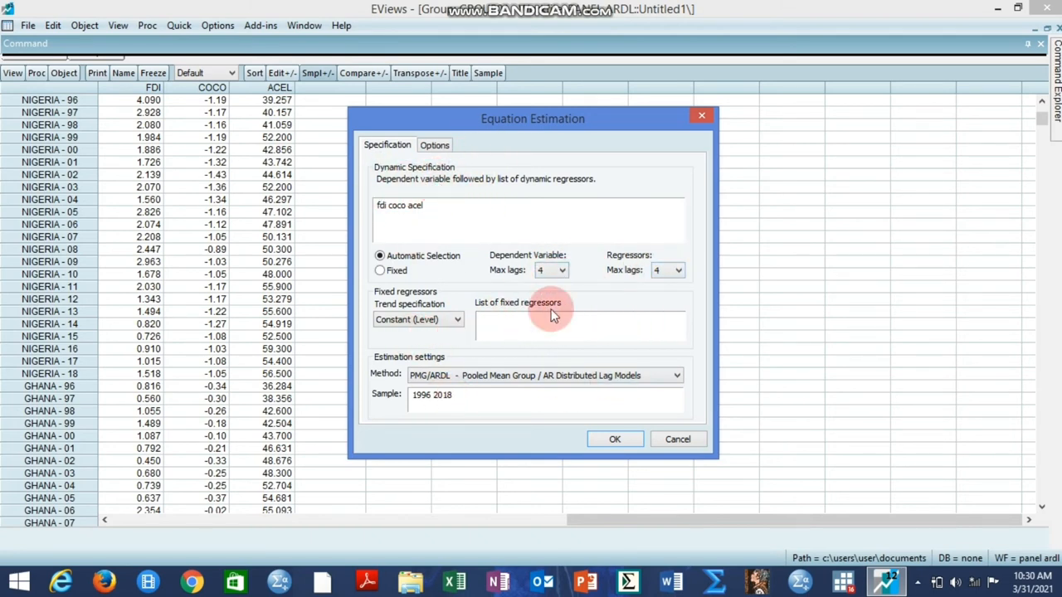
{"action": "left_click", "coordinate": [614, 438]}
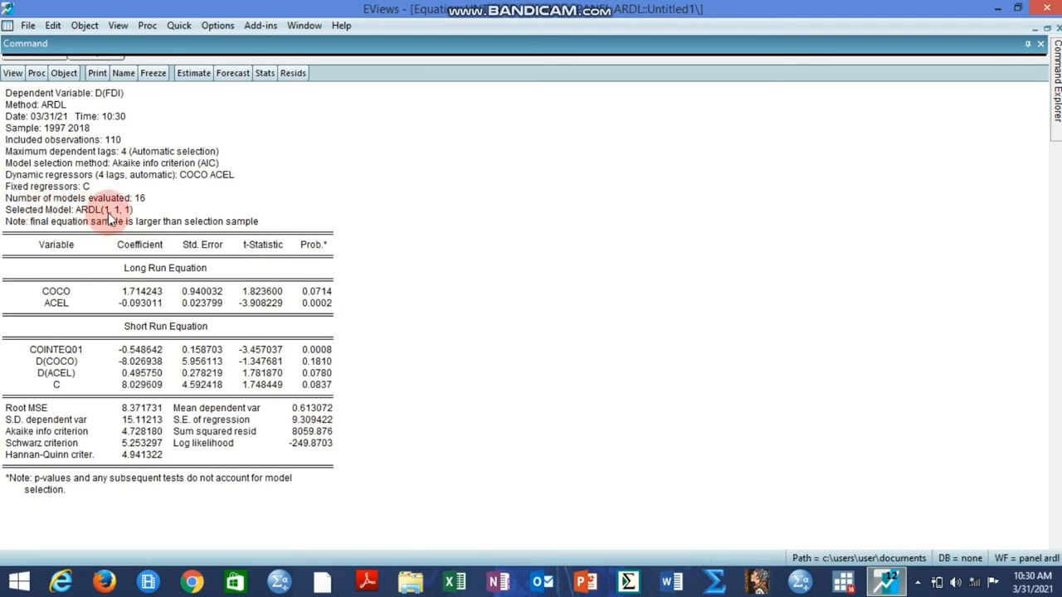
{"action": "mouse_move", "coordinate": [116, 214]}
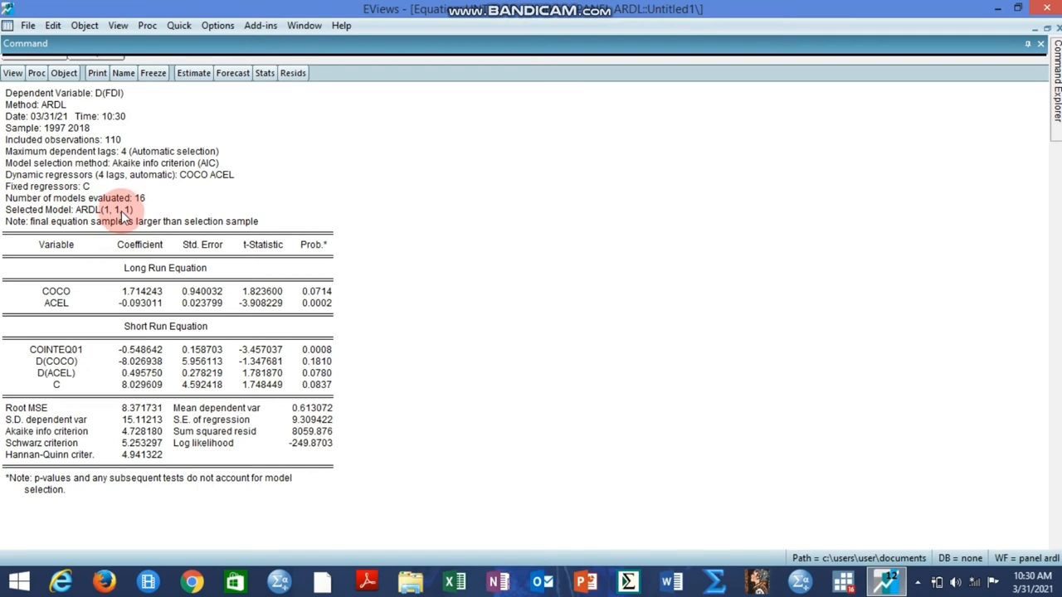
{"action": "mouse_move", "coordinate": [108, 198]}
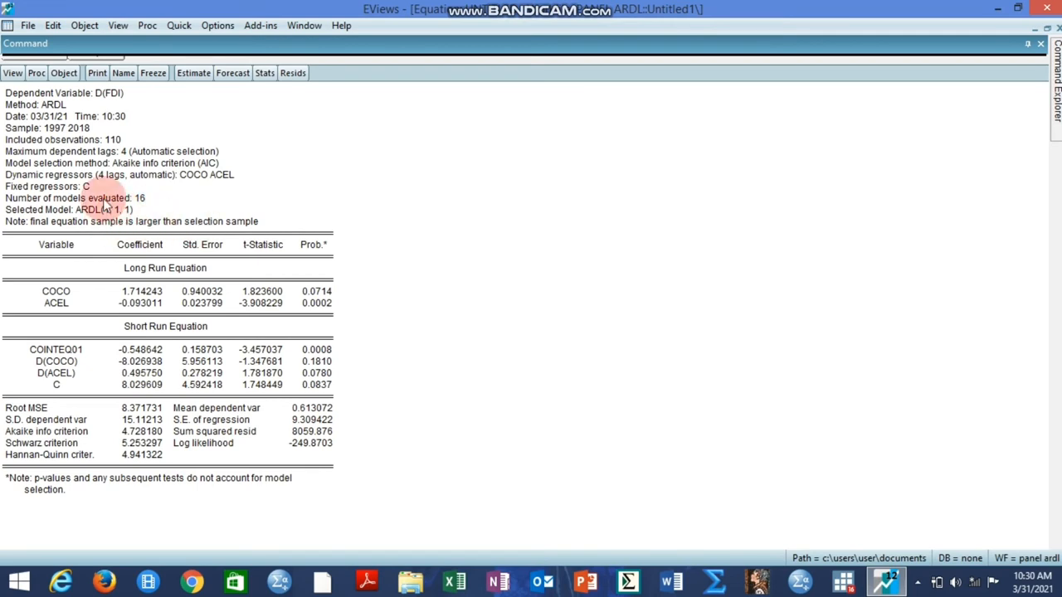
{"action": "mouse_move", "coordinate": [455, 268]}
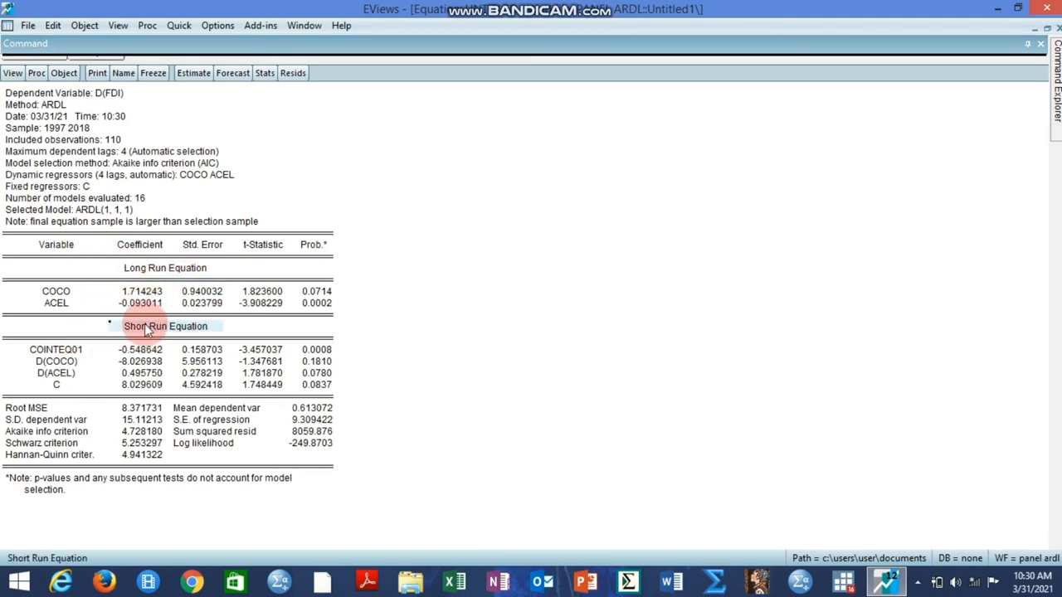
{"action": "mouse_move", "coordinate": [231, 312]}
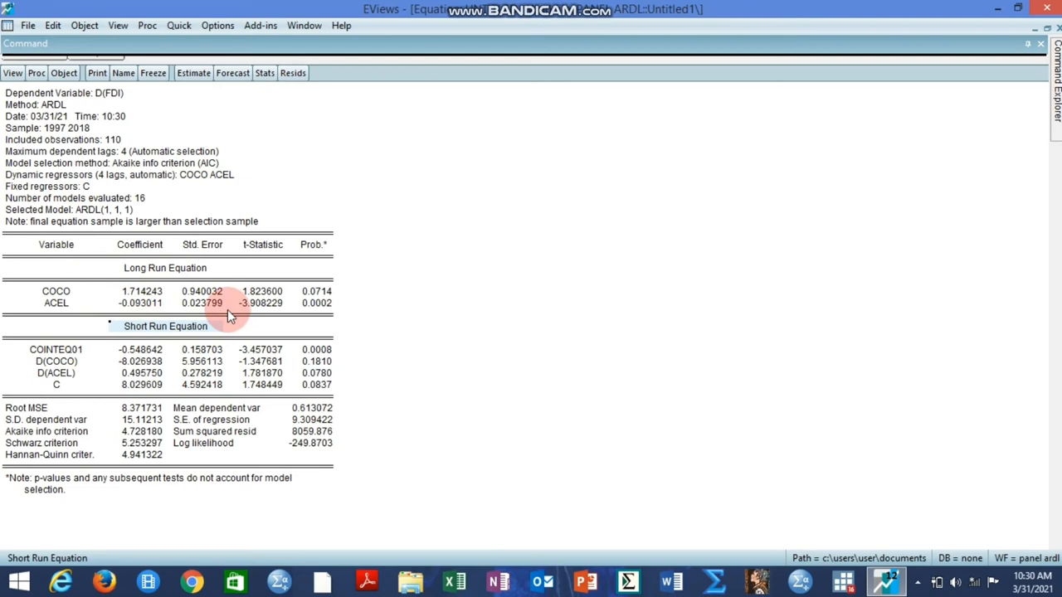
{"action": "mouse_move", "coordinate": [133, 297]}
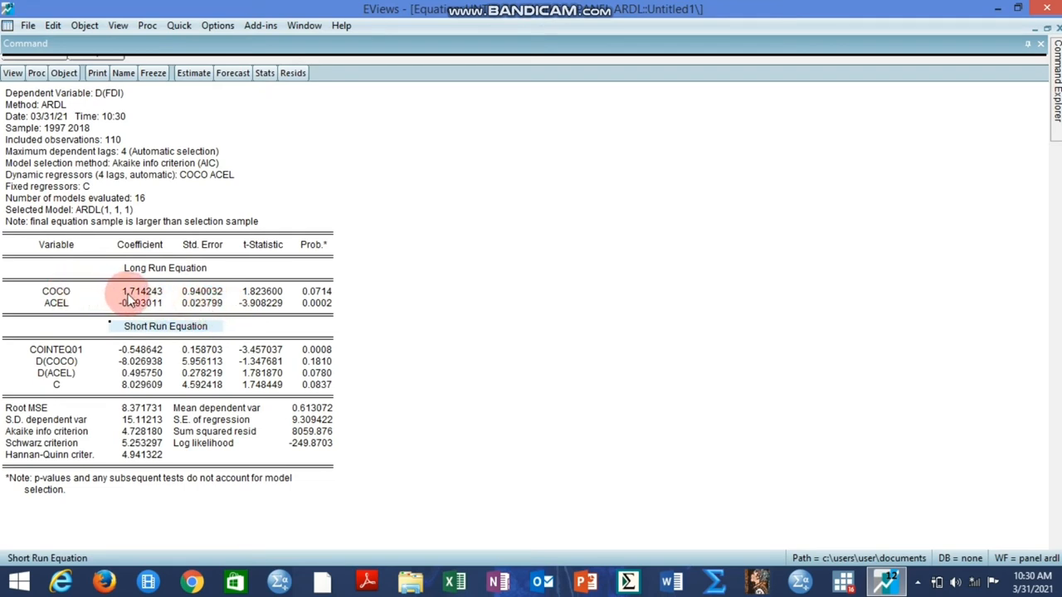
{"action": "left_click", "coordinate": [140, 292]}
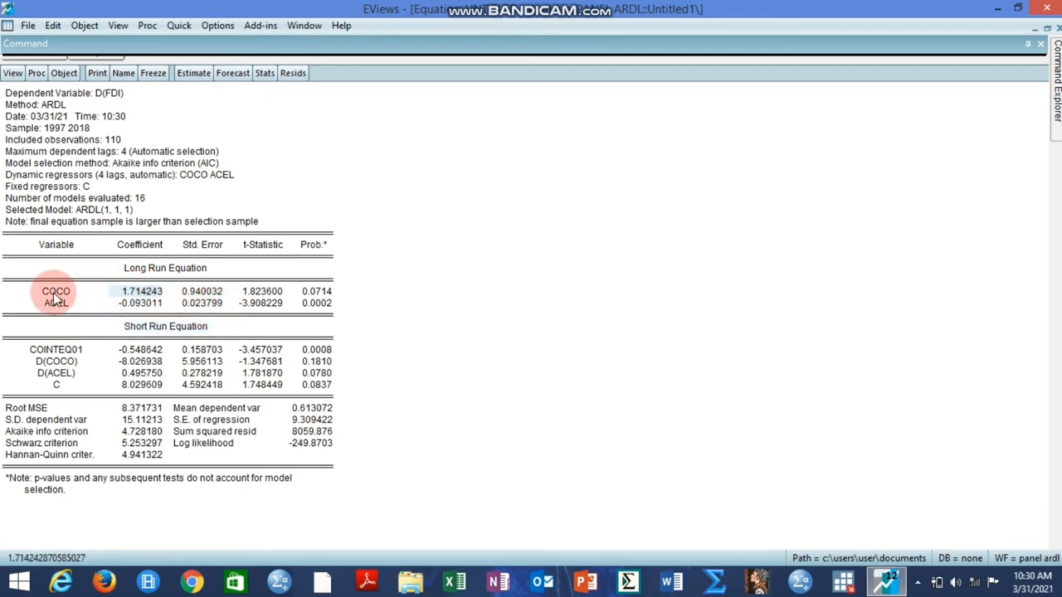
{"action": "mouse_move", "coordinate": [203, 292]}
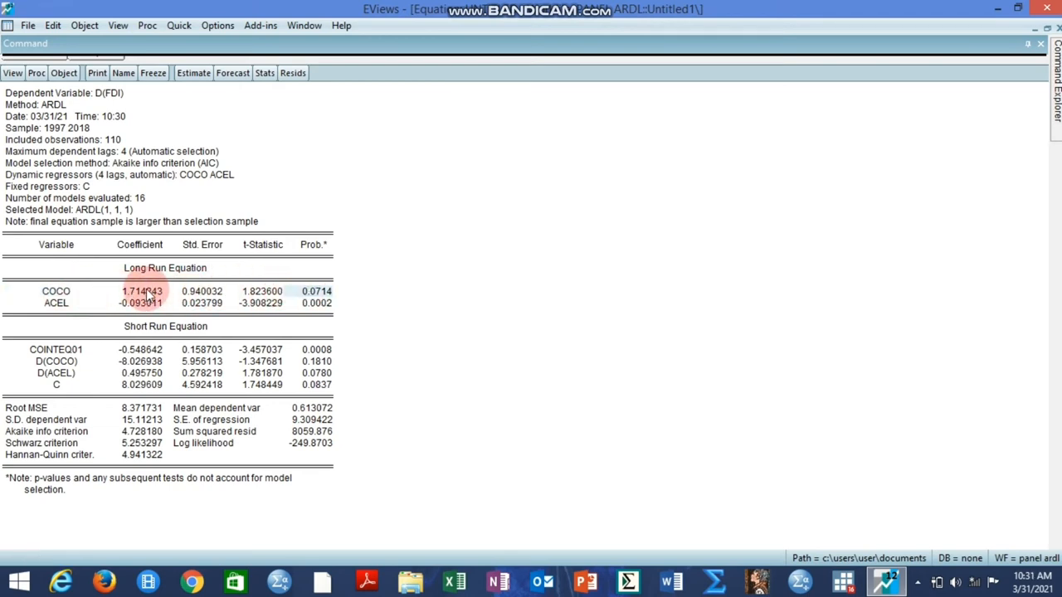
{"action": "mouse_move", "coordinate": [219, 296]}
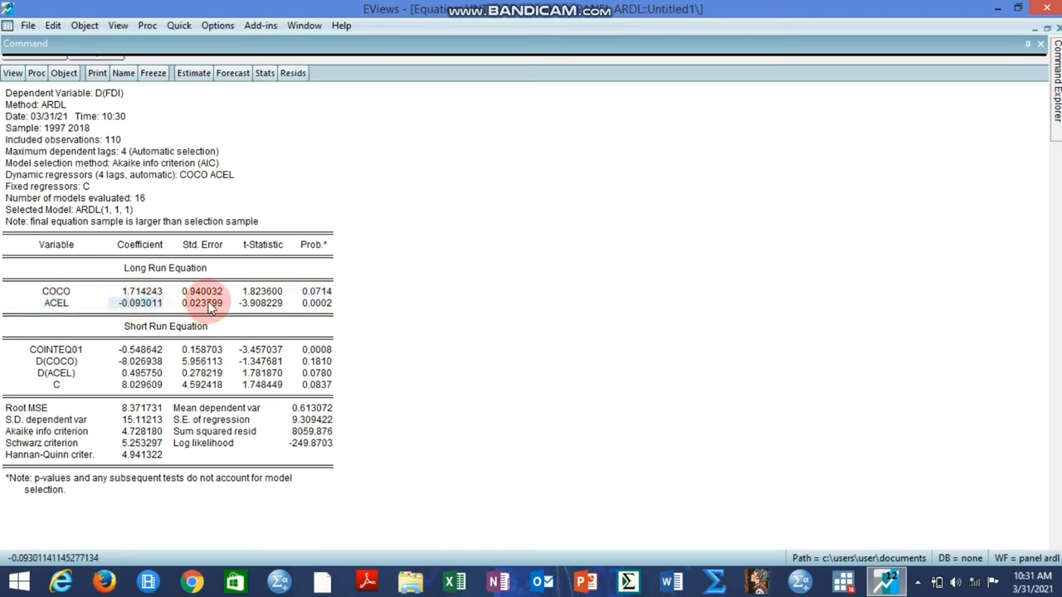
{"action": "left_click", "coordinate": [141, 302]}
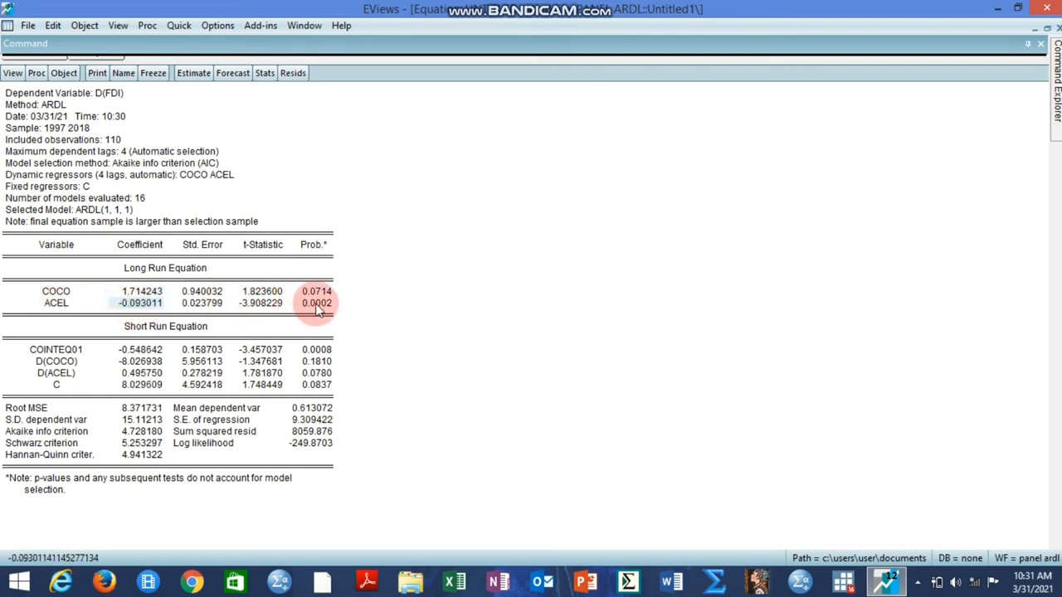
{"action": "mouse_move", "coordinate": [69, 352]}
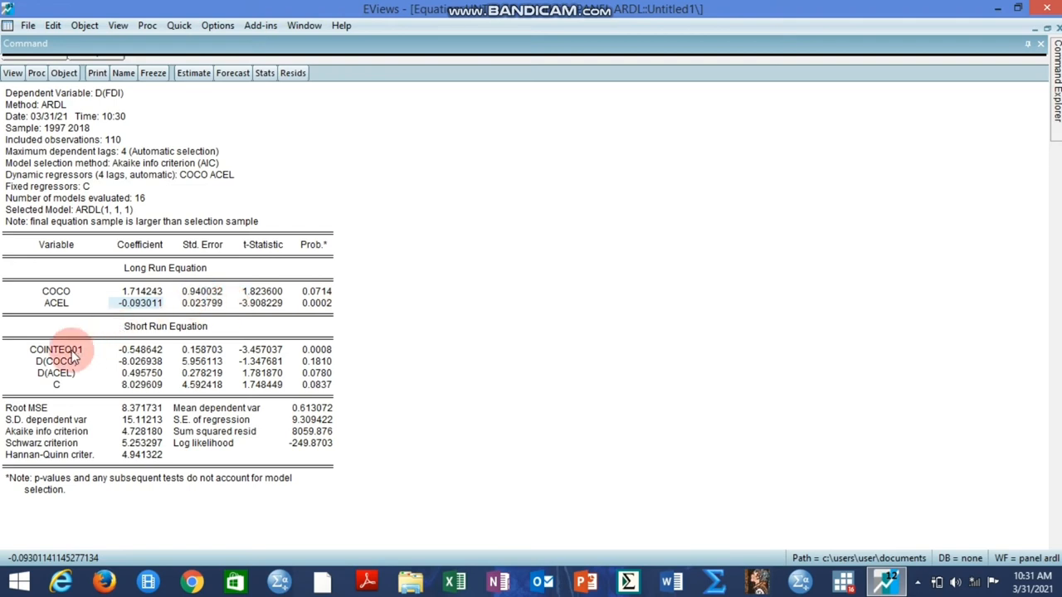
{"action": "mouse_move", "coordinate": [199, 323]}
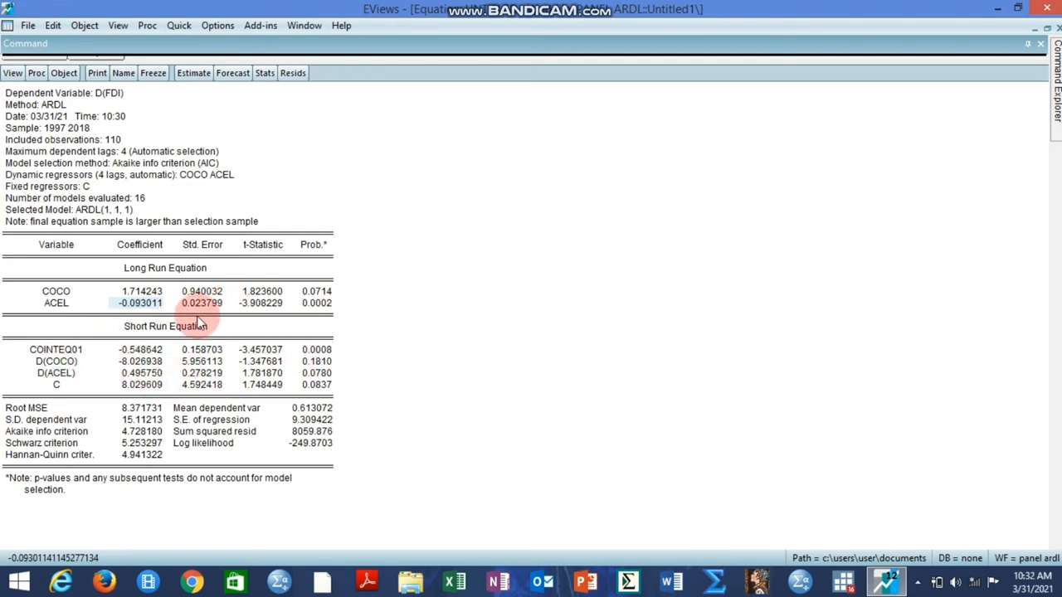
{"action": "left_click", "coordinate": [56, 349]}
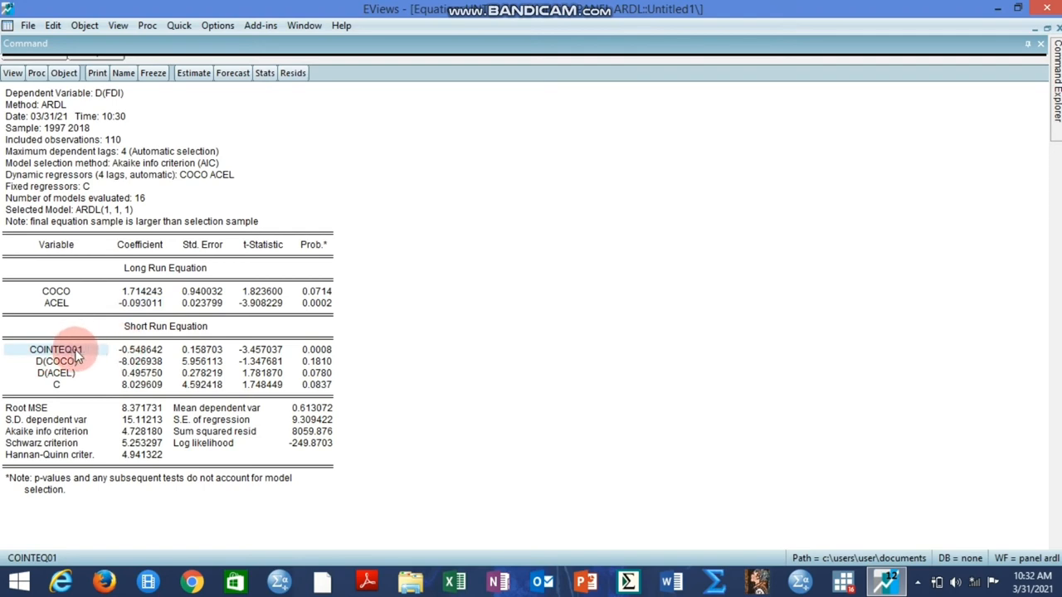
{"action": "left_click", "coordinate": [139, 349]}
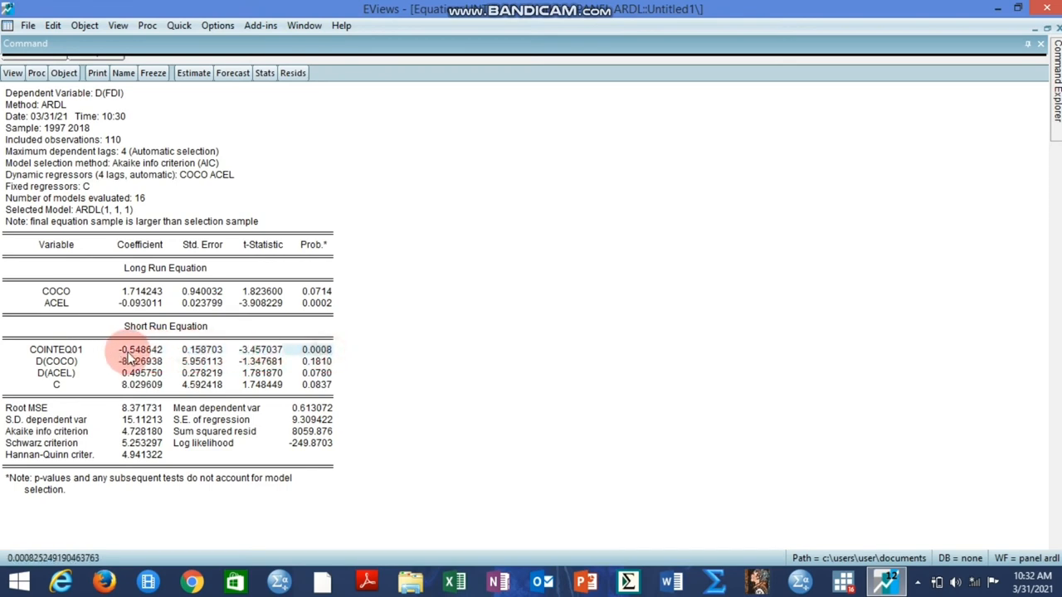
{"action": "left_click", "coordinate": [141, 349]}
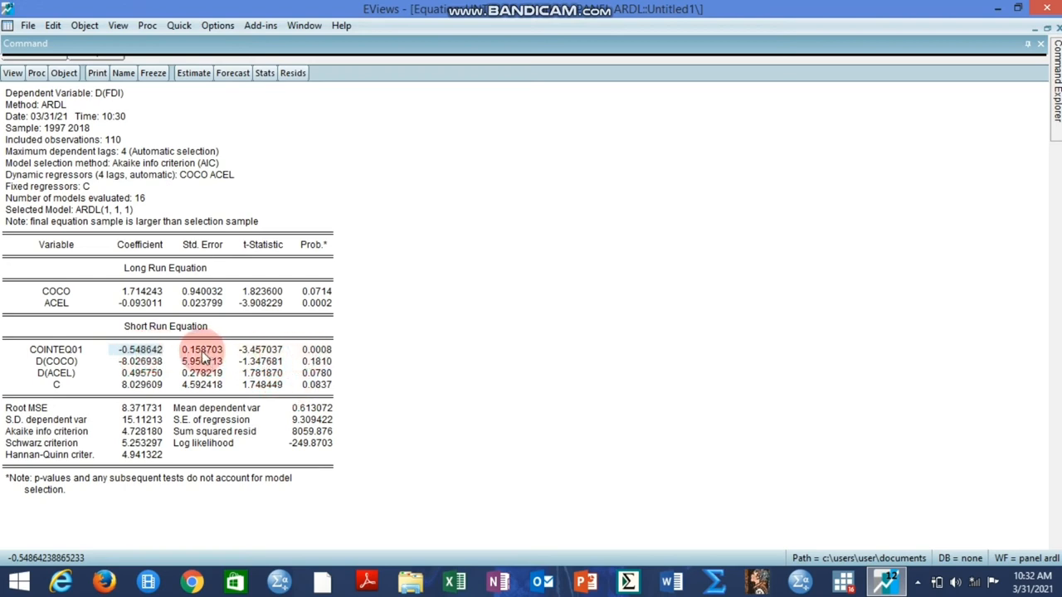
{"action": "mouse_move", "coordinate": [196, 362]}
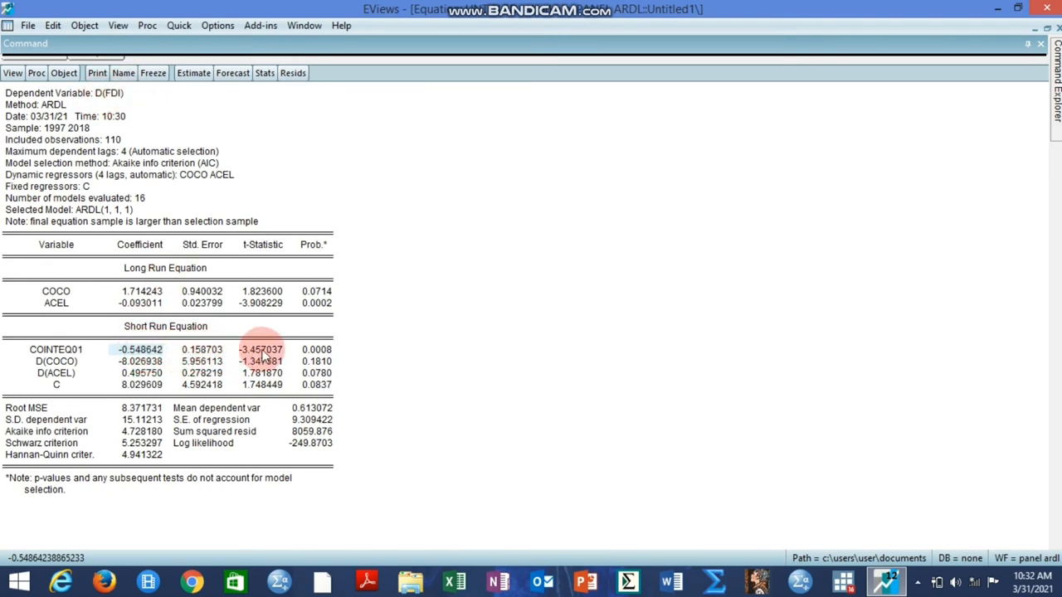
{"action": "mouse_move", "coordinate": [182, 340]}
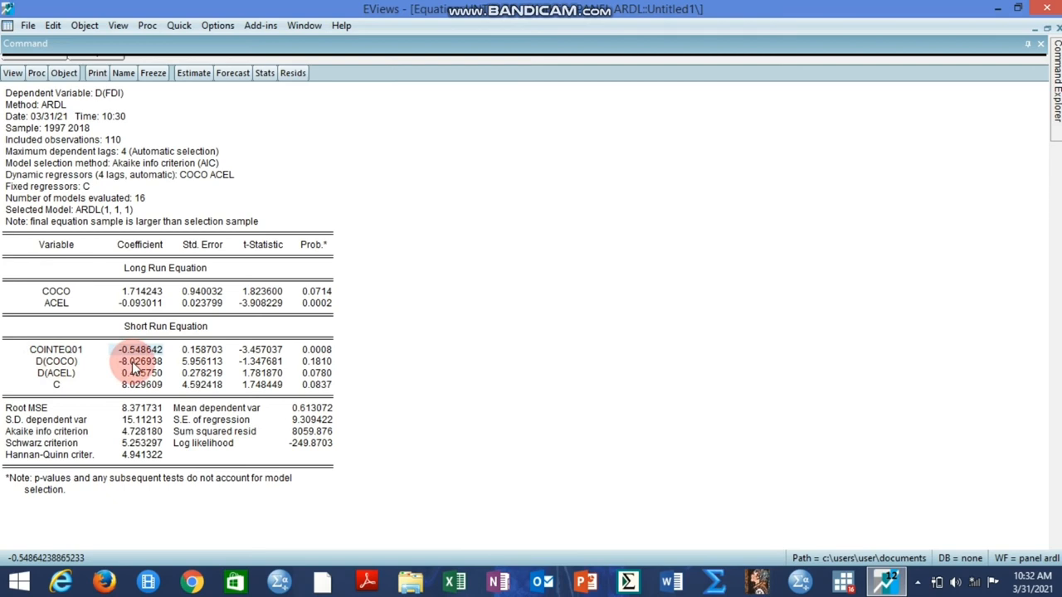
{"action": "left_click", "coordinate": [140, 362]}
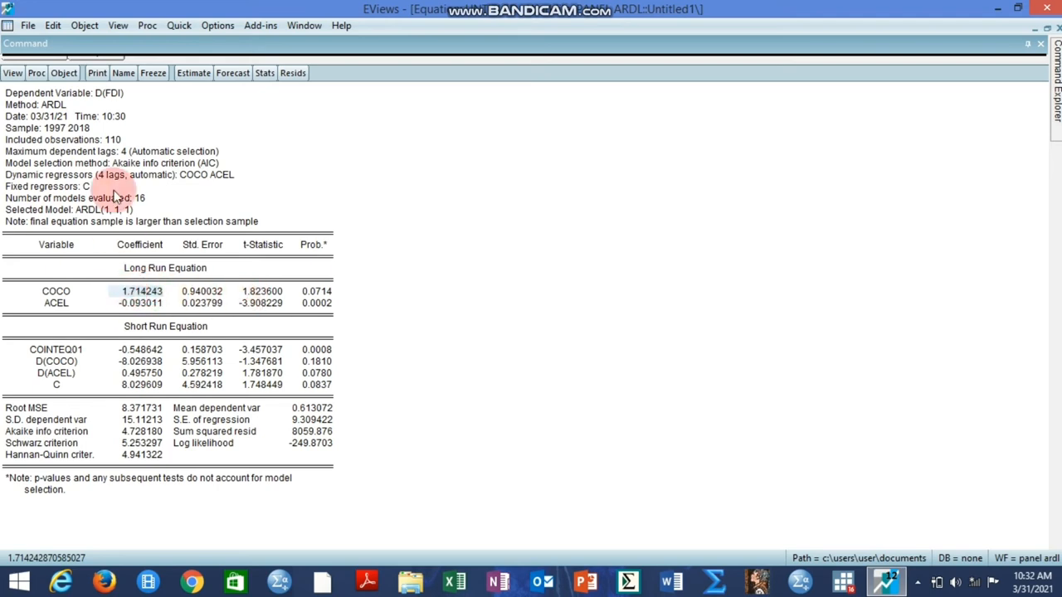
{"action": "mouse_move", "coordinate": [80, 374]}
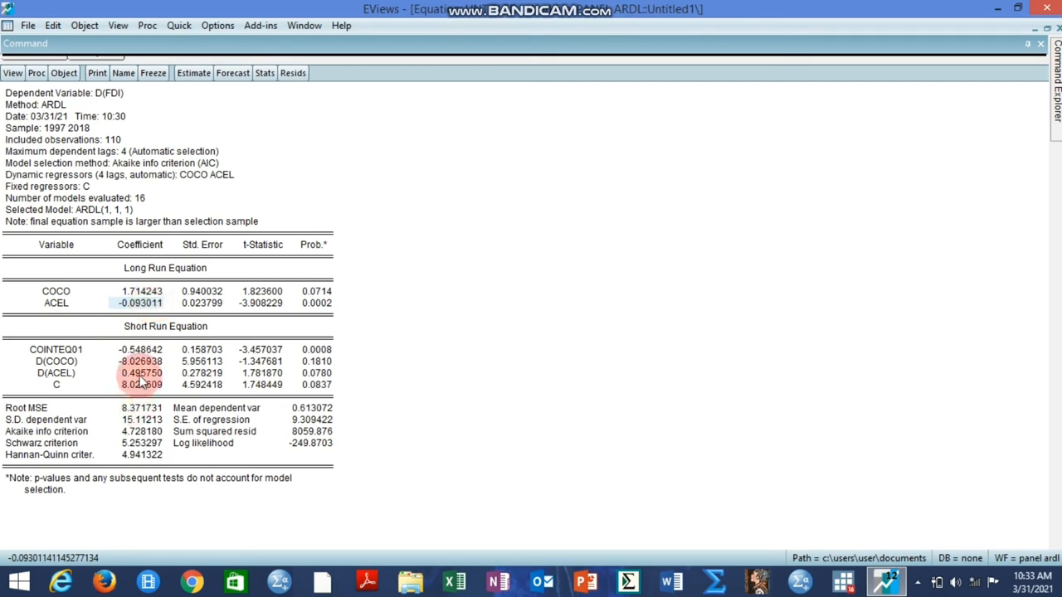
{"action": "left_click", "coordinate": [141, 372]}
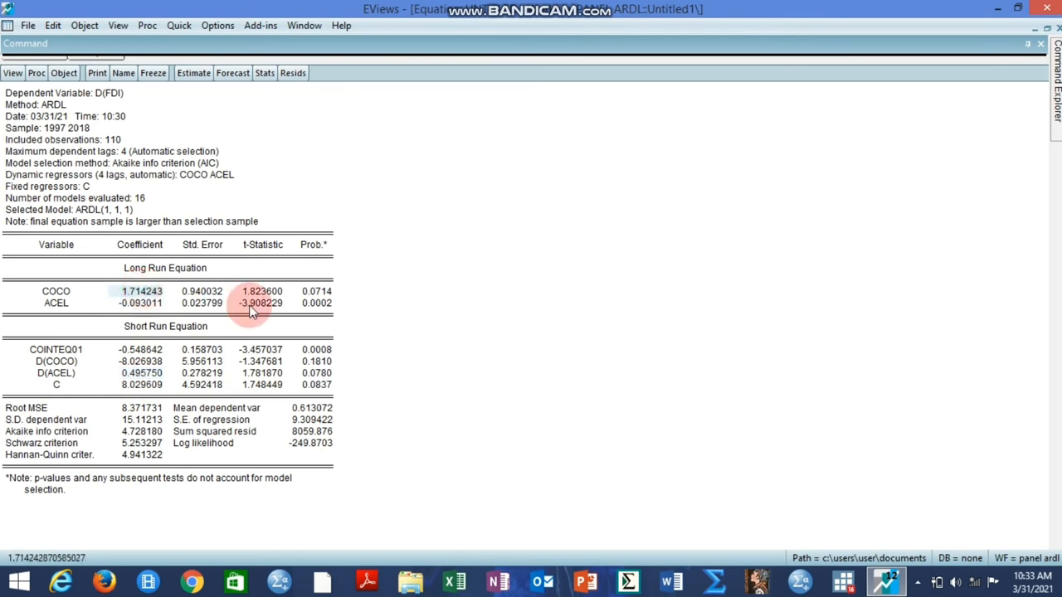
{"action": "mouse_move", "coordinate": [328, 295]}
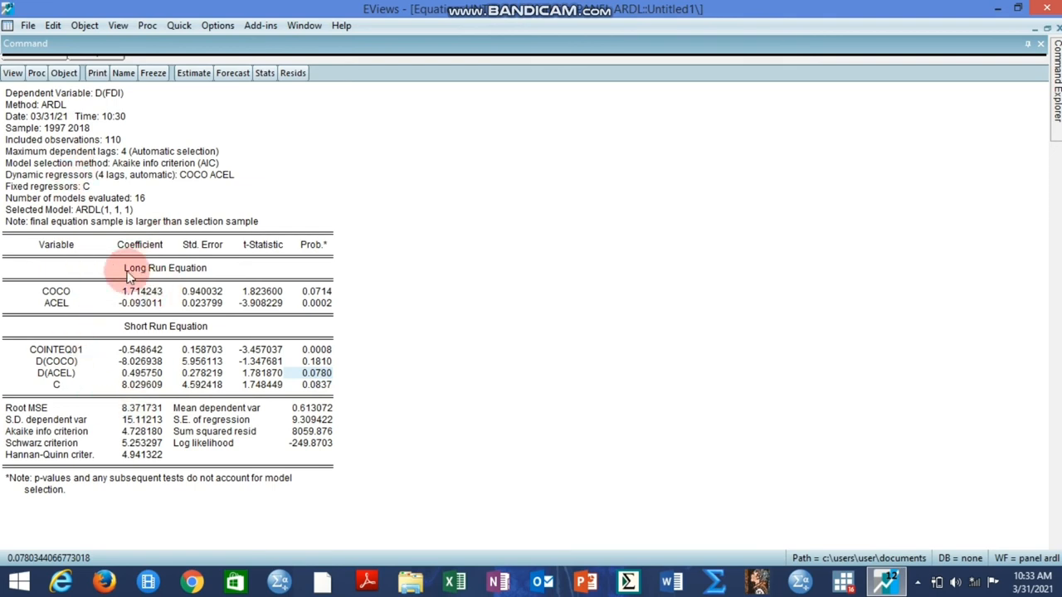
{"action": "mouse_move", "coordinate": [120, 312]}
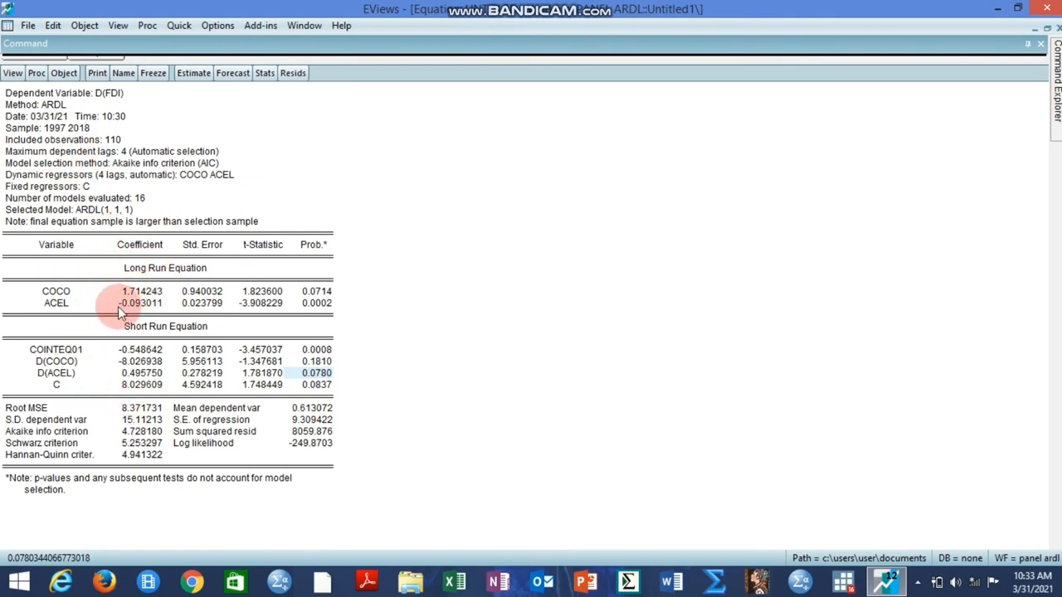
{"action": "mouse_move", "coordinate": [152, 374]}
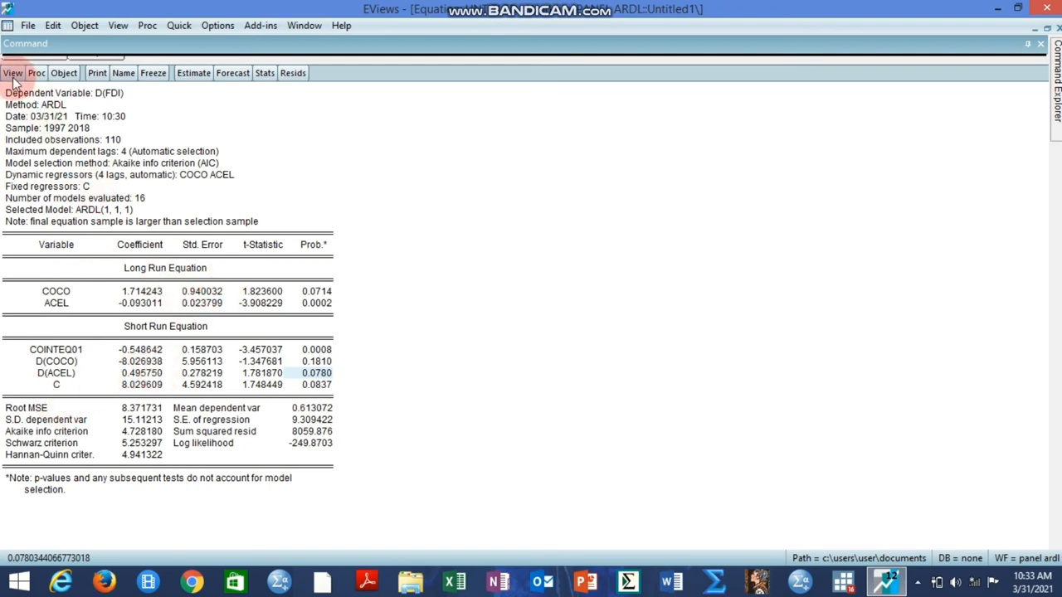
Display the AIC criteria graph ranking candidate models, ARDL(1,1,1) lowest near 5.03
{"action": "left_click", "coordinate": [13, 73]}
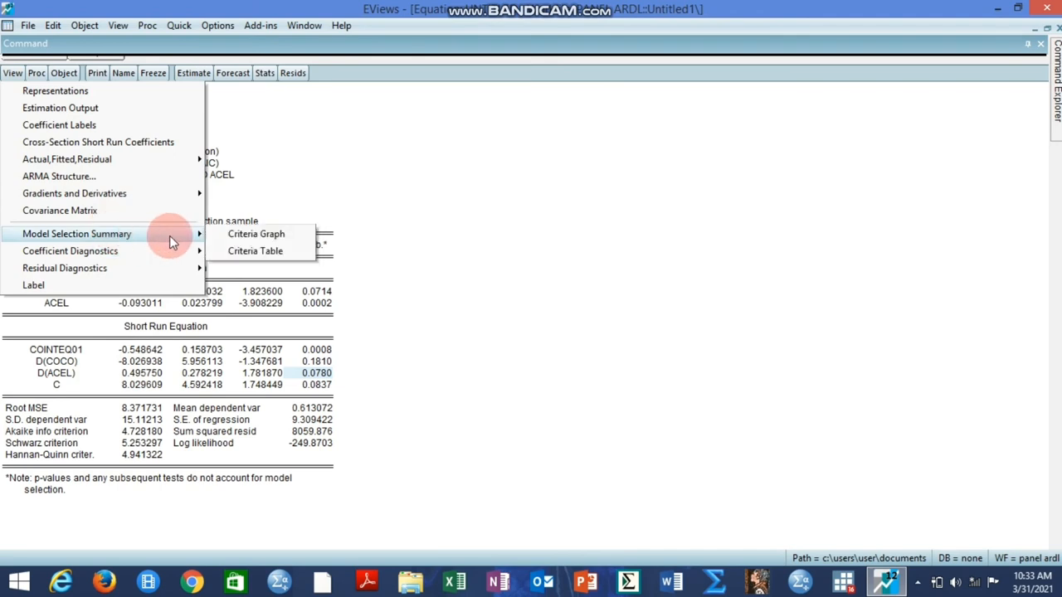
{"action": "mouse_move", "coordinate": [256, 233]}
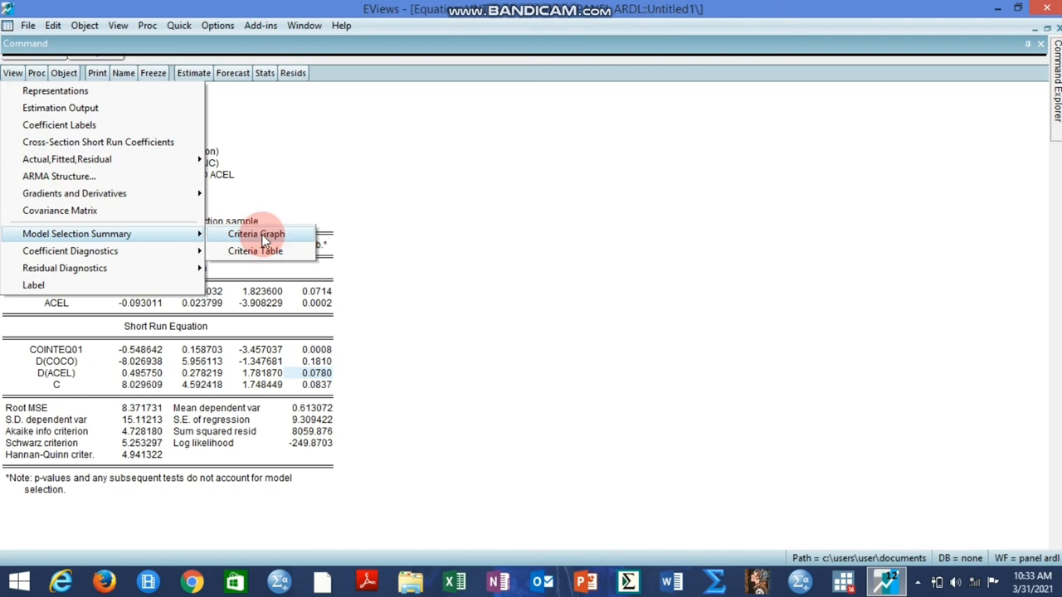
{"action": "left_click", "coordinate": [255, 234]}
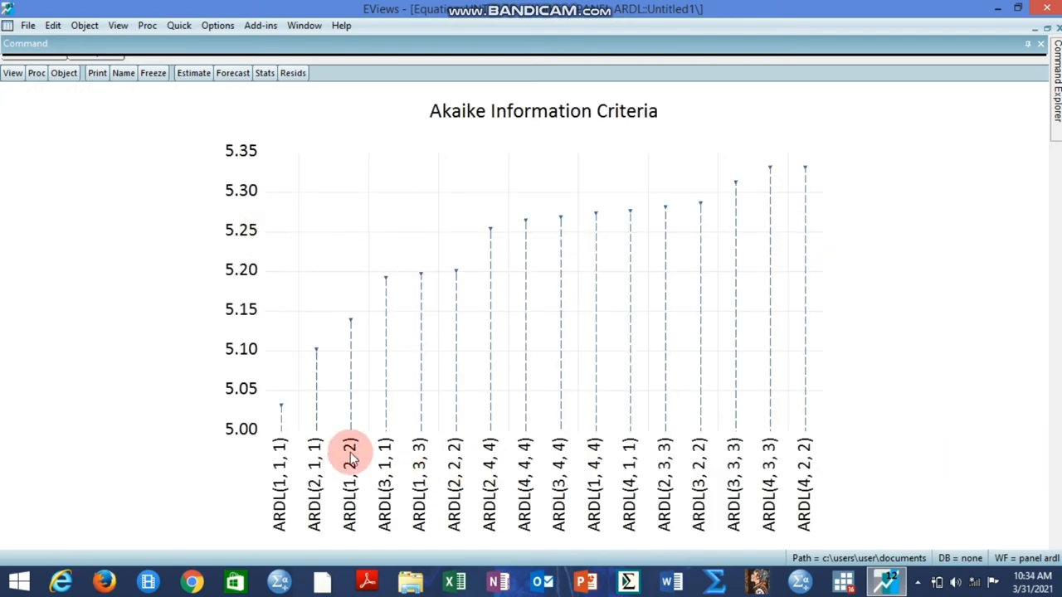
{"action": "mouse_move", "coordinate": [279, 413]}
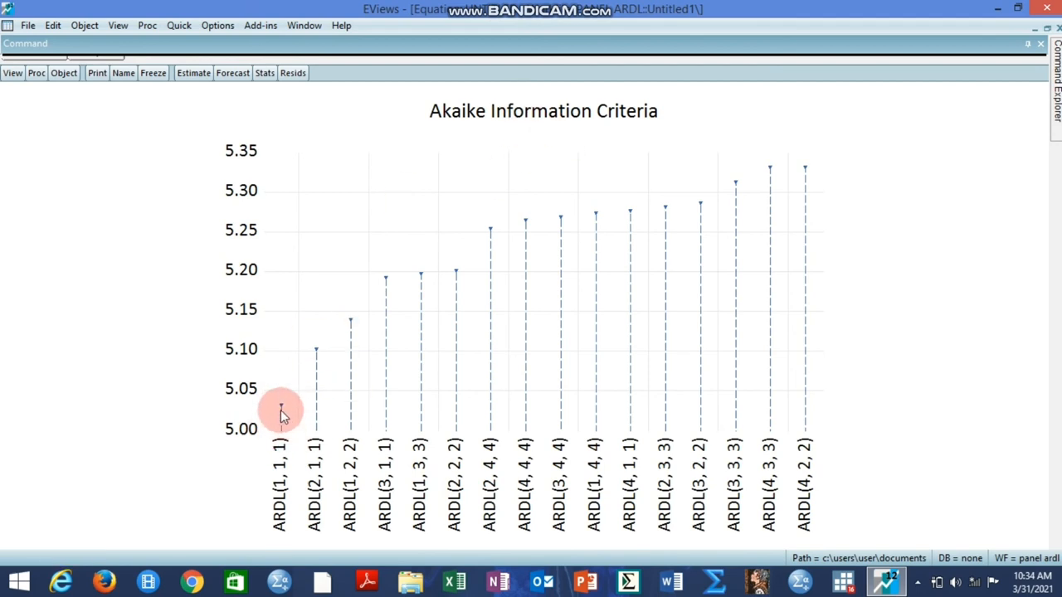
{"action": "mouse_move", "coordinate": [280, 506]}
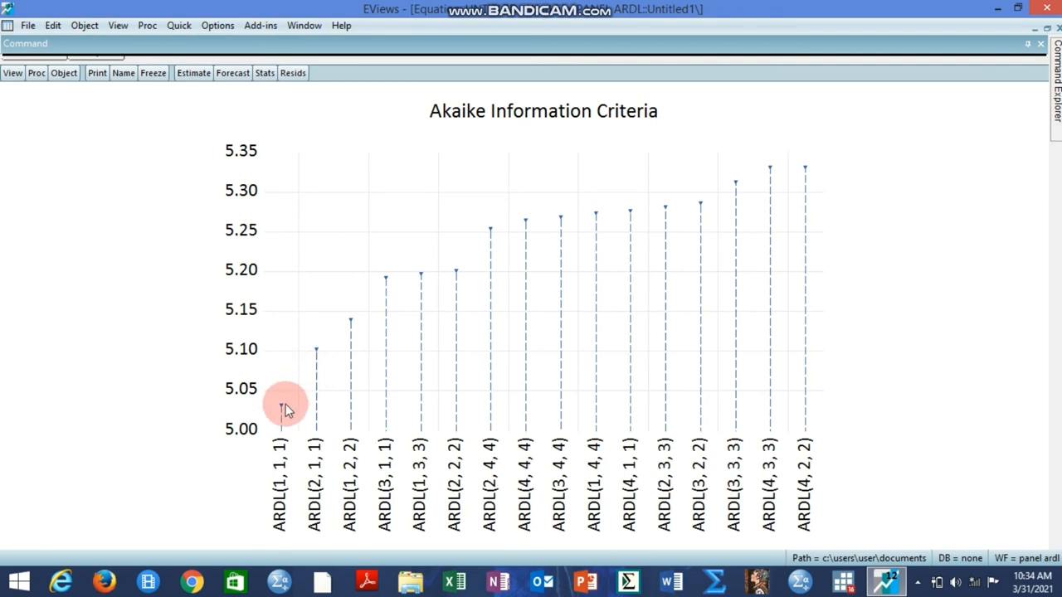
{"action": "mouse_move", "coordinate": [674, 252]}
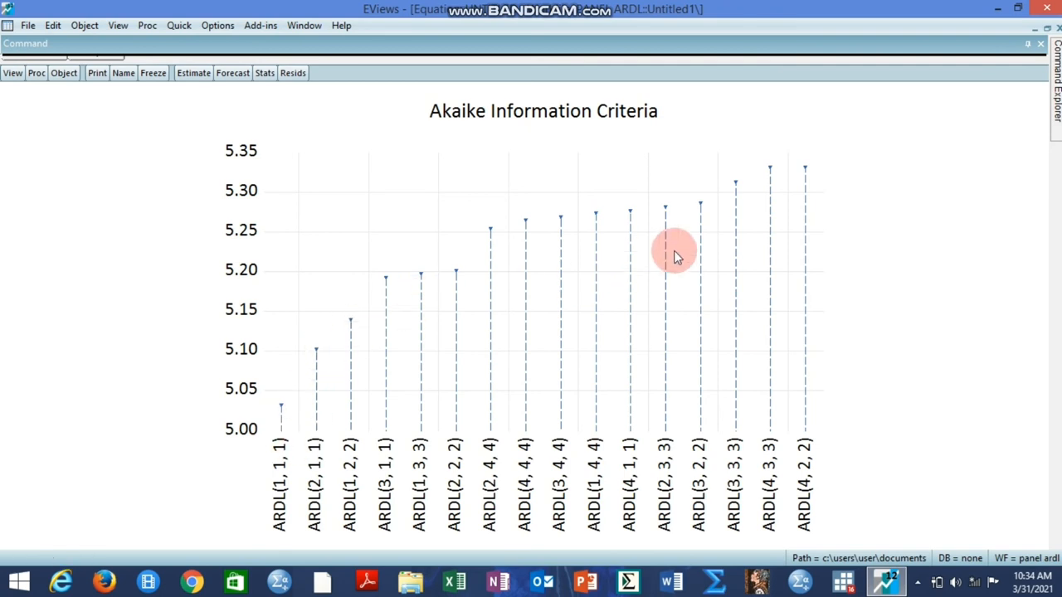
{"action": "mouse_move", "coordinate": [800, 184]}
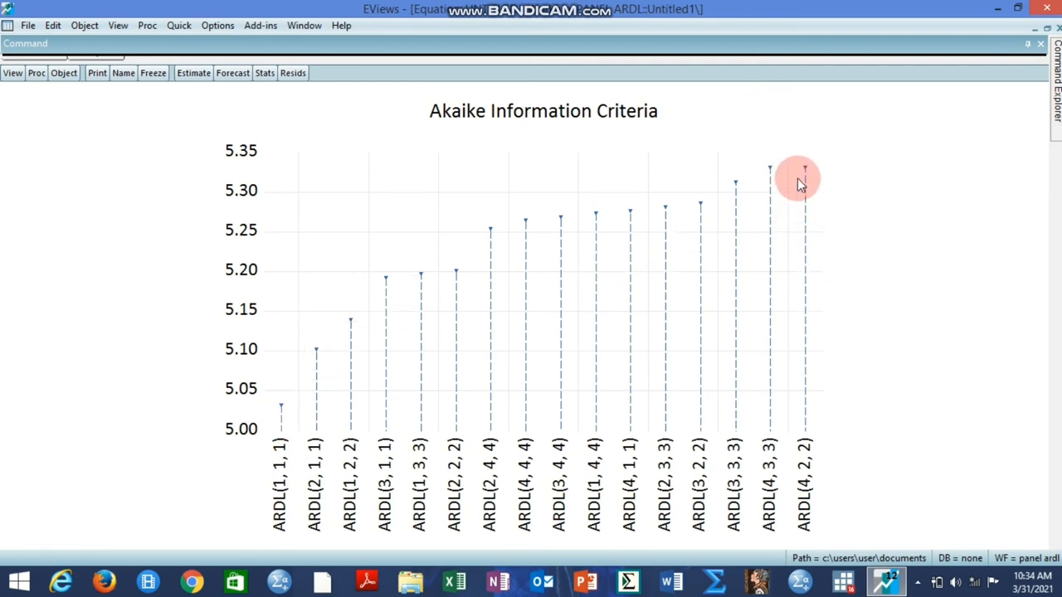
{"action": "left_click", "coordinate": [13, 73]}
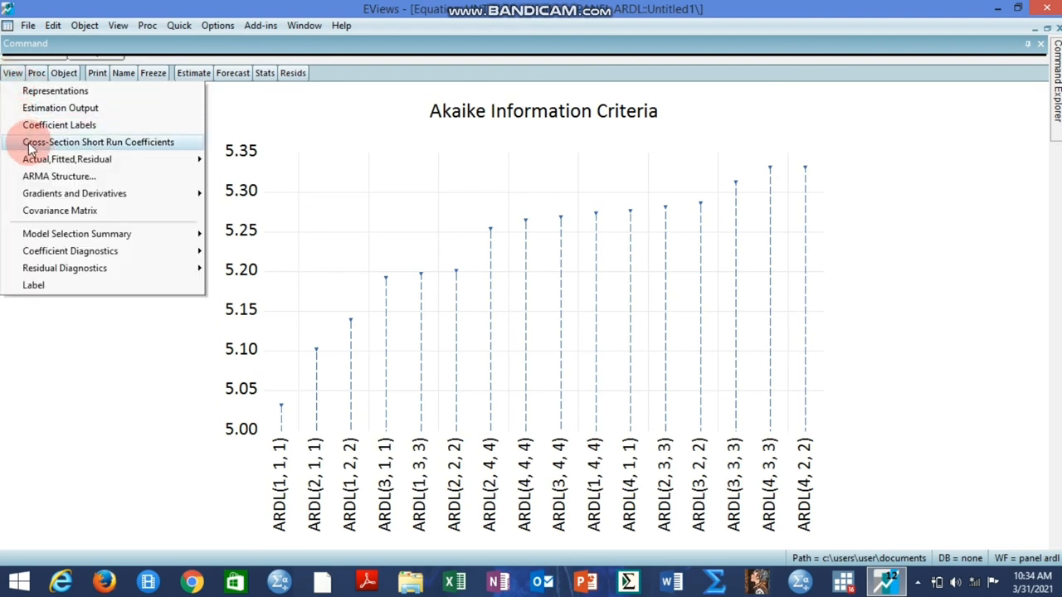
{"action": "left_click", "coordinate": [97, 142]}
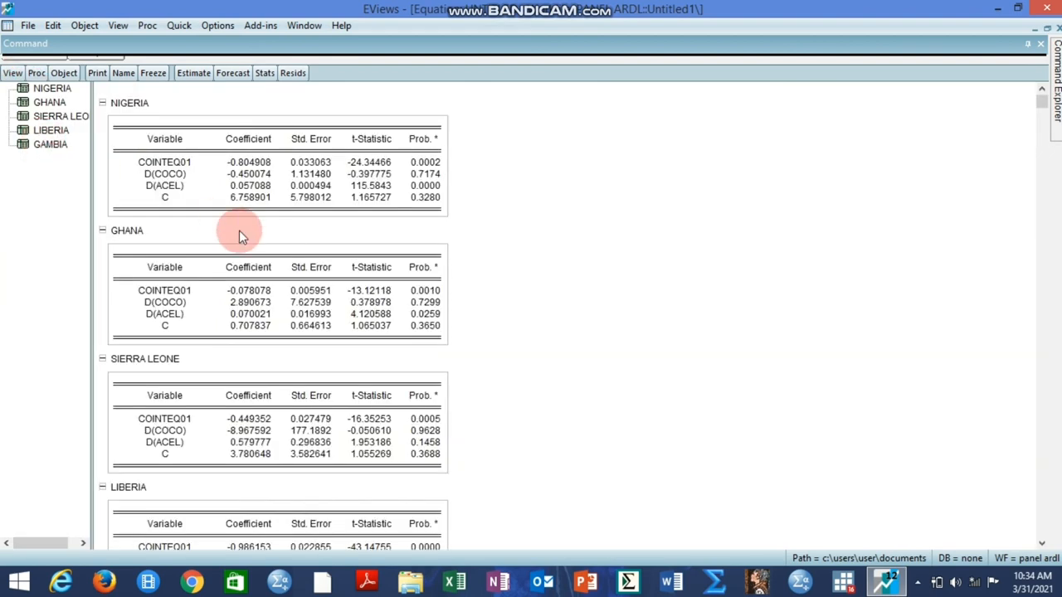
{"action": "left_click", "coordinate": [13, 73]}
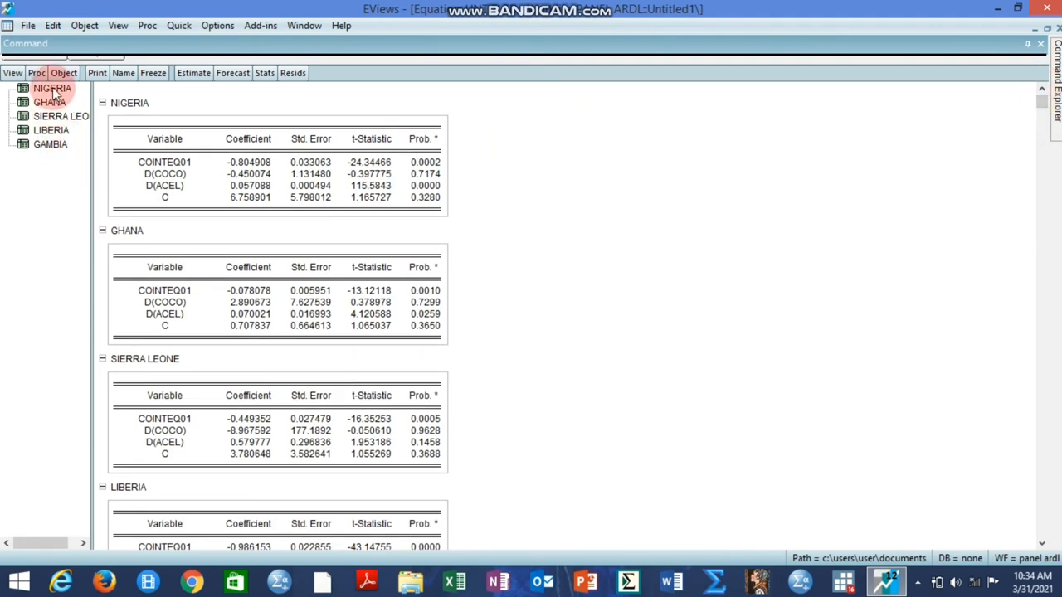
{"action": "left_click", "coordinate": [52, 88]}
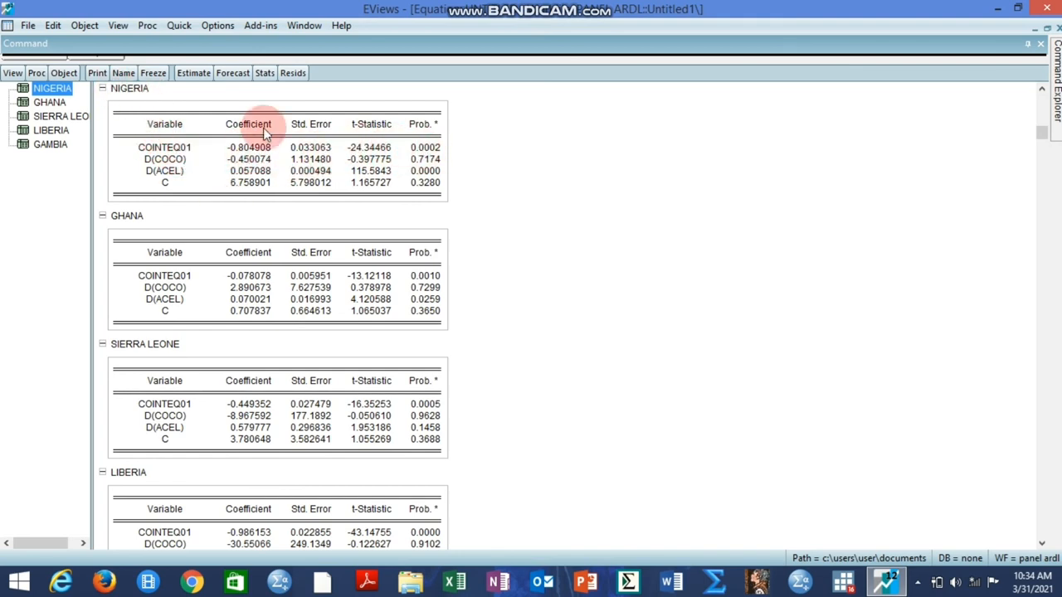
{"action": "mouse_move", "coordinate": [229, 162]}
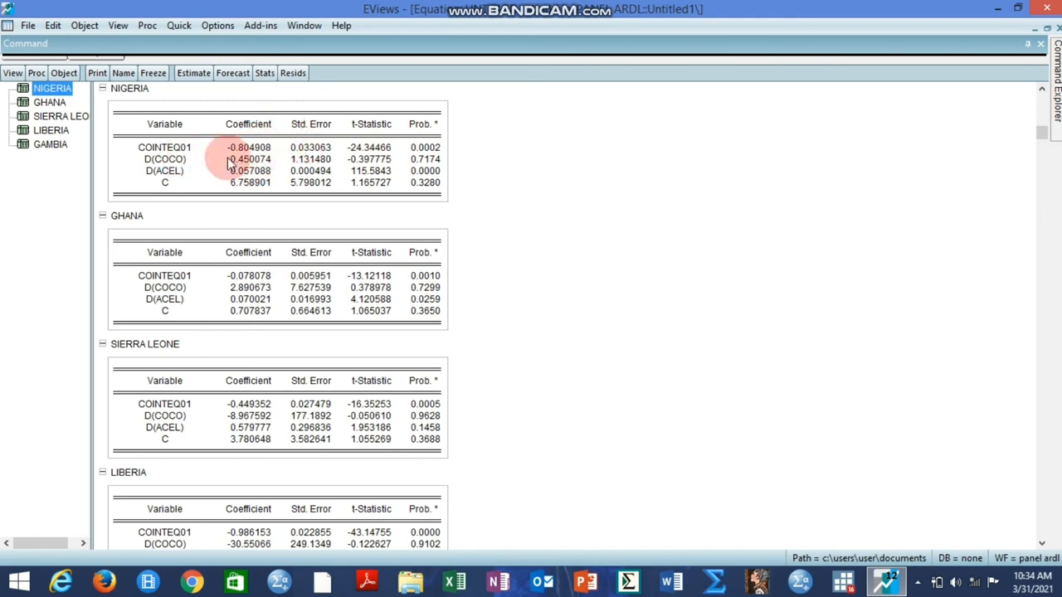
{"action": "mouse_move", "coordinate": [257, 290]}
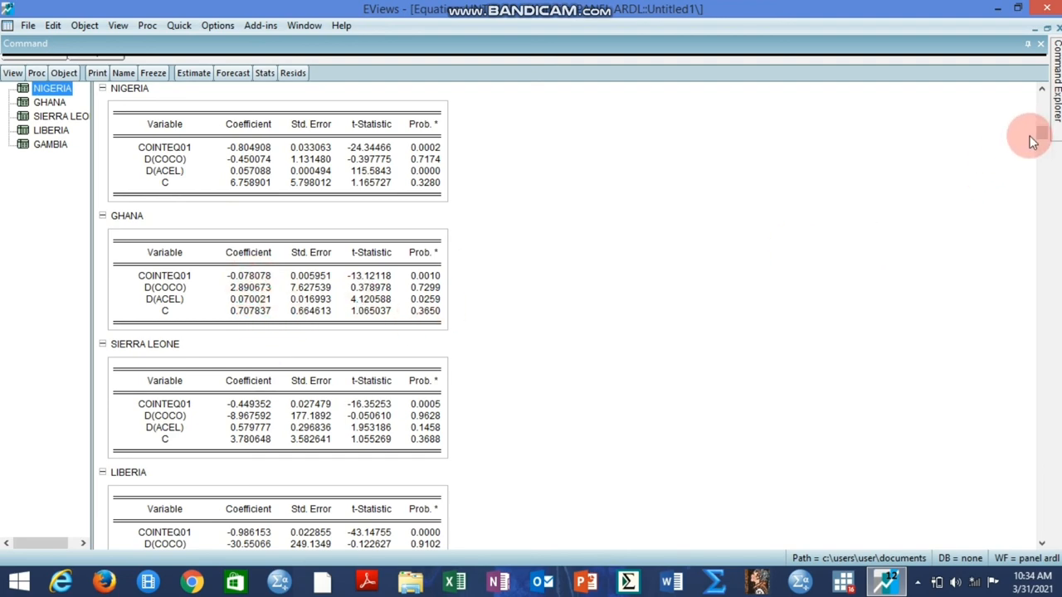
{"action": "scroll", "scroll_direction": "down", "scroll_amount": 3}
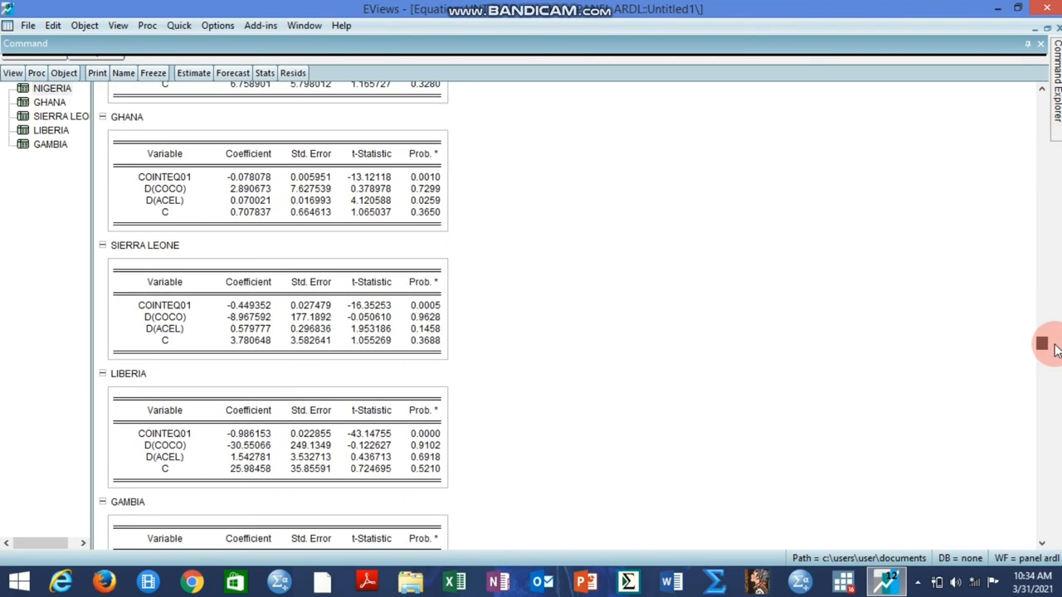
{"action": "scroll", "scroll_direction": "down", "scroll_amount": 3}
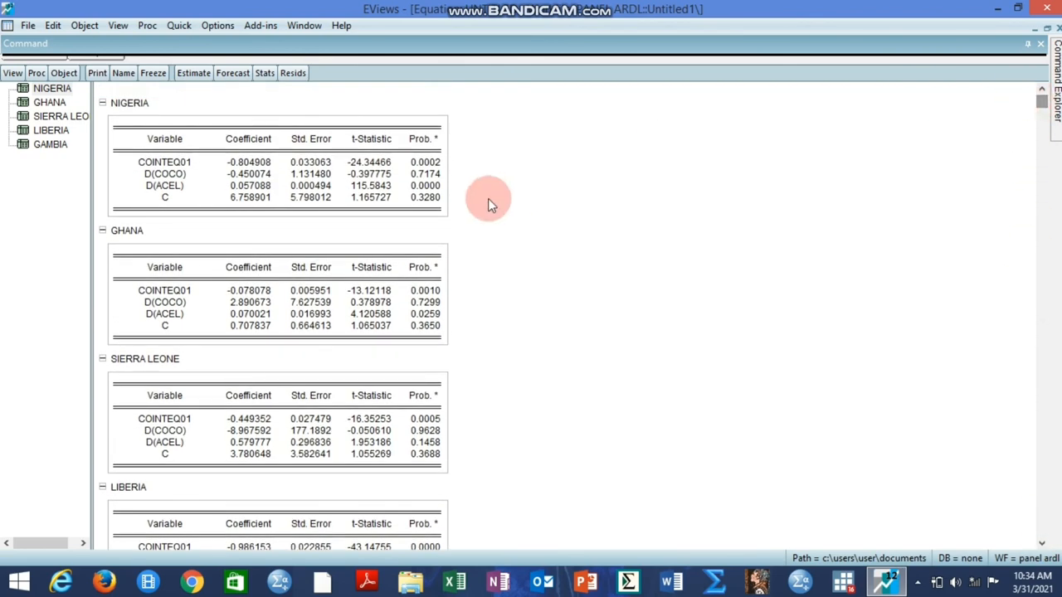
{"action": "scroll", "scroll_direction": "down", "scroll_amount": 3}
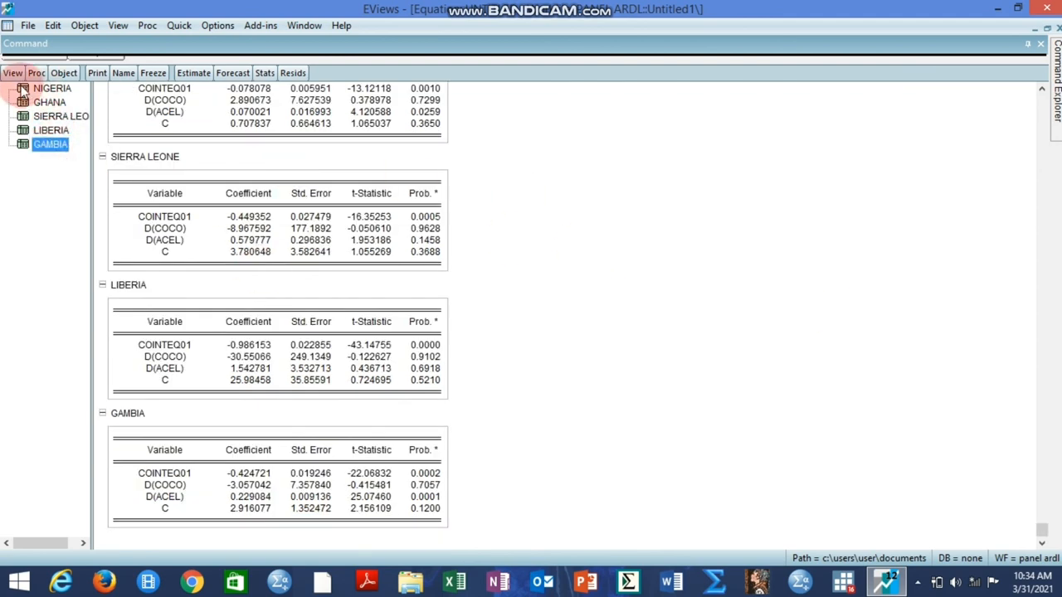
{"action": "left_click", "coordinate": [13, 73]}
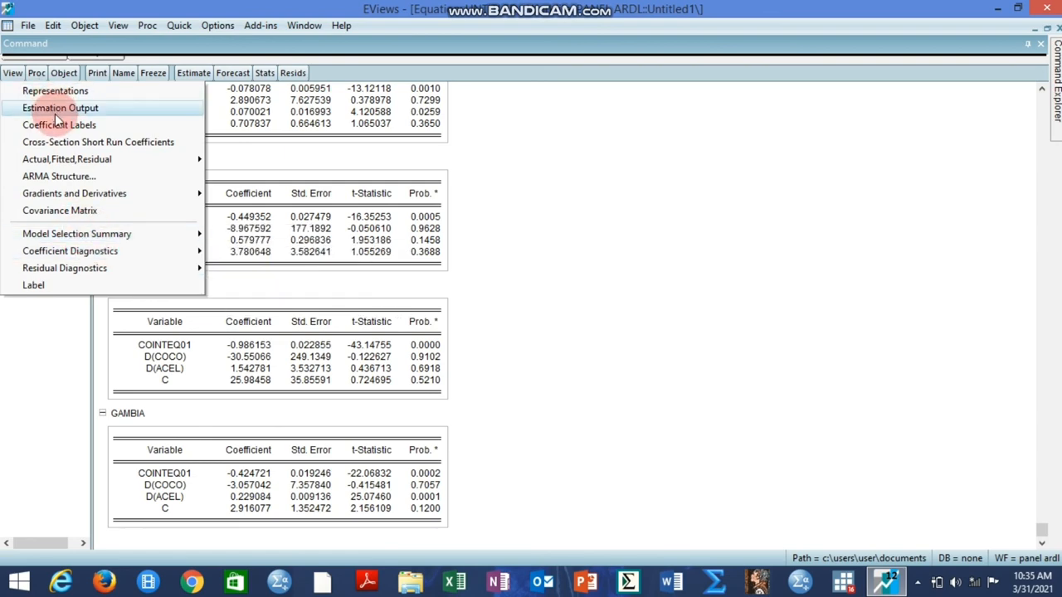
Review the estimation output's COINTEQ01 error-correction coefficient, then close the equation without deleting it
{"action": "left_click", "coordinate": [59, 106]}
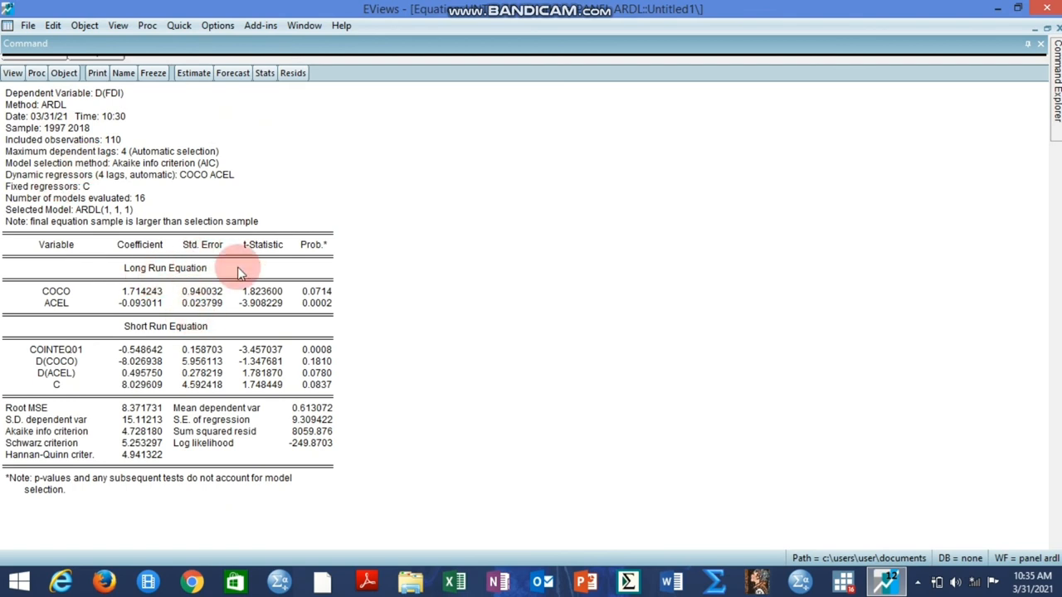
{"action": "mouse_move", "coordinate": [322, 272]}
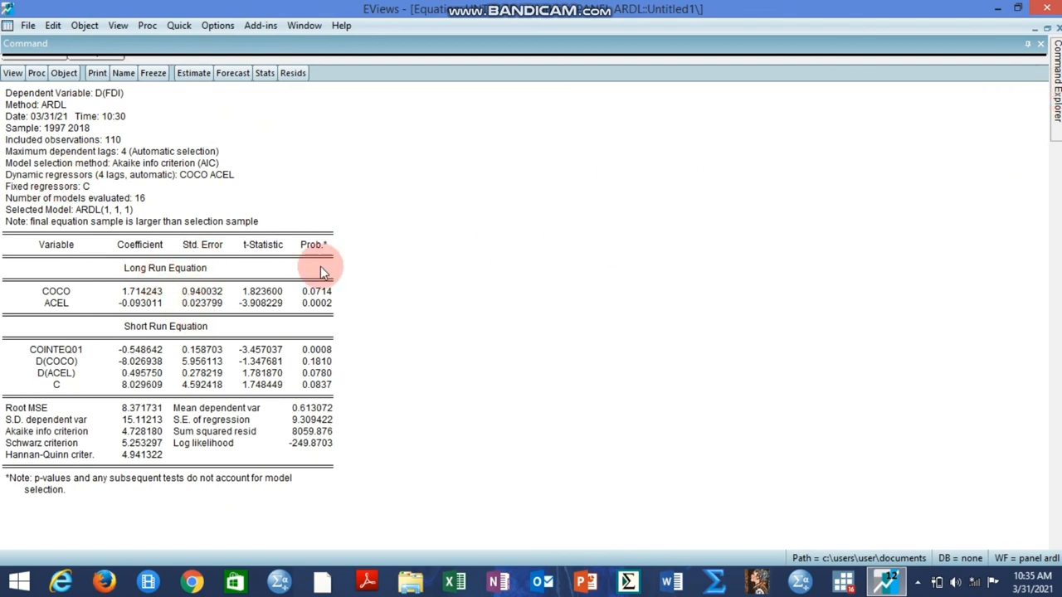
{"action": "mouse_move", "coordinate": [458, 299]}
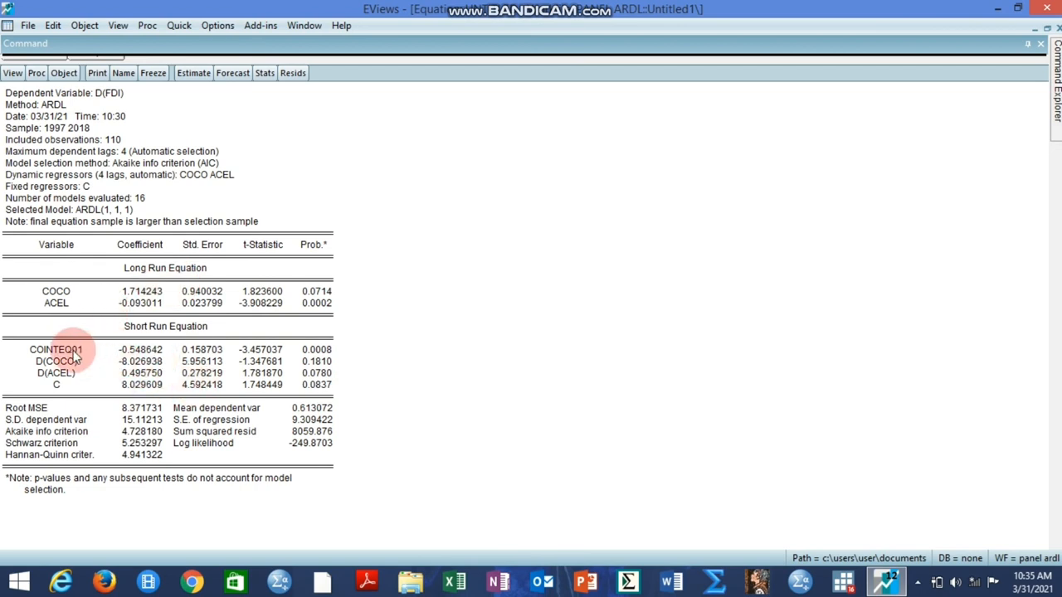
{"action": "left_click", "coordinate": [56, 349]}
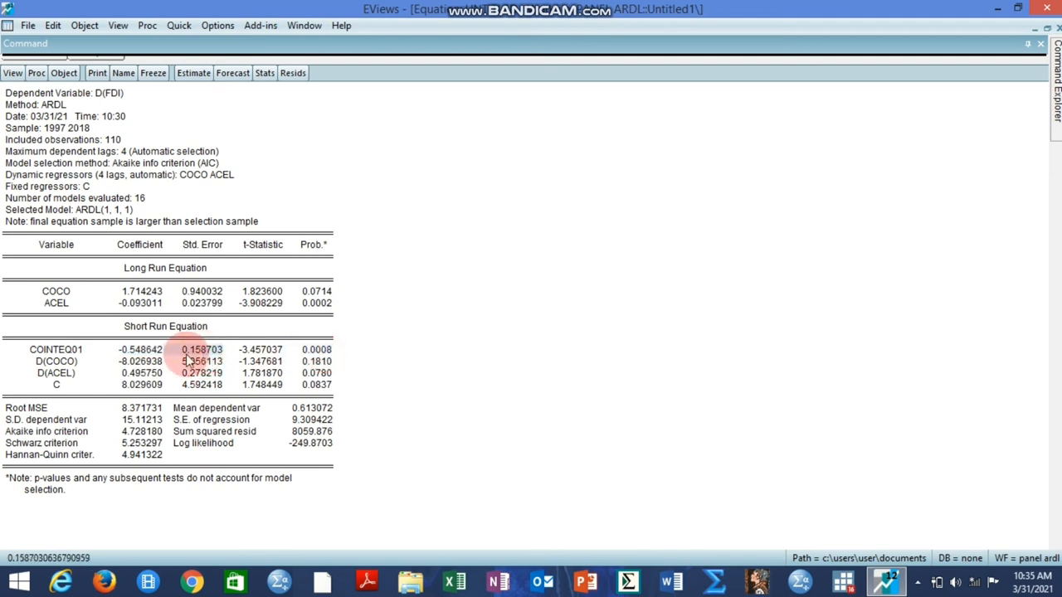
{"action": "left_click", "coordinate": [57, 348]}
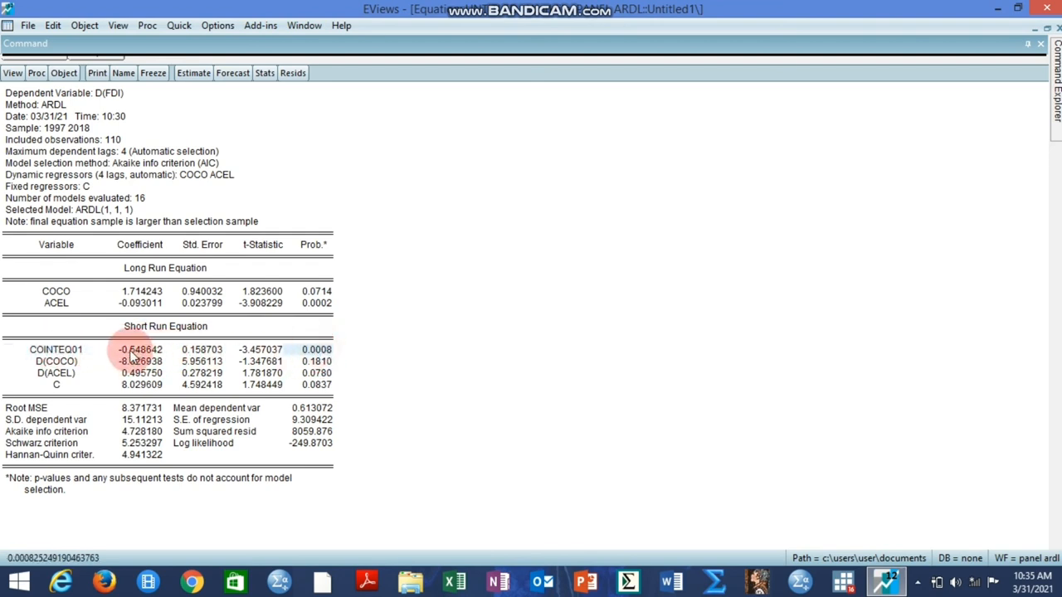
{"action": "left_click", "coordinate": [140, 349]}
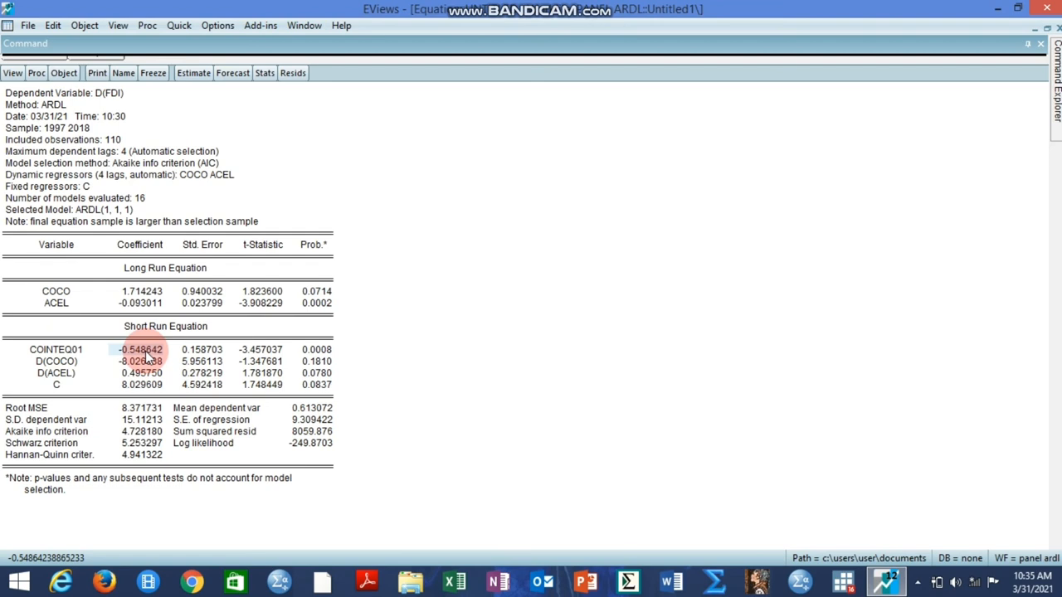
{"action": "mouse_move", "coordinate": [123, 357]}
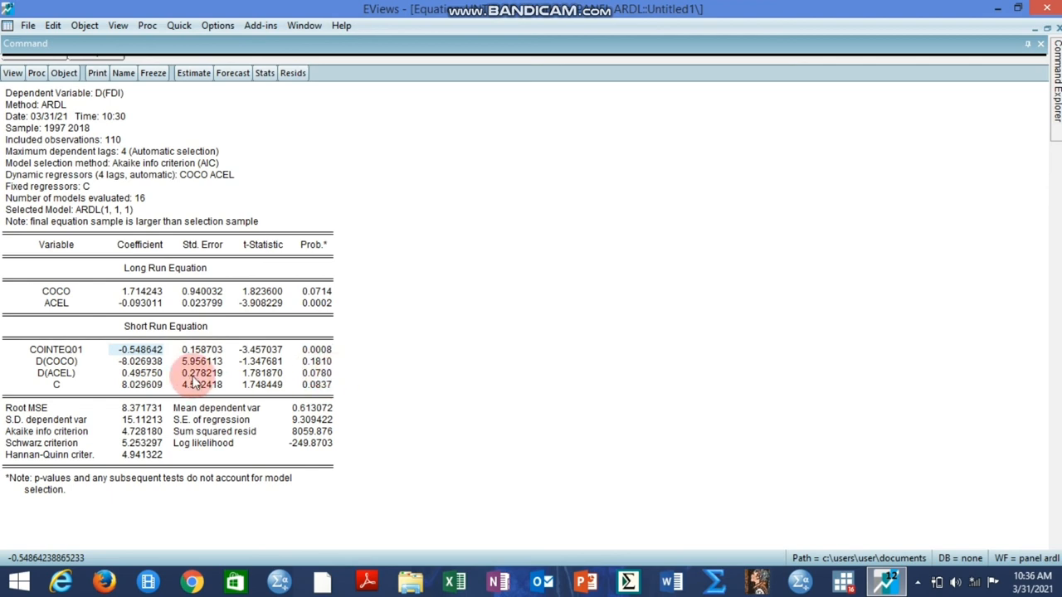
{"action": "mouse_move", "coordinate": [83, 136]}
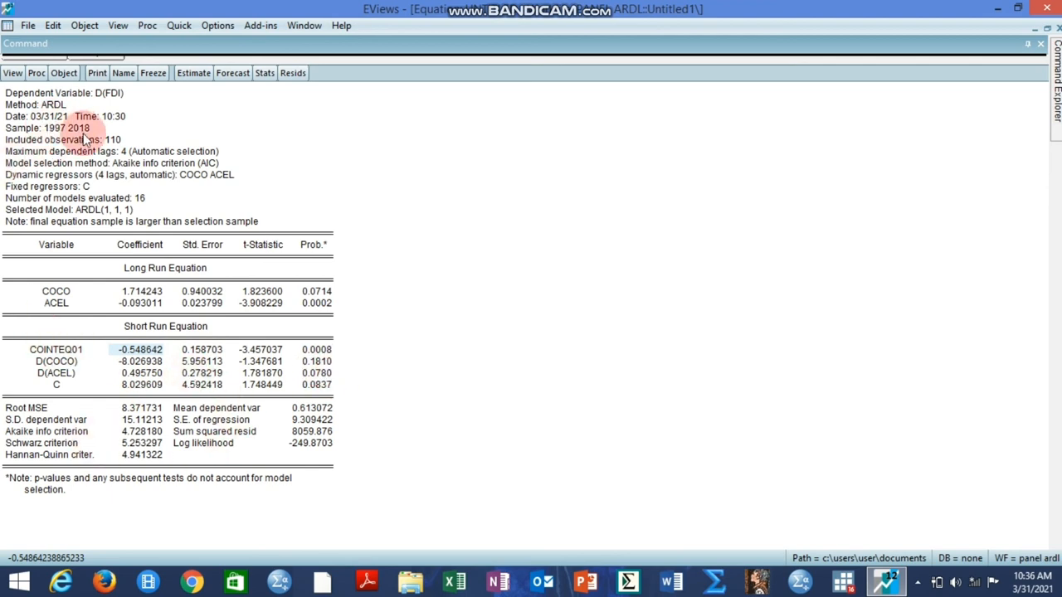
{"action": "mouse_move", "coordinate": [146, 196]}
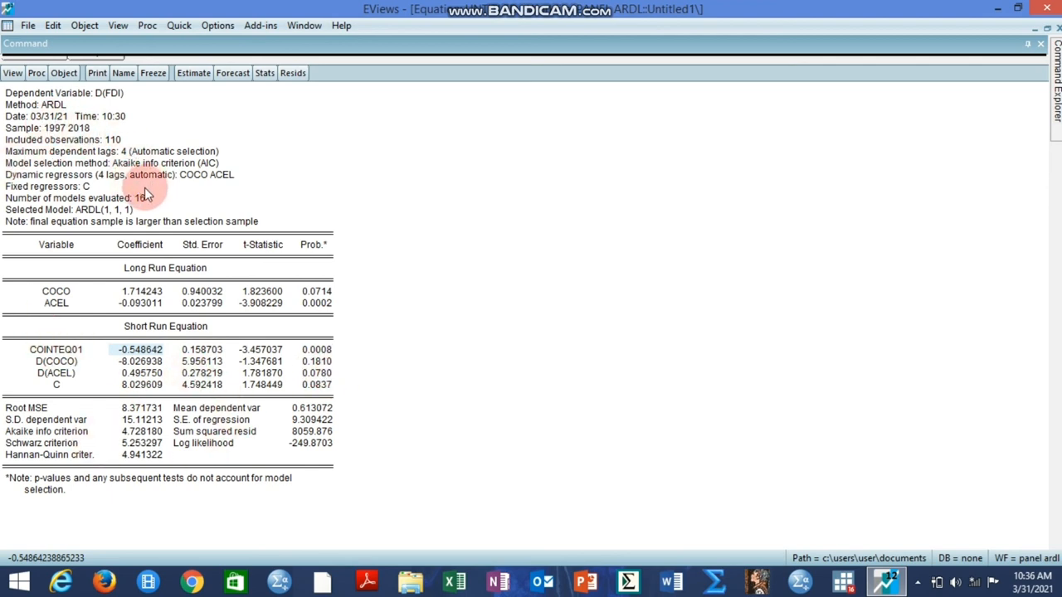
{"action": "mouse_move", "coordinate": [113, 269]}
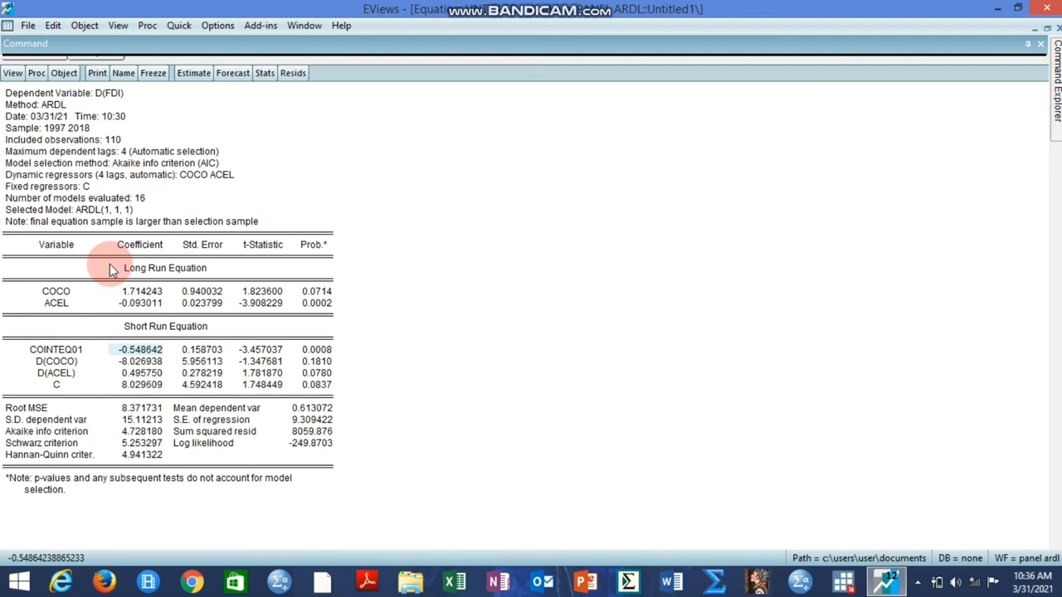
{"action": "mouse_move", "coordinate": [93, 241]}
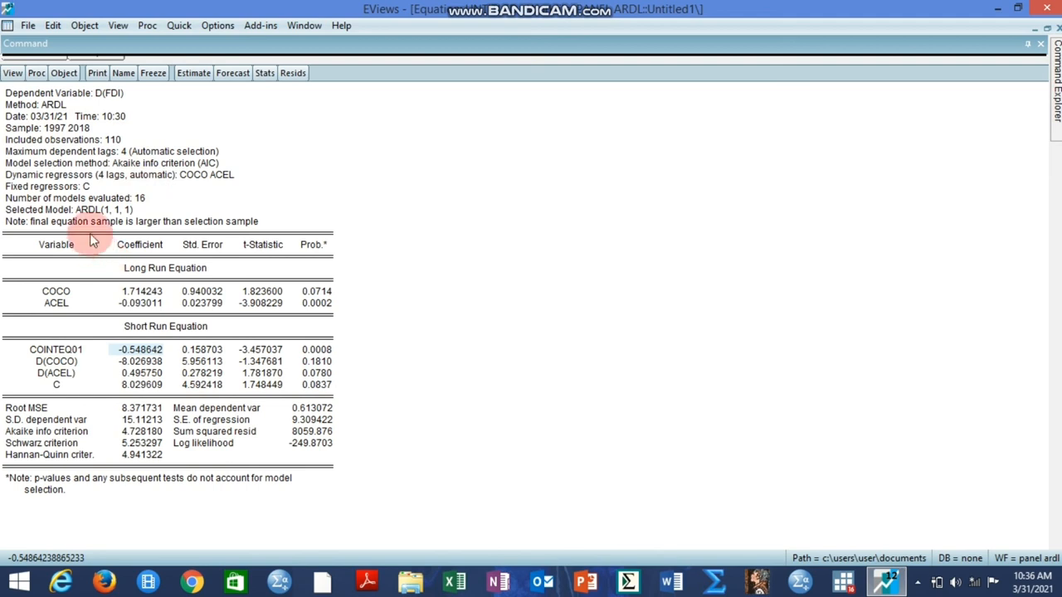
{"action": "mouse_move", "coordinate": [153, 183]}
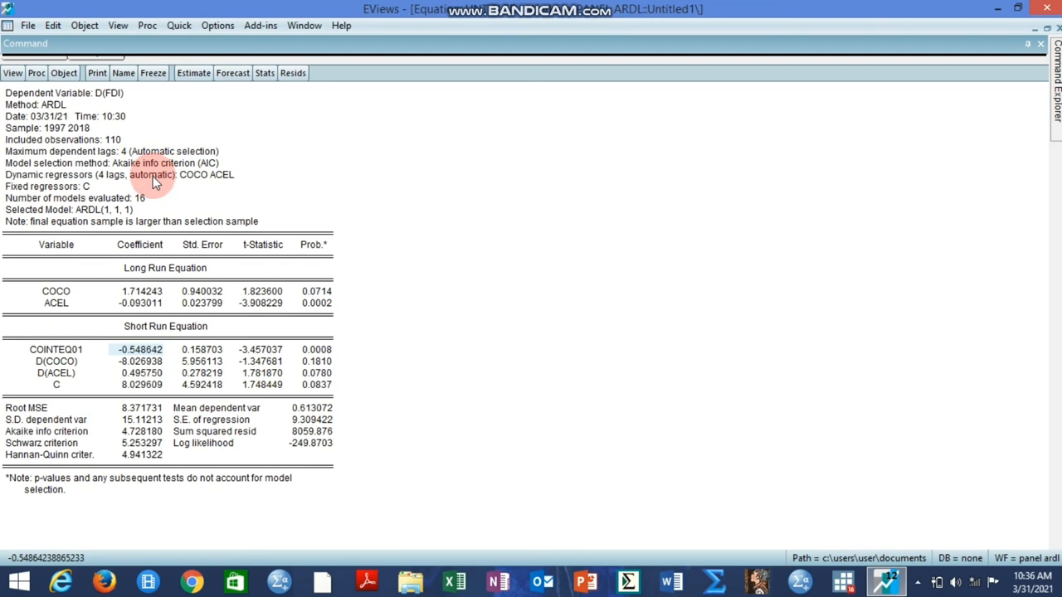
{"action": "mouse_move", "coordinate": [117, 170]}
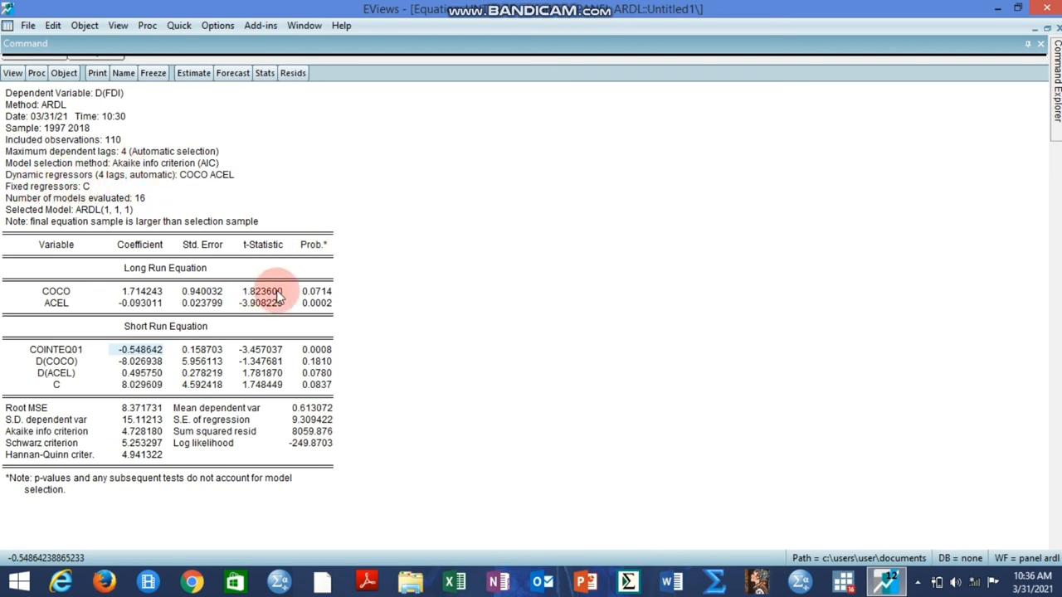
{"action": "mouse_move", "coordinate": [621, 390]}
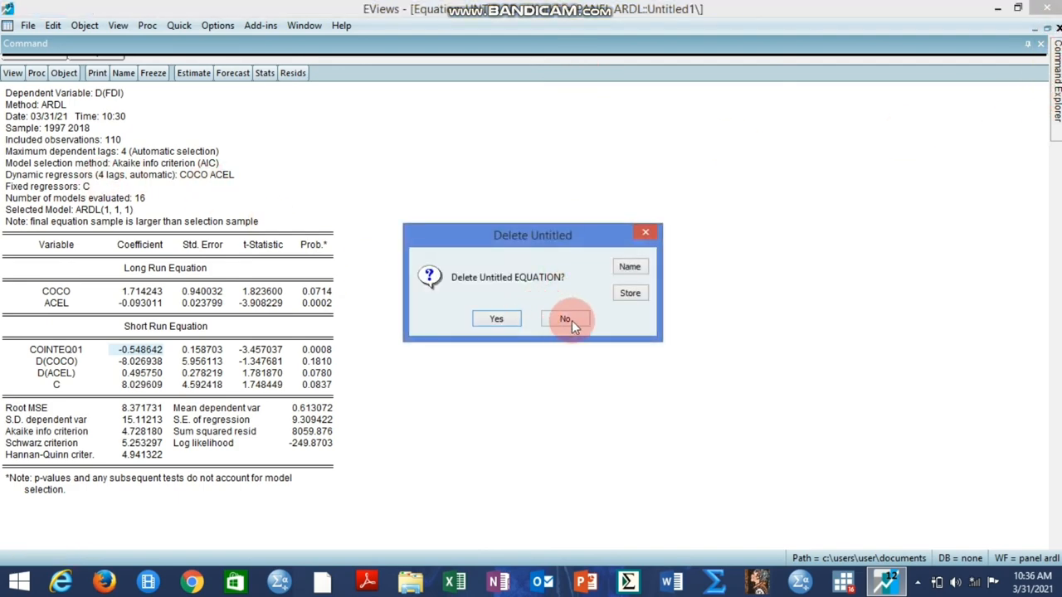
{"action": "left_click", "coordinate": [564, 319]}
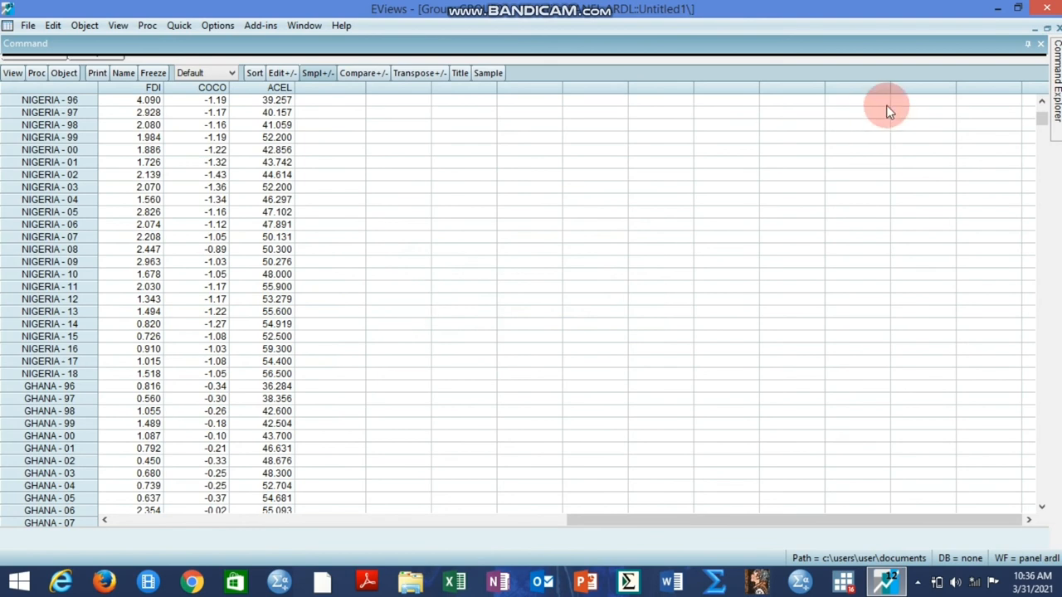